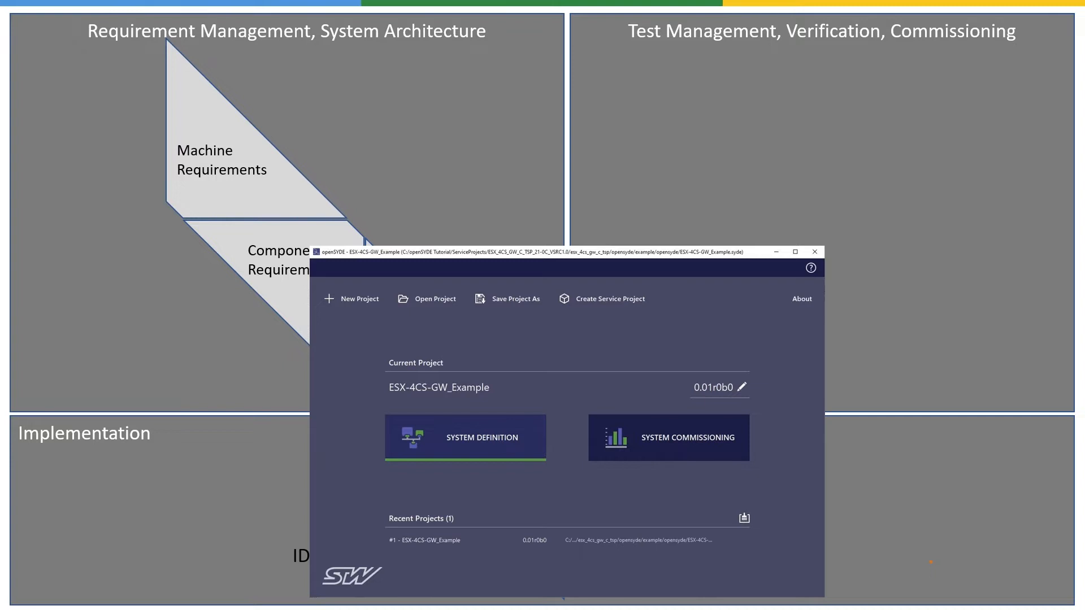
Show the ESX_4CS_GW node's Datapools and Properties in the system definition.
click(464, 437)
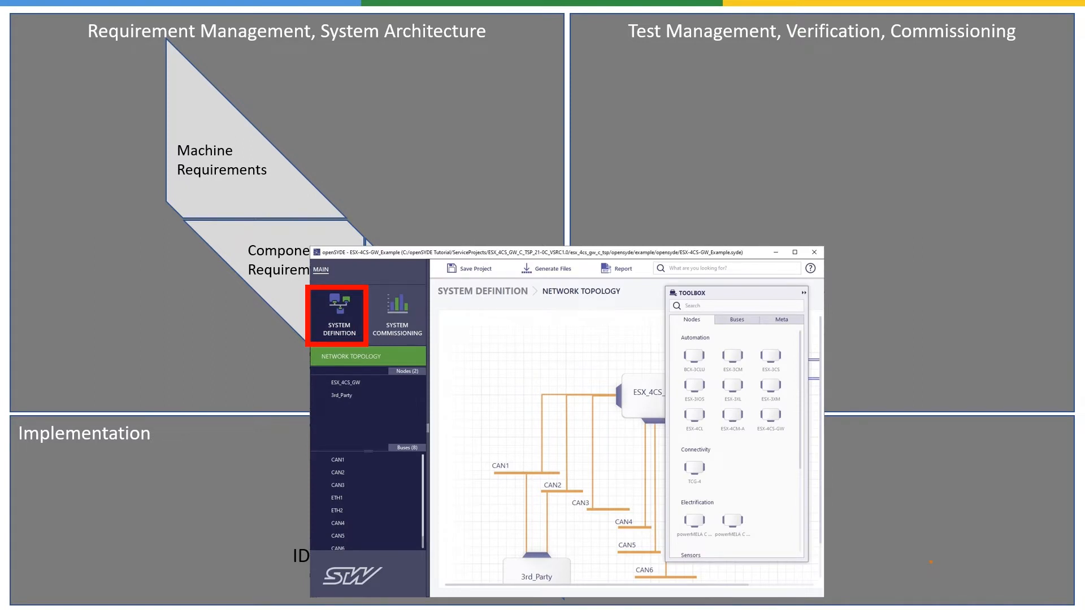
click(353, 383)
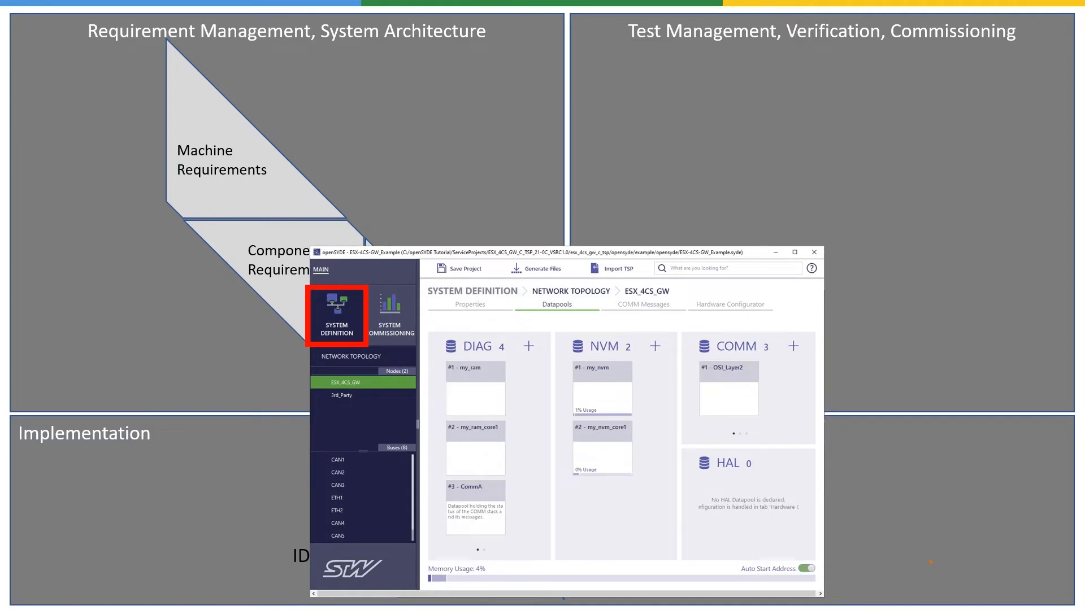
click(469, 304)
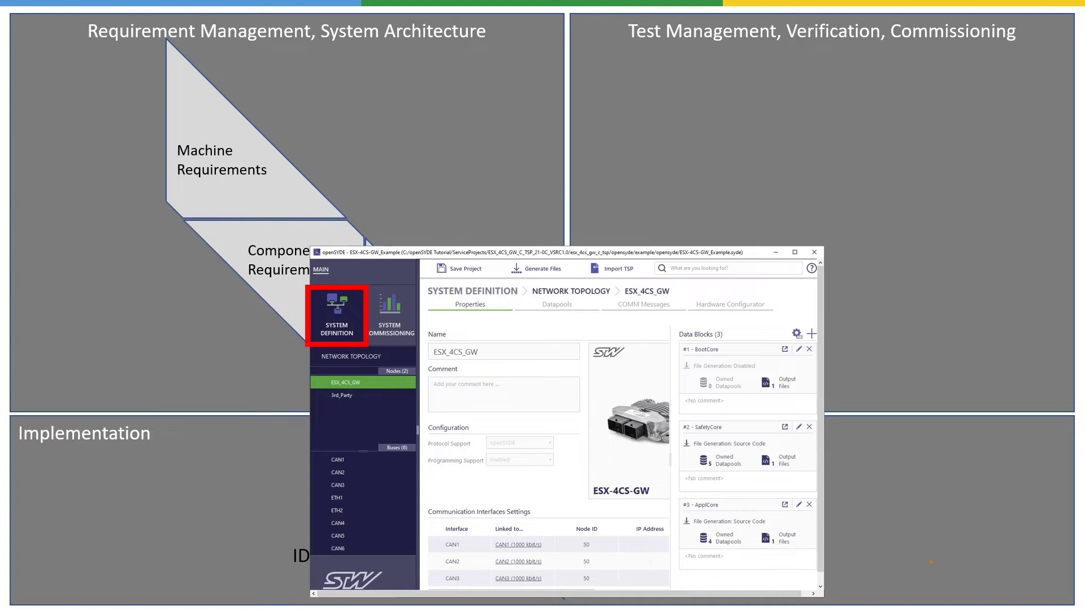
click(389, 320)
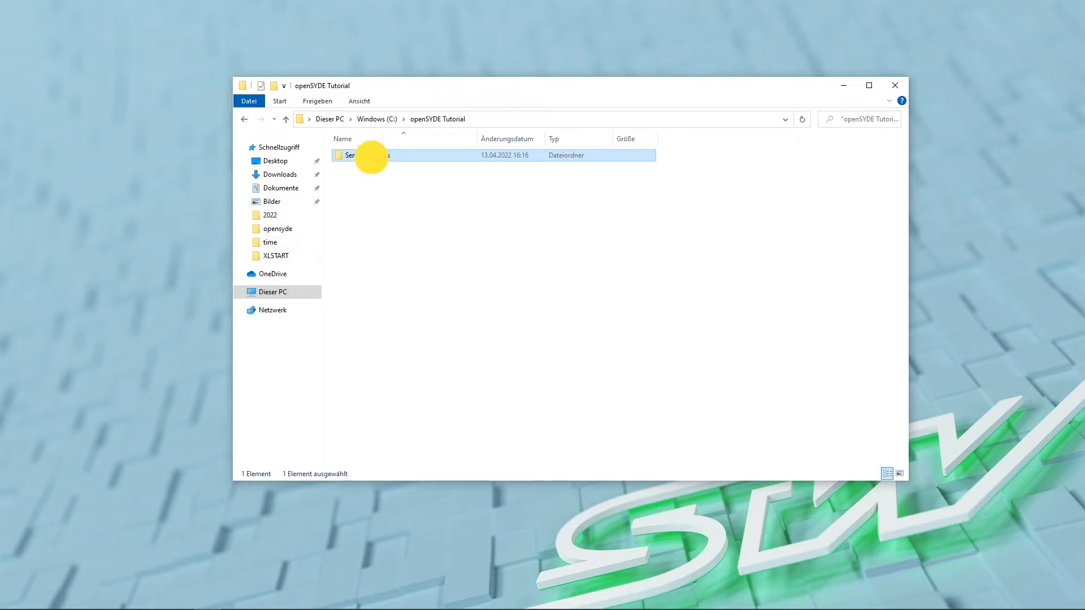
Navigate ServiceProjects > ESX_4CS_GW_C_TSP_21-0C_VSRC1.0 > esx_4cs_gw_c_tsp > opensyde and load ESX-4CS-GW_Example.syde.
double_click(362, 155)
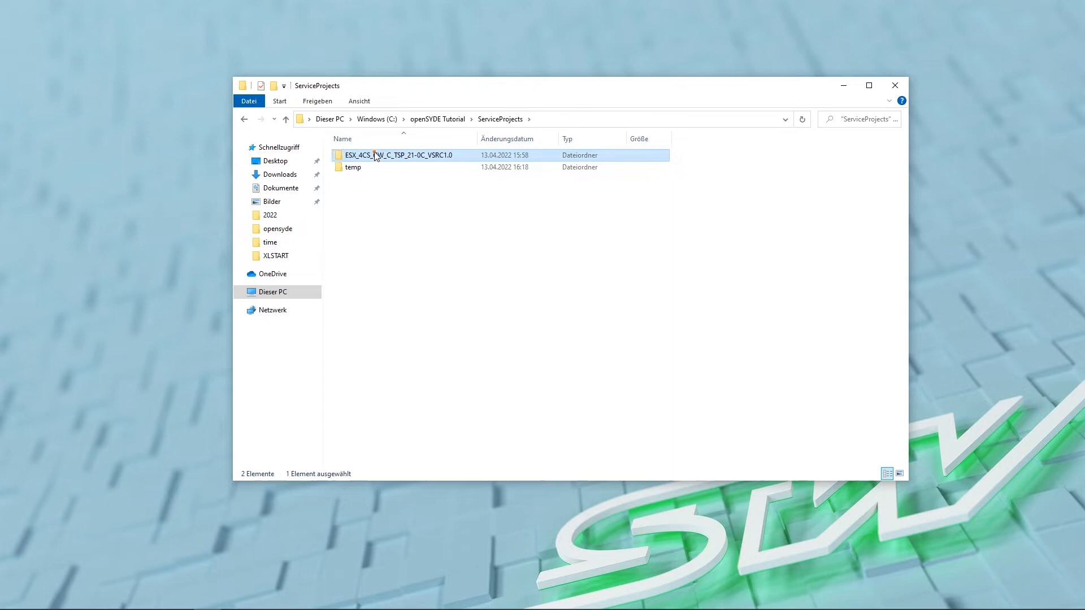
mouse_move(374, 155)
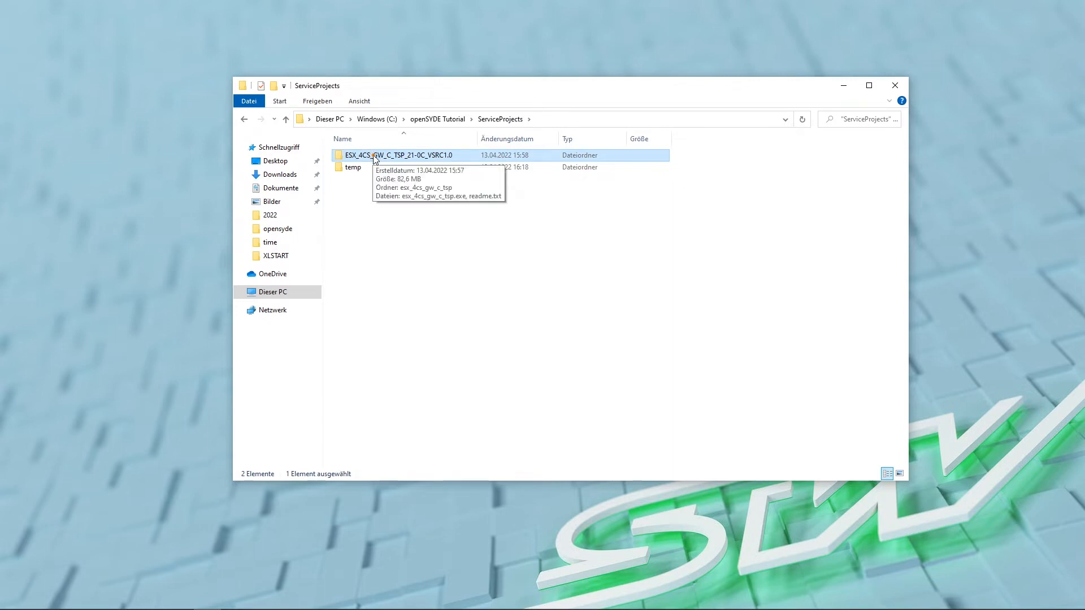
double_click(395, 155)
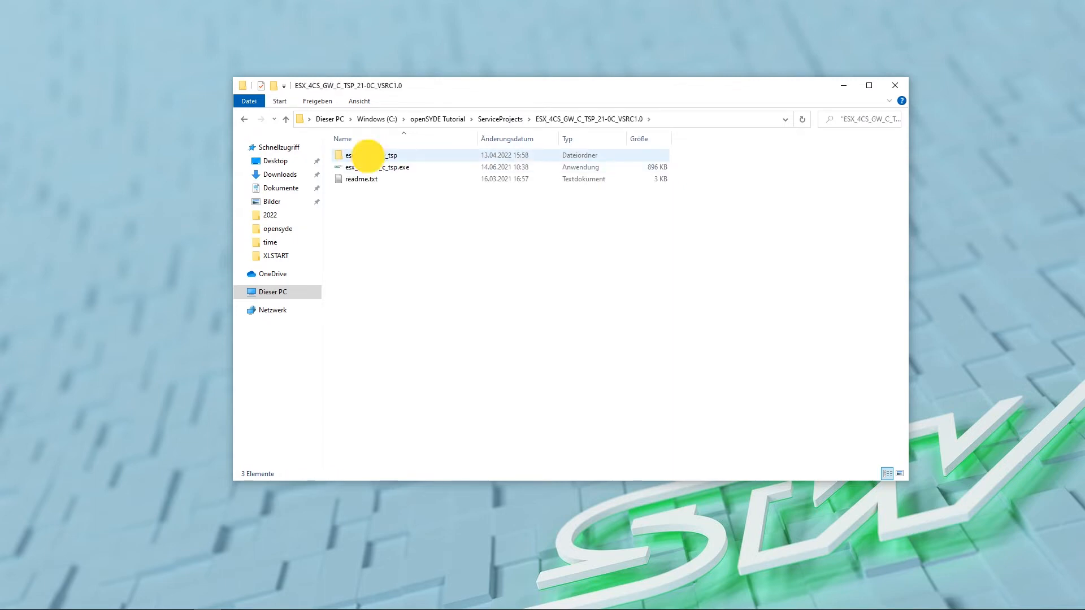
double_click(366, 155)
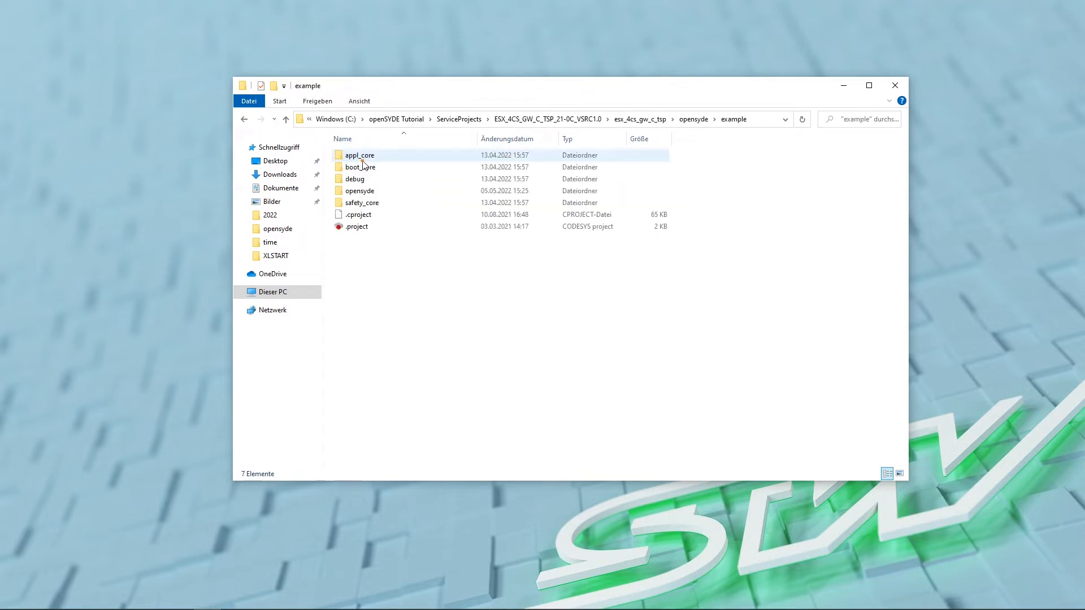
double_click(360, 190)
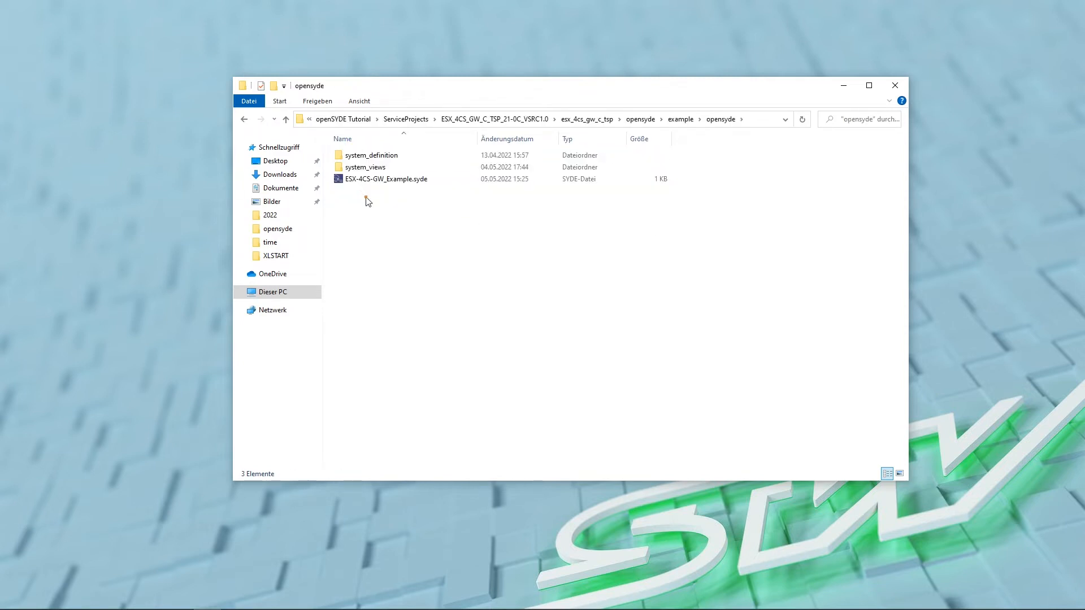
click(385, 178)
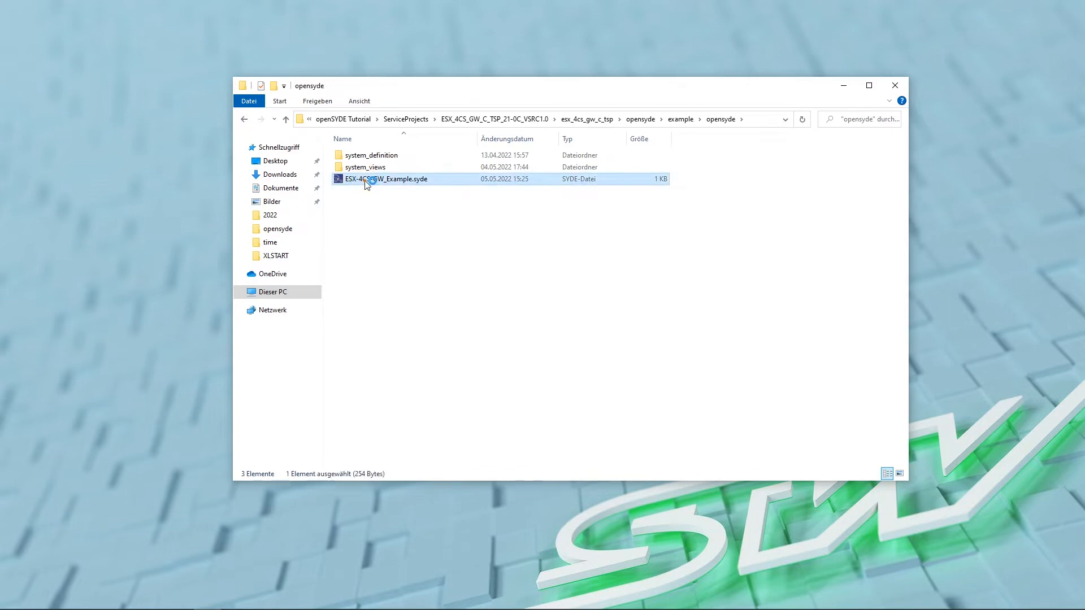
double_click(384, 178)
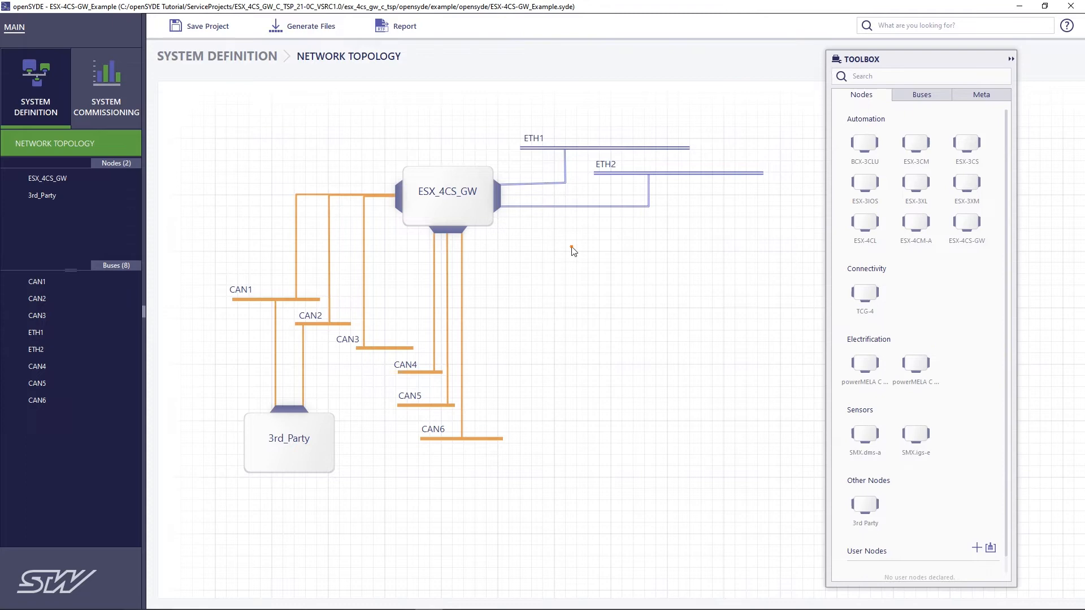
mouse_move(463, 204)
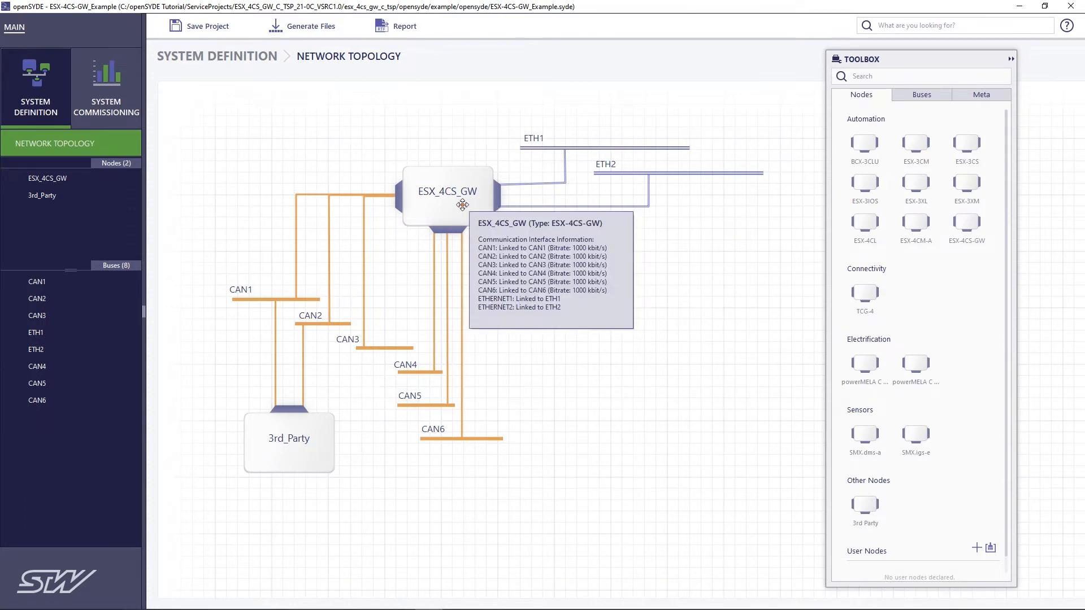
mouse_move(291, 462)
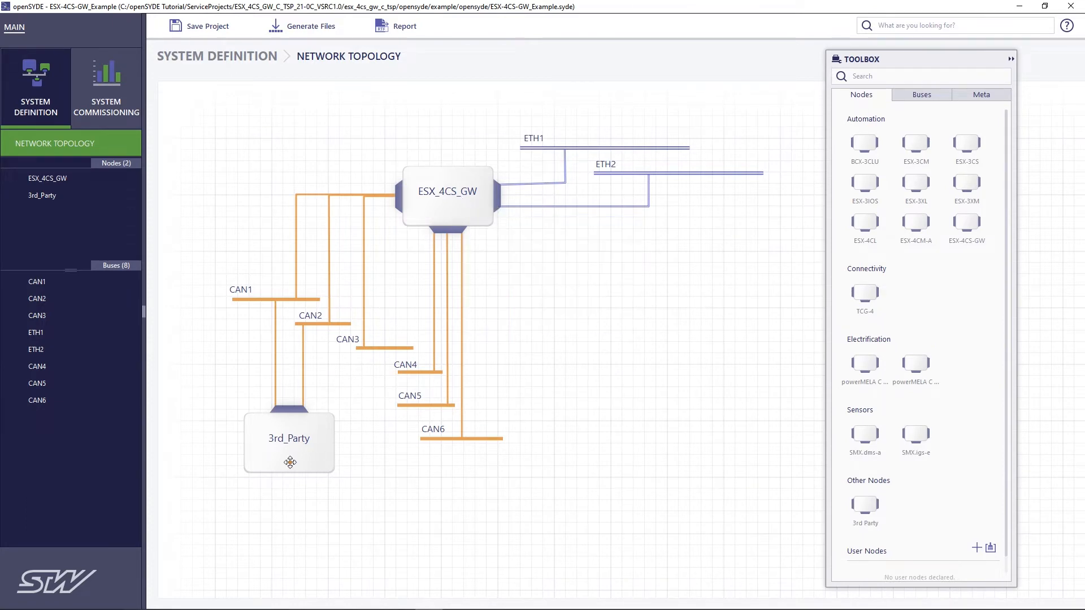
mouse_move(289, 462)
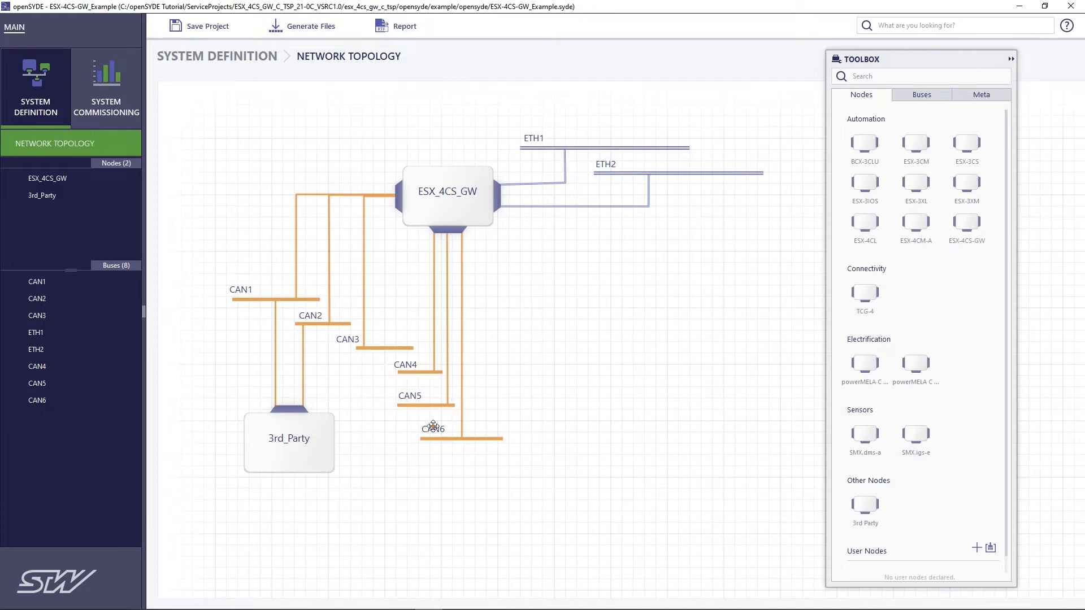
mouse_move(649, 204)
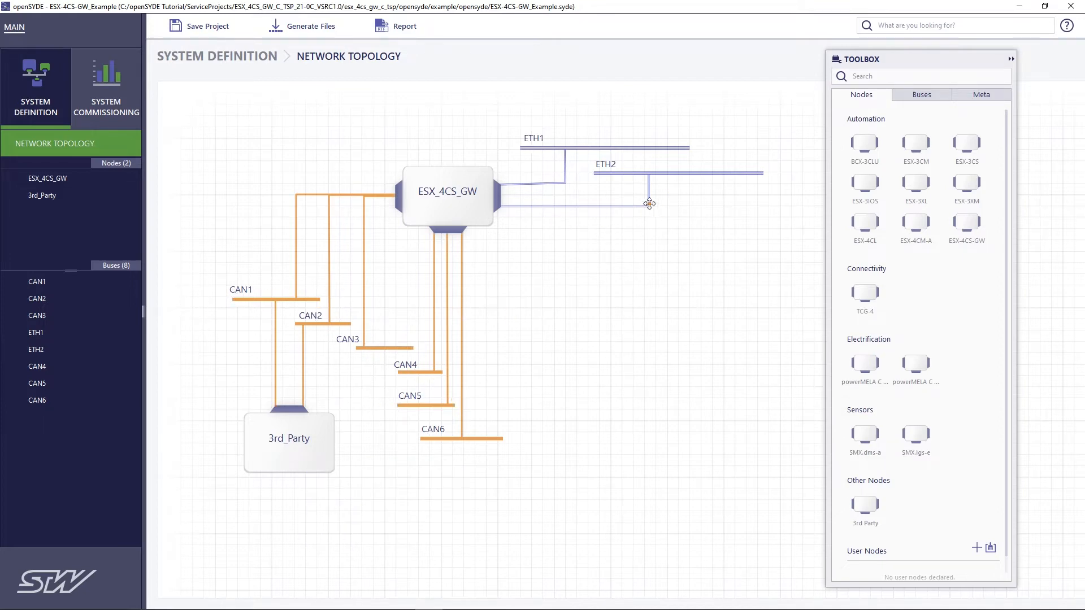
mouse_move(105, 75)
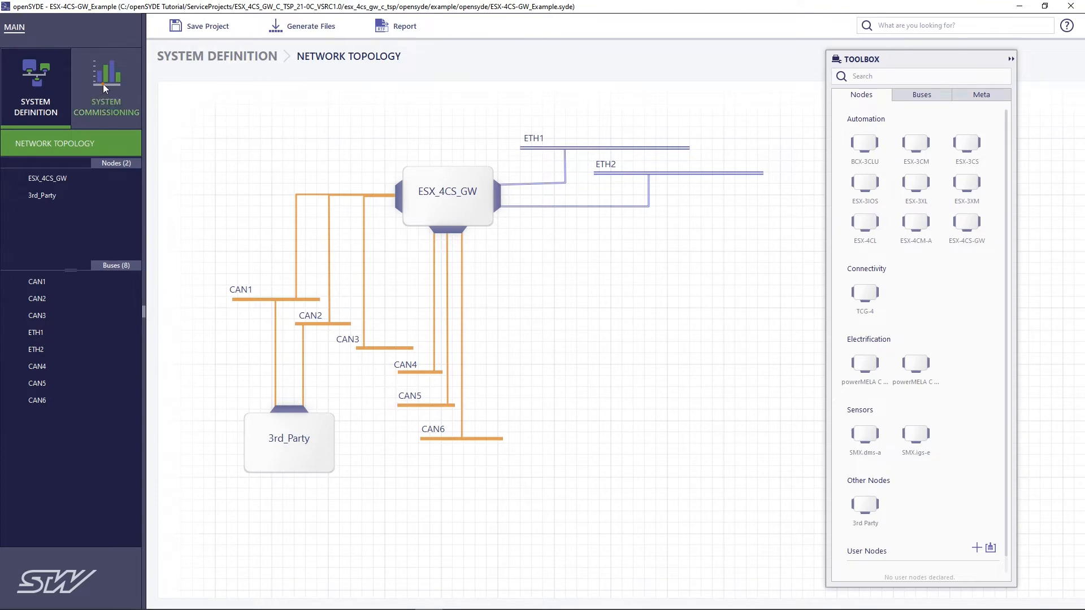
Show the VIEW #2 - ETH setup topology in System Commissioning.
click(106, 87)
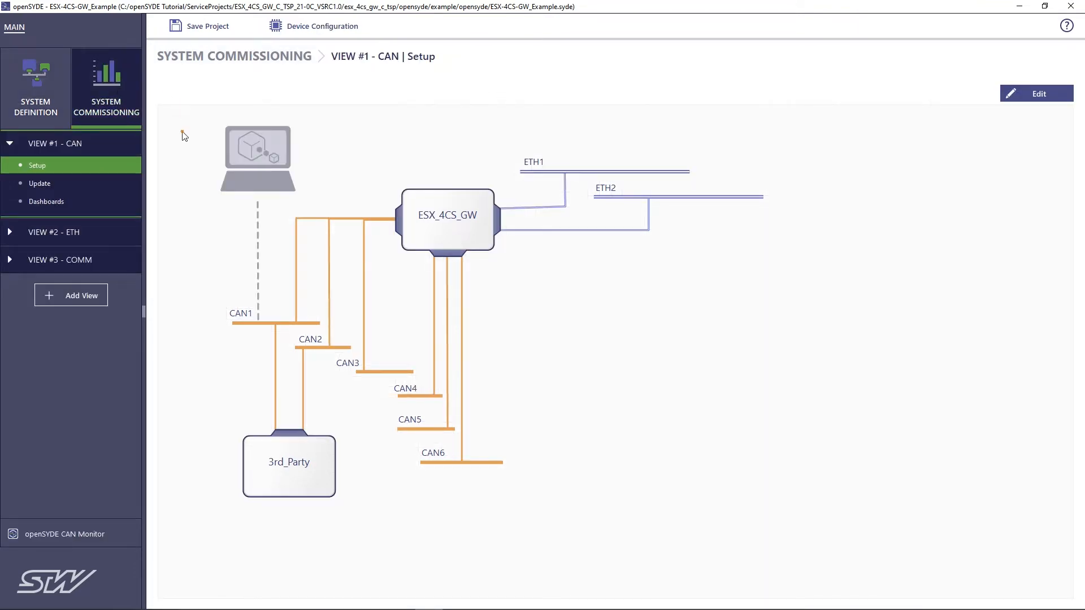
mouse_move(69, 143)
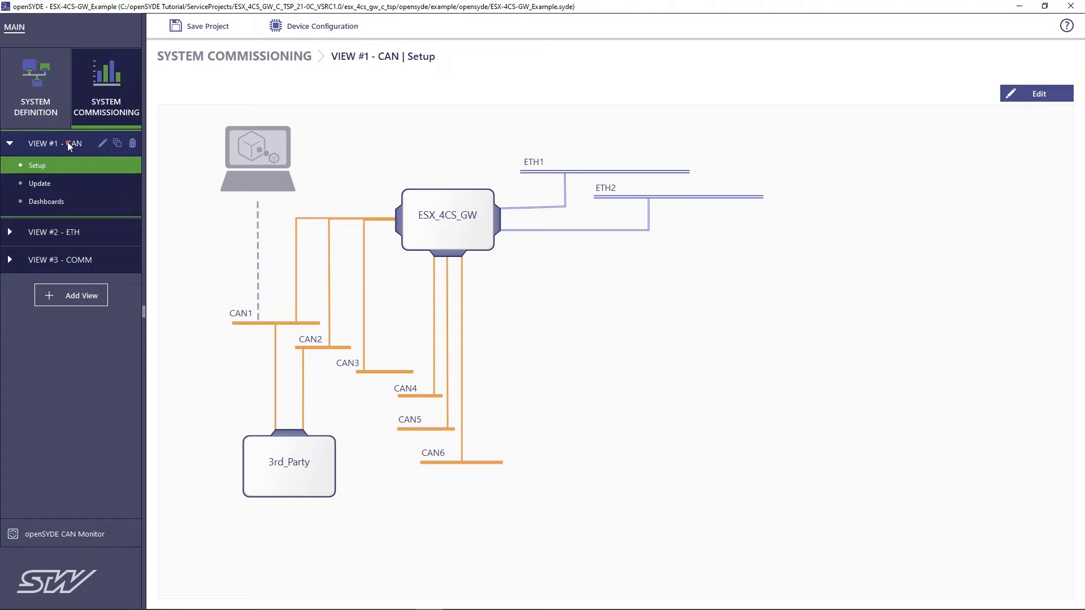
mouse_move(75, 260)
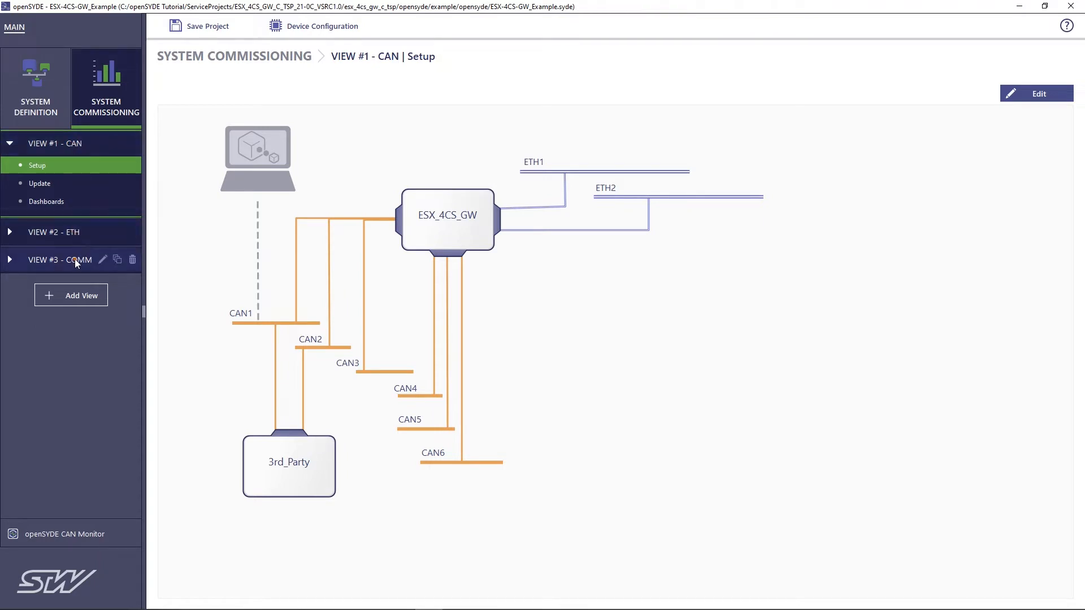
mouse_move(38, 167)
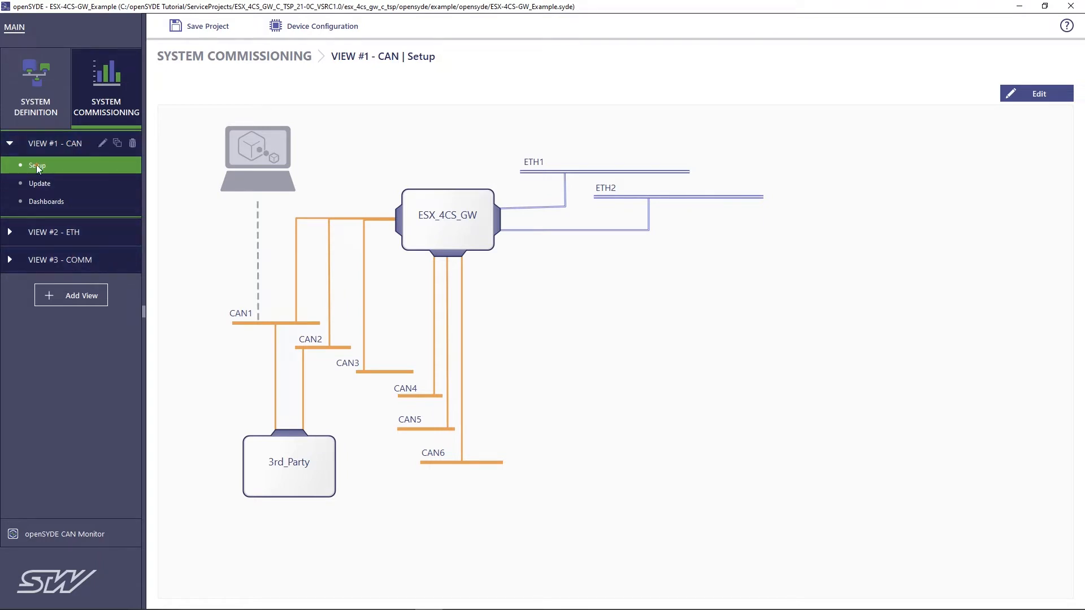
mouse_move(40, 183)
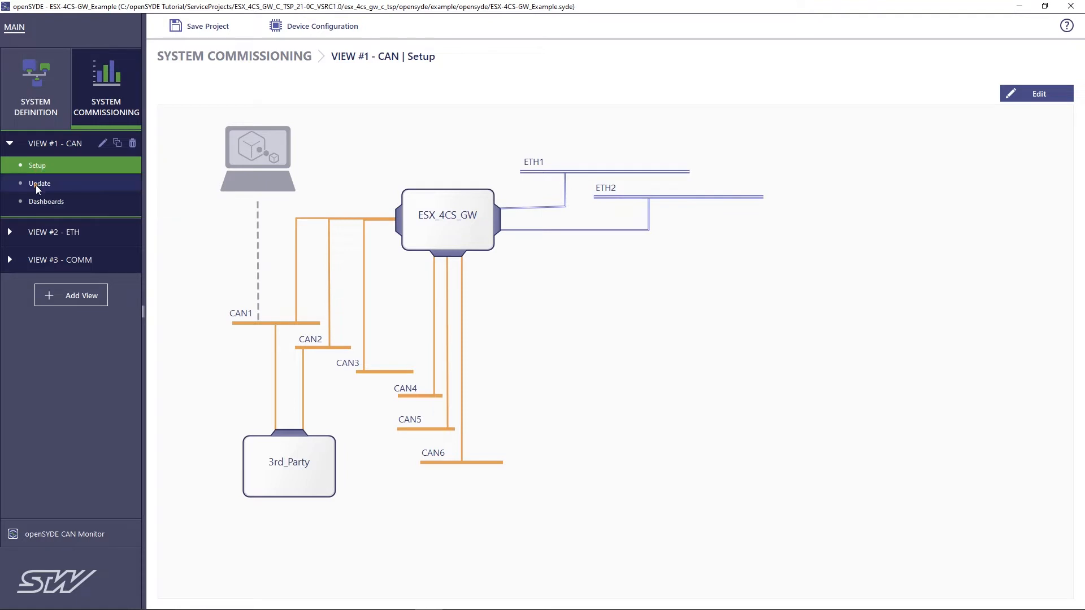
mouse_move(45, 201)
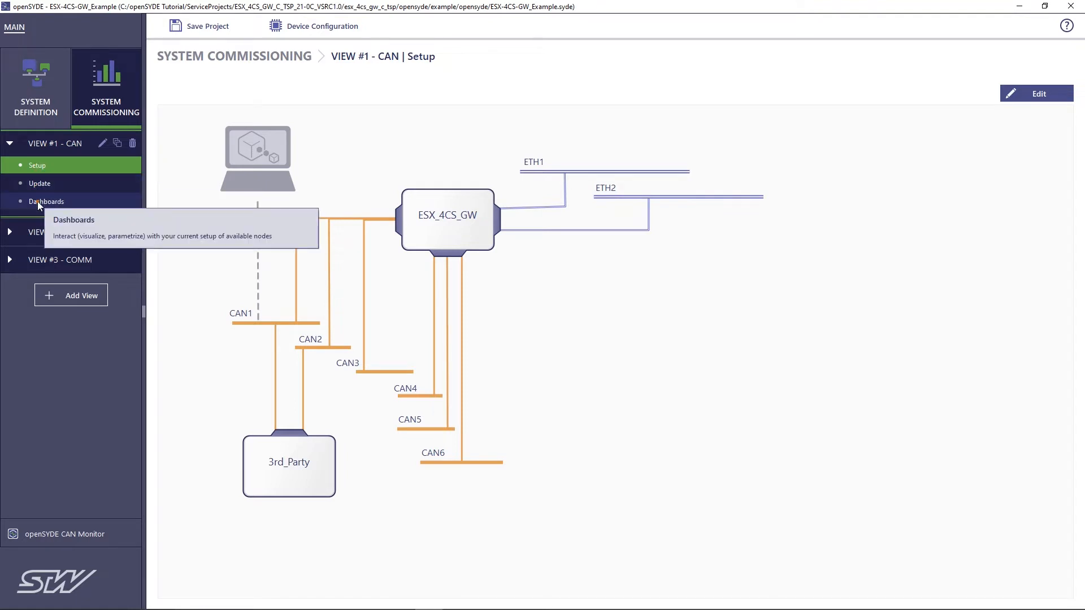
mouse_move(251, 150)
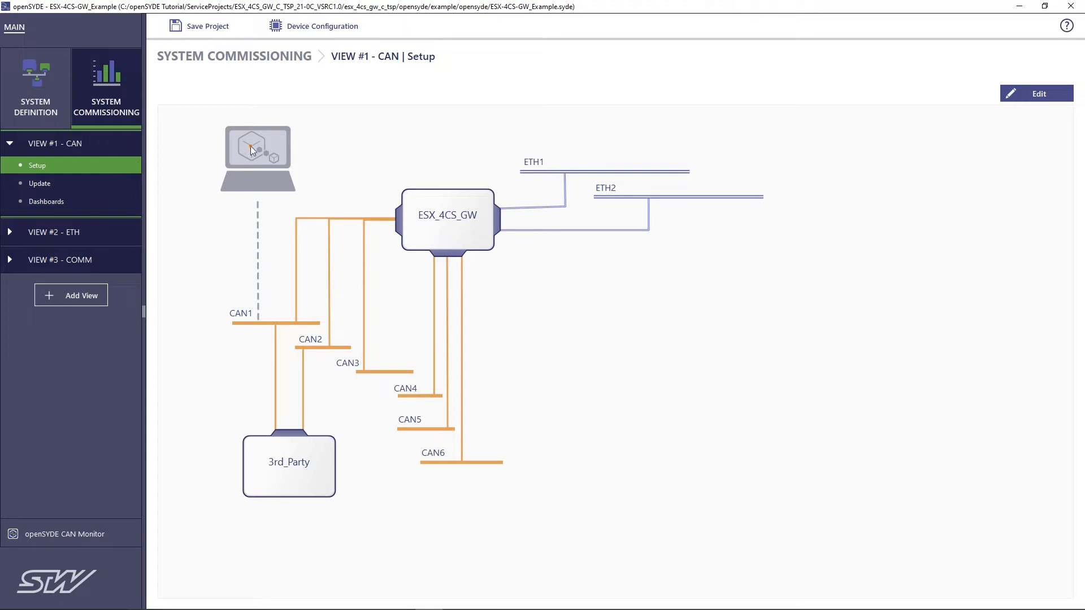
mouse_move(257, 290)
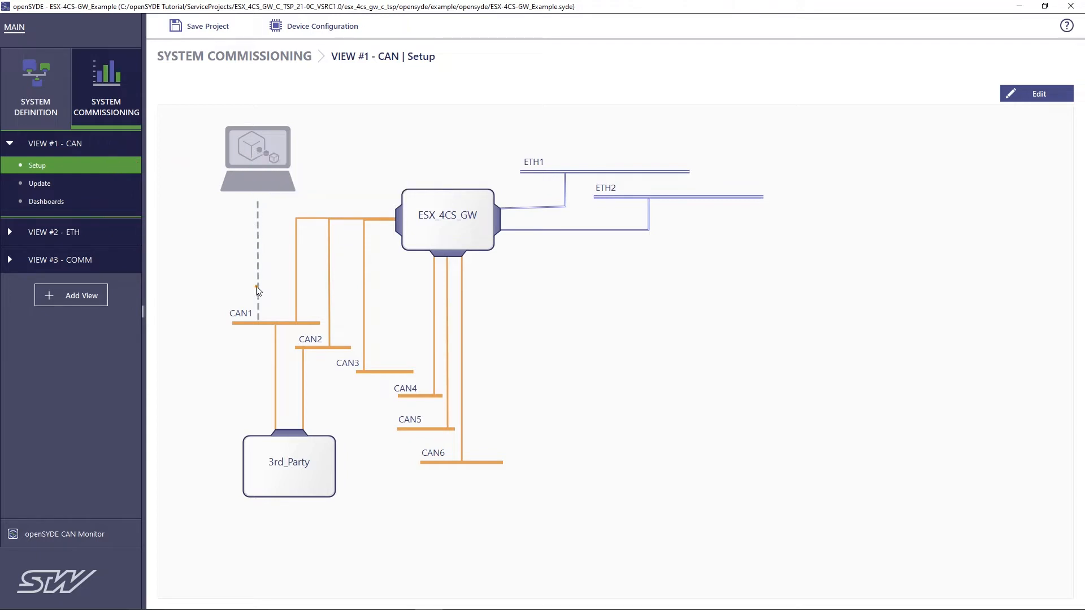
mouse_move(43, 312)
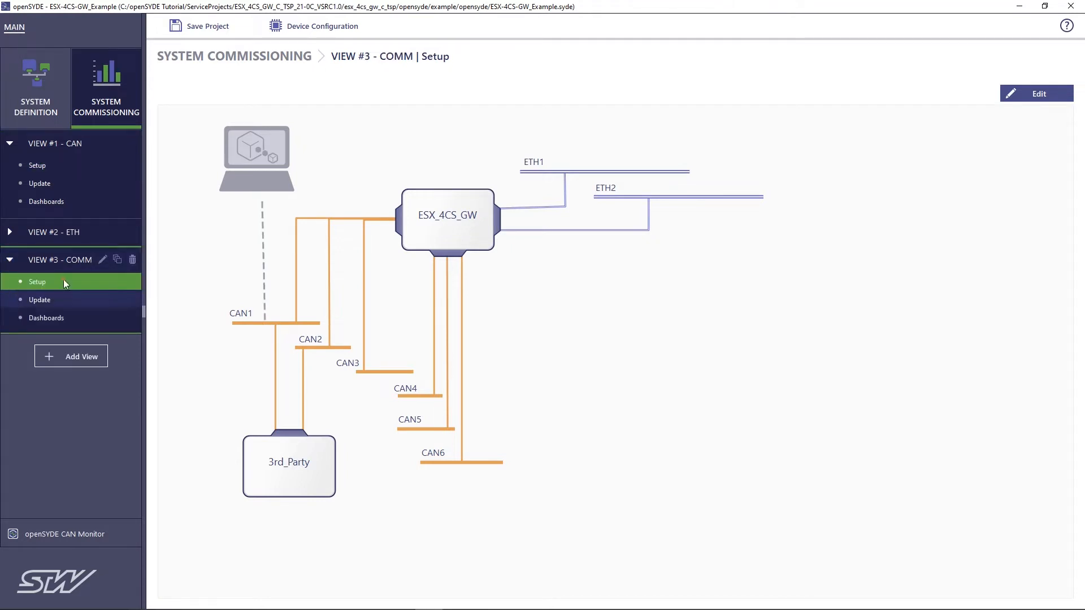
mouse_move(264, 163)
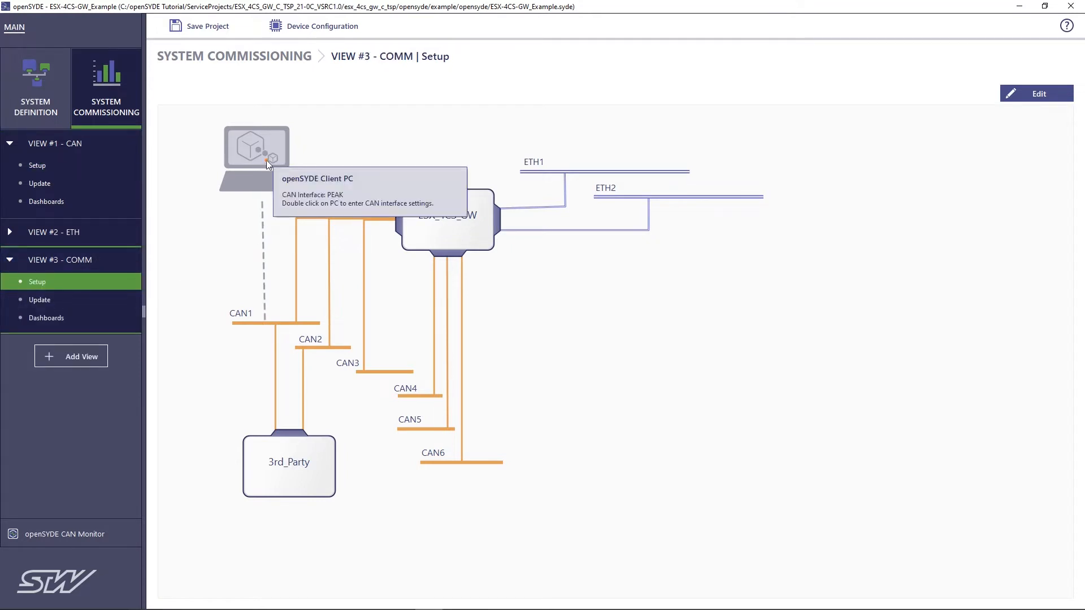
mouse_move(261, 320)
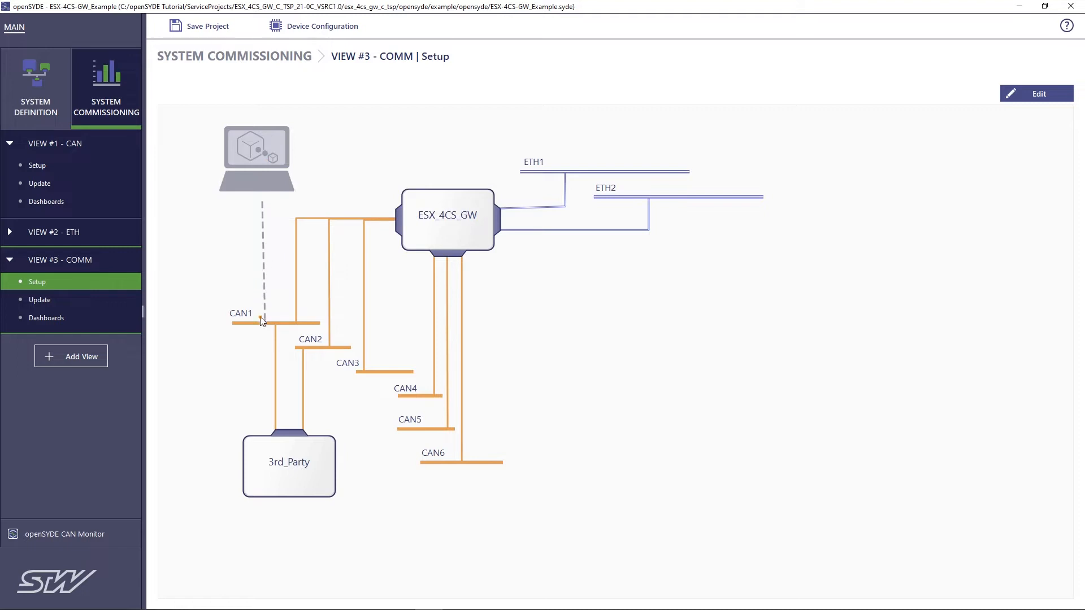
mouse_move(261, 328)
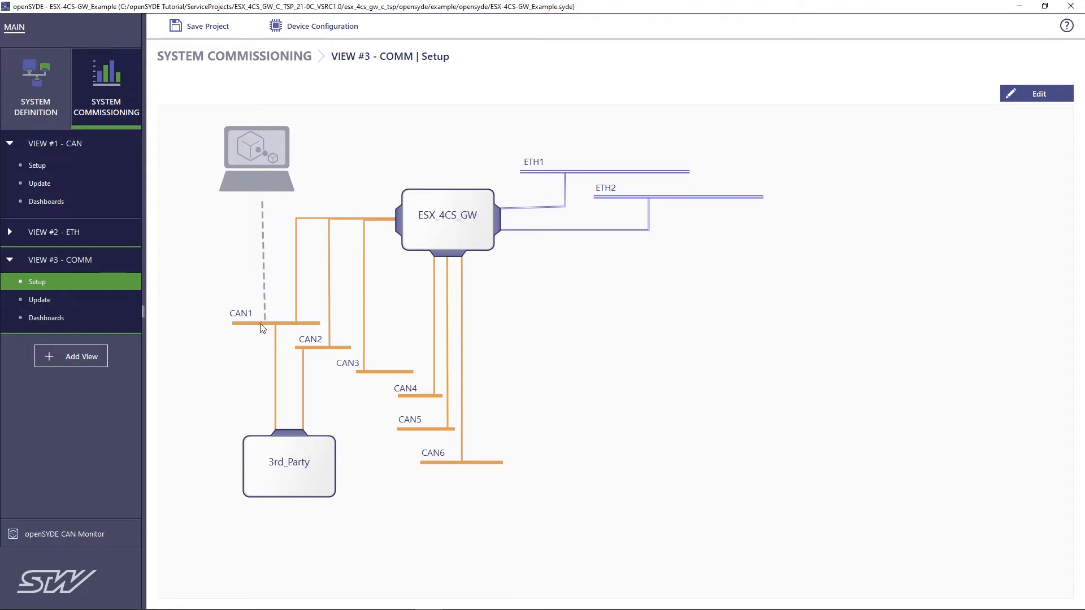
click(38, 254)
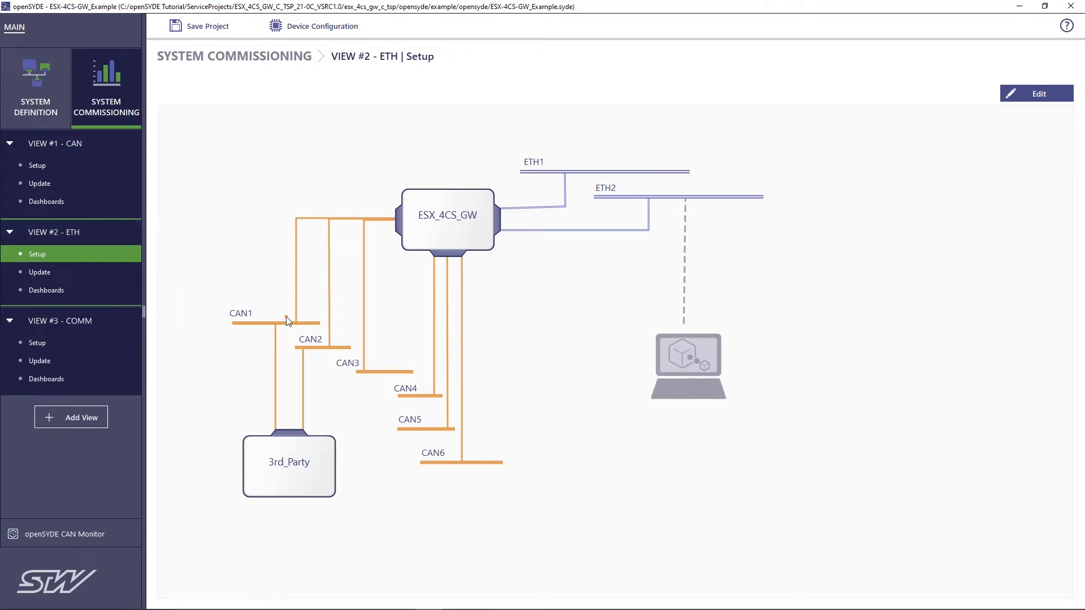
mouse_move(670, 199)
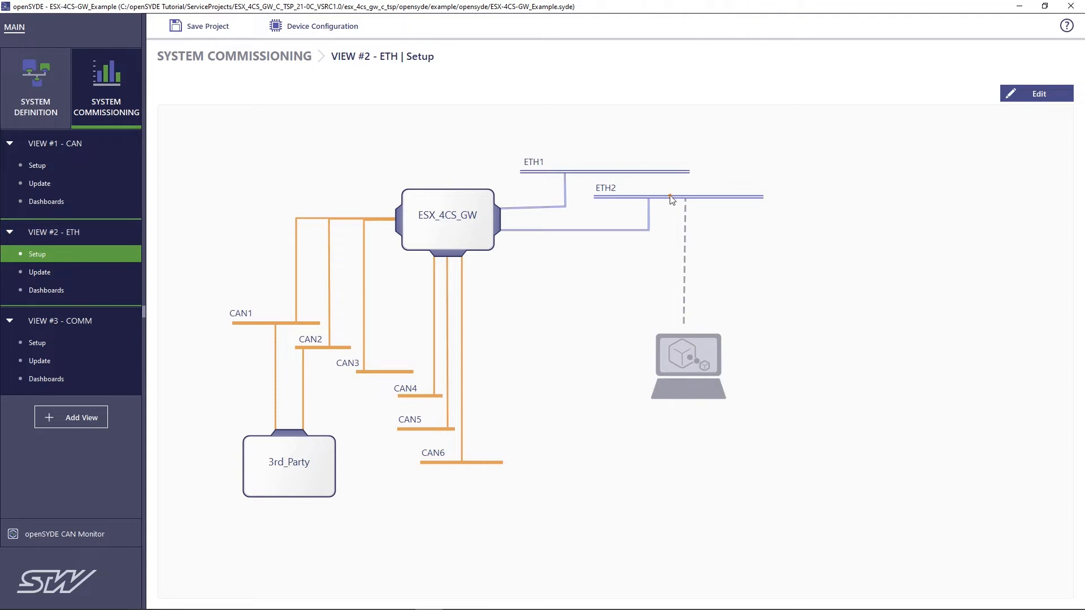
mouse_move(612, 334)
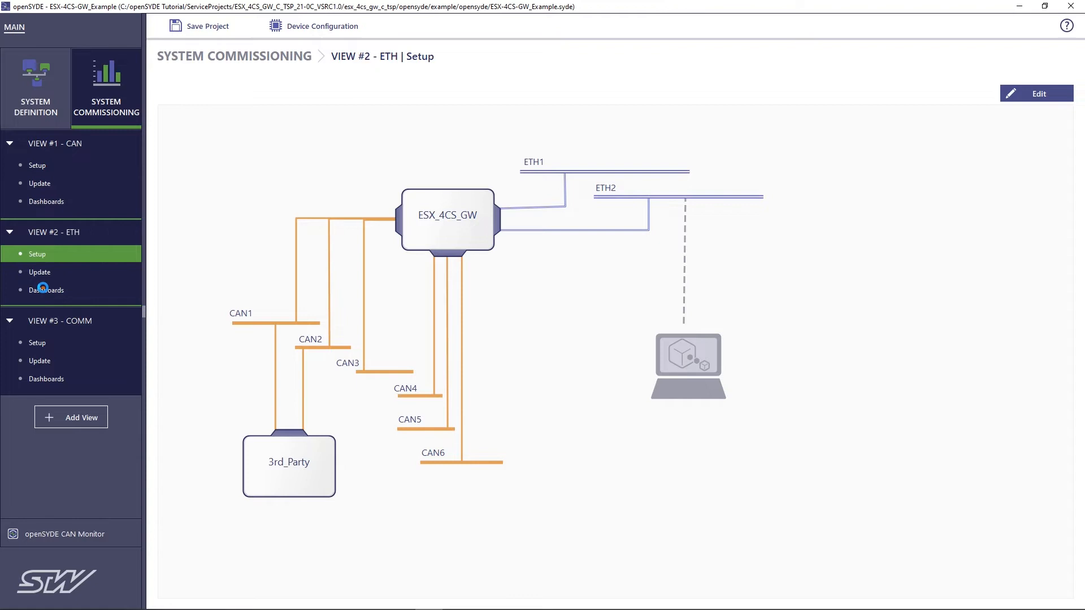
View the ETH and COMM dashboards, then return to MAIN.
click(46, 290)
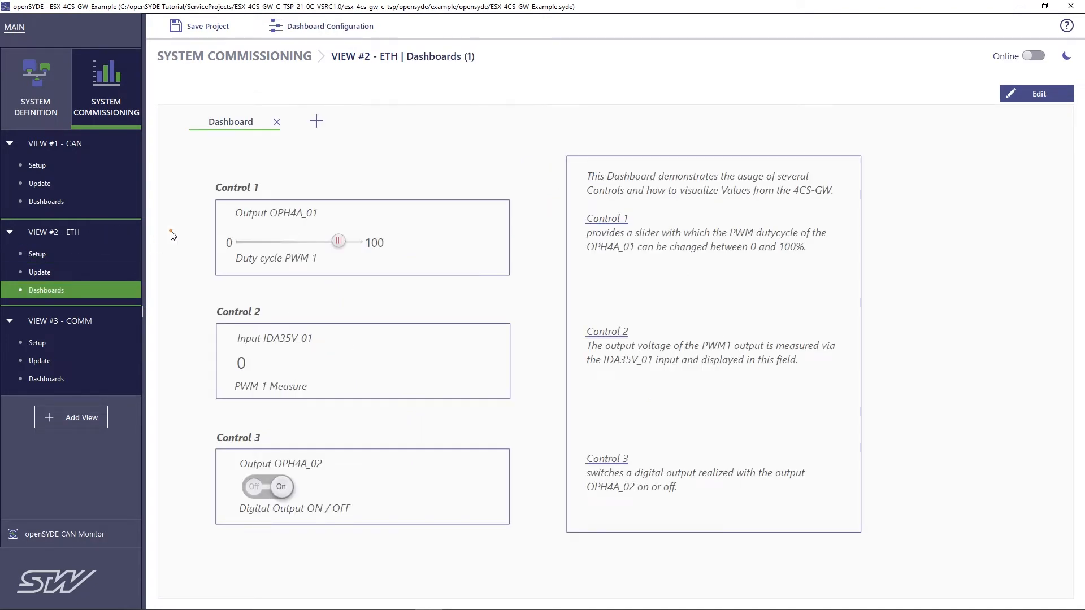
mouse_move(47, 378)
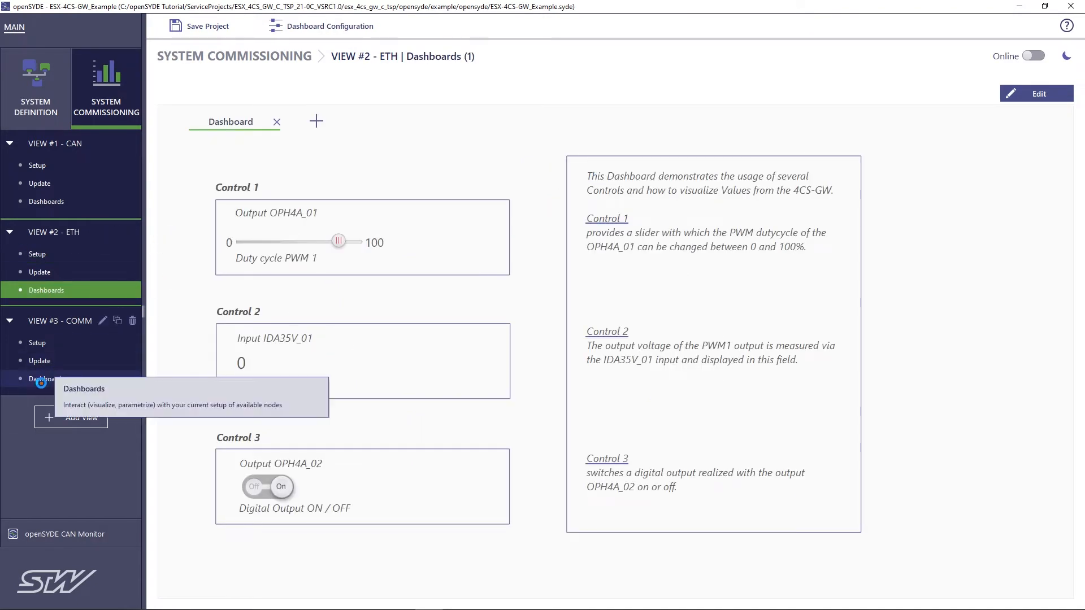
click(47, 379)
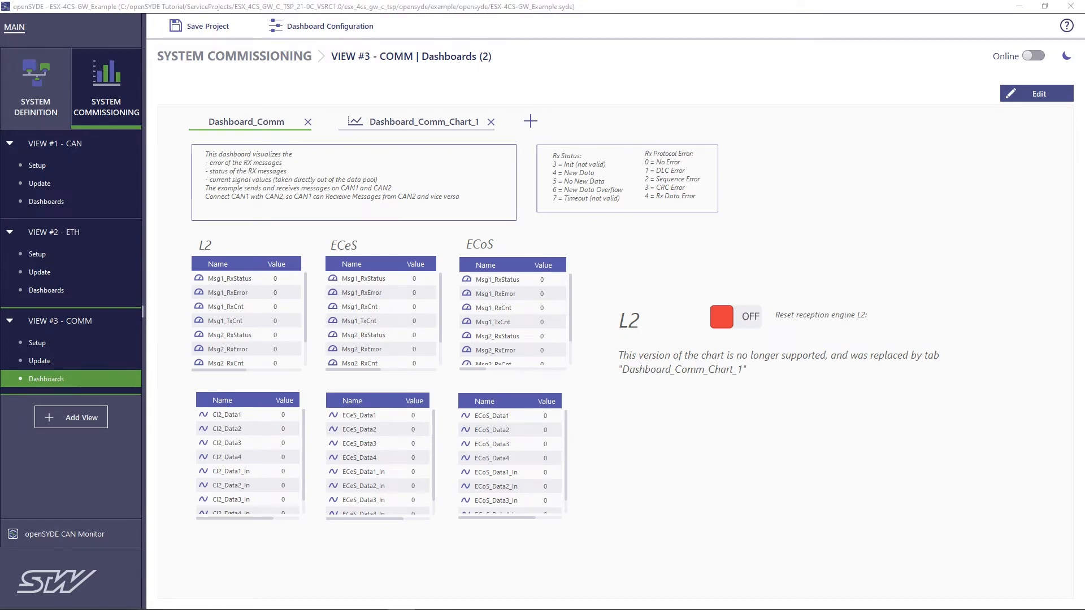
mouse_move(166, 85)
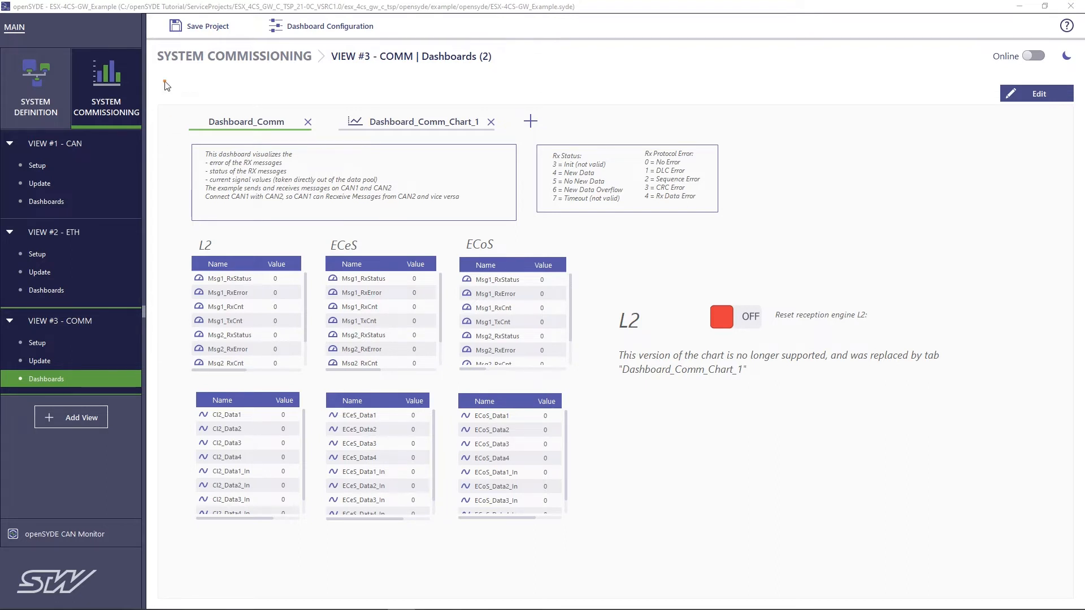
mouse_move(14, 41)
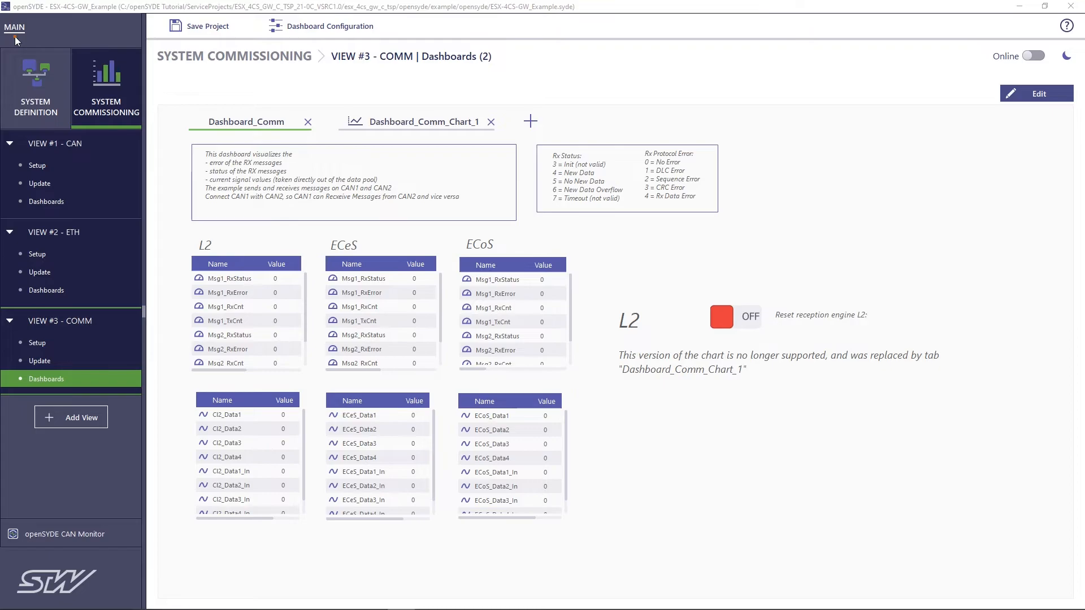
click(15, 28)
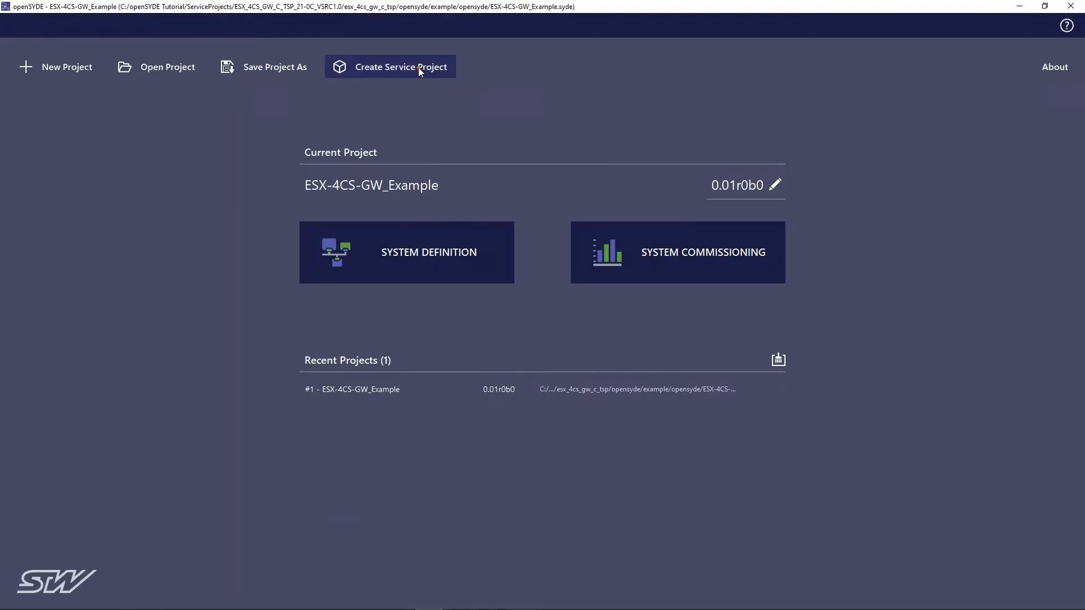
mouse_move(399, 67)
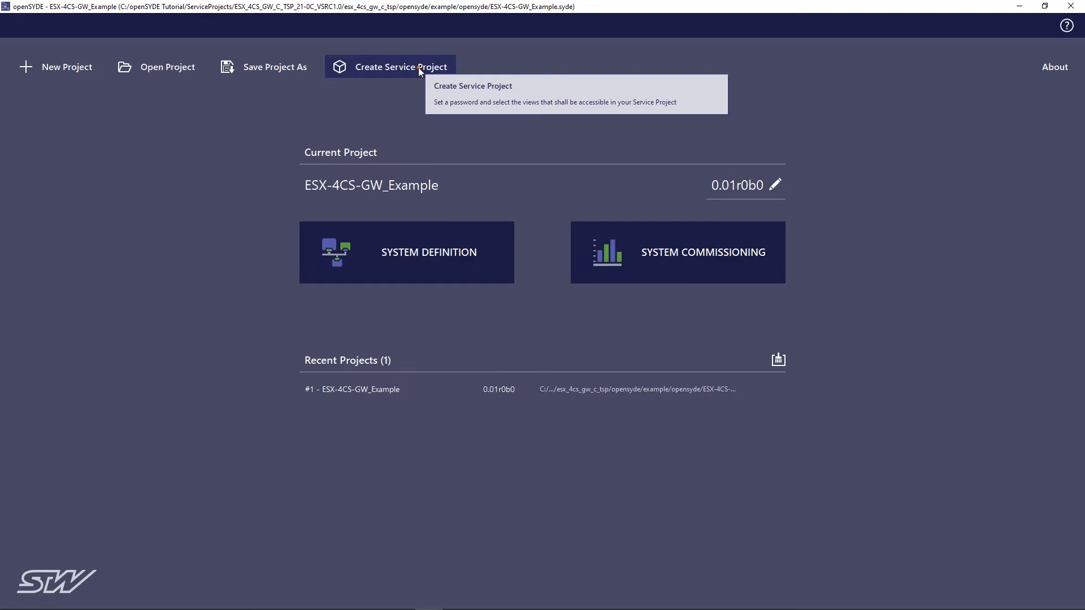
Start a service project granting all of VIEW #1 - ETH plus only COMM's Dashboard and attempt Create.
click(401, 67)
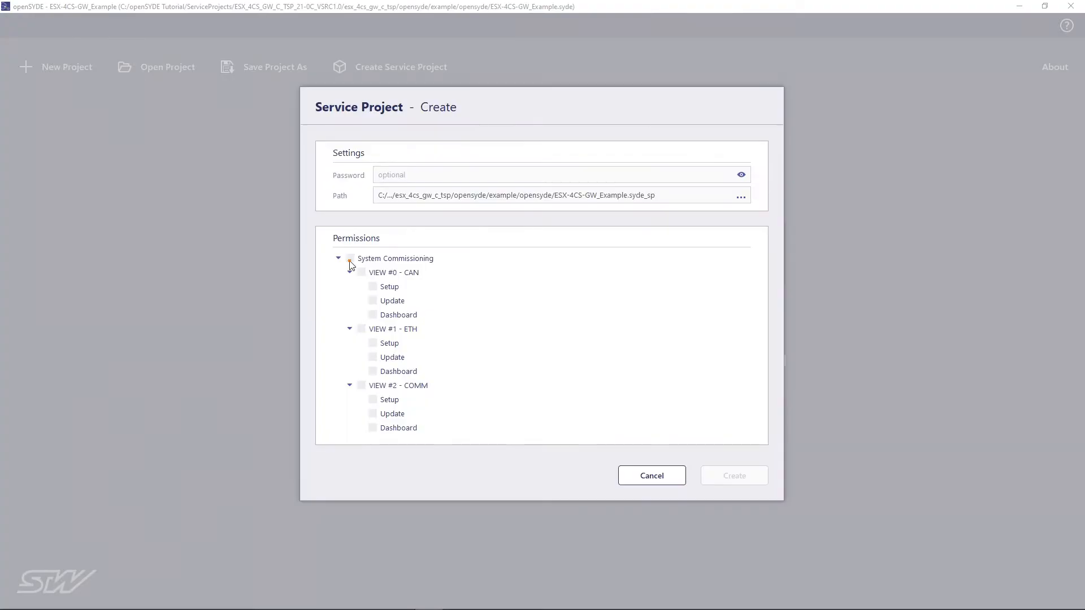
mouse_move(467, 280)
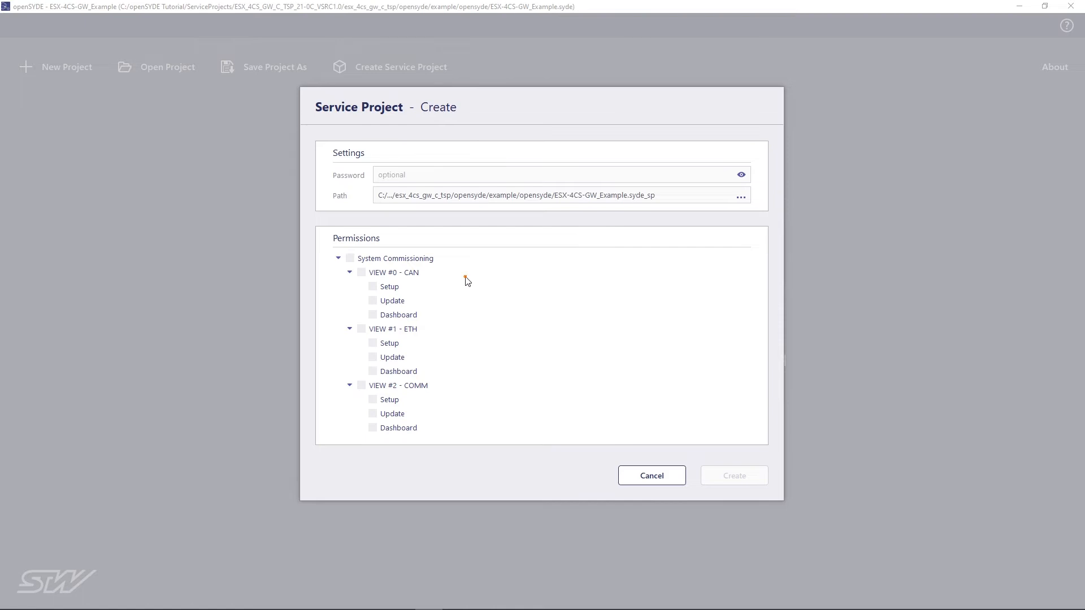
mouse_move(383, 313)
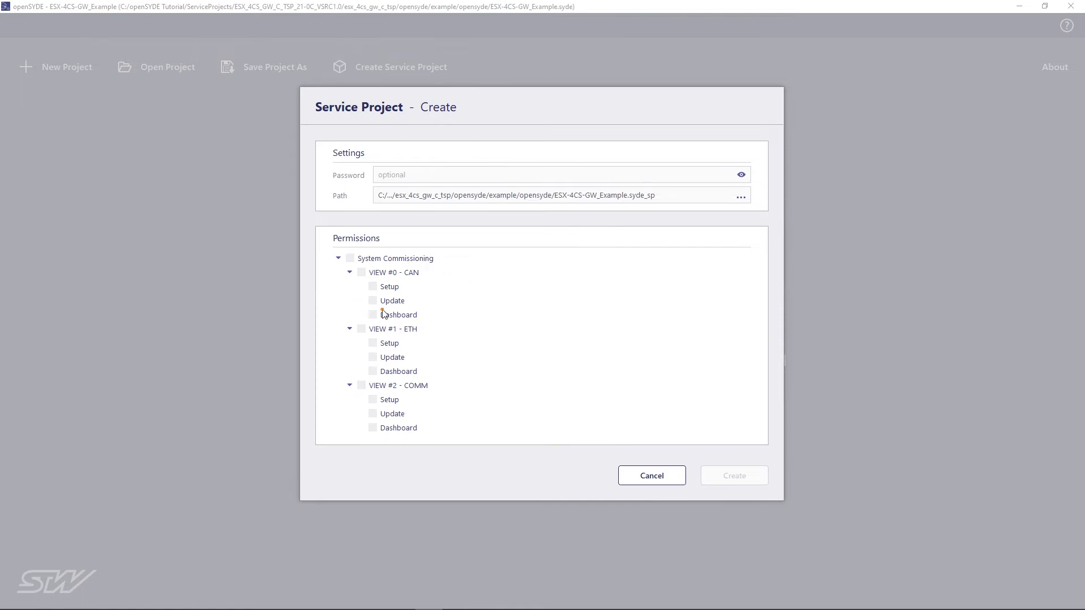
mouse_move(427, 291)
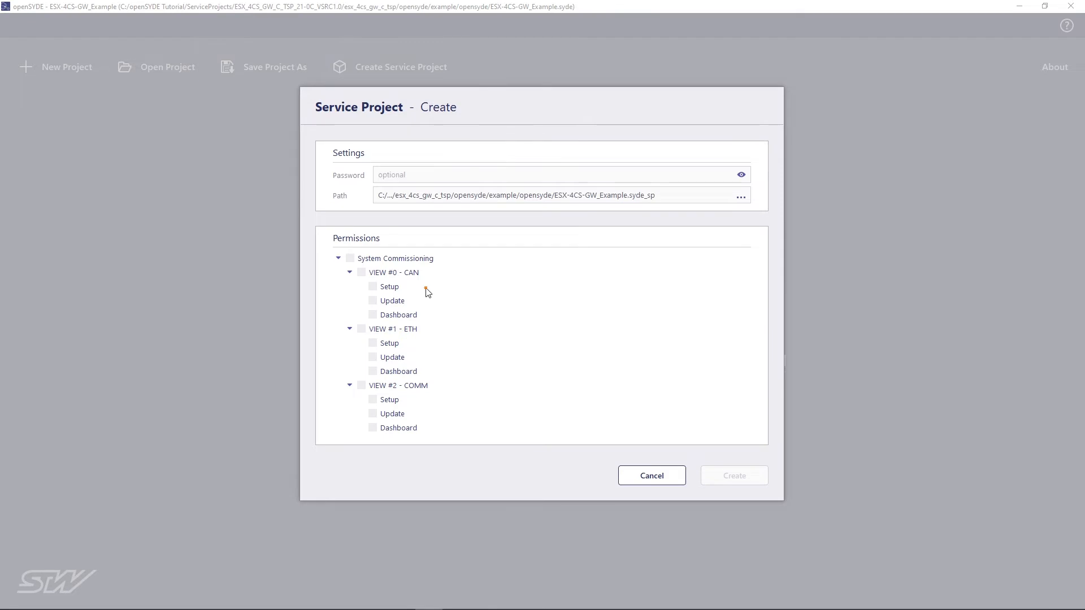
mouse_move(375, 334)
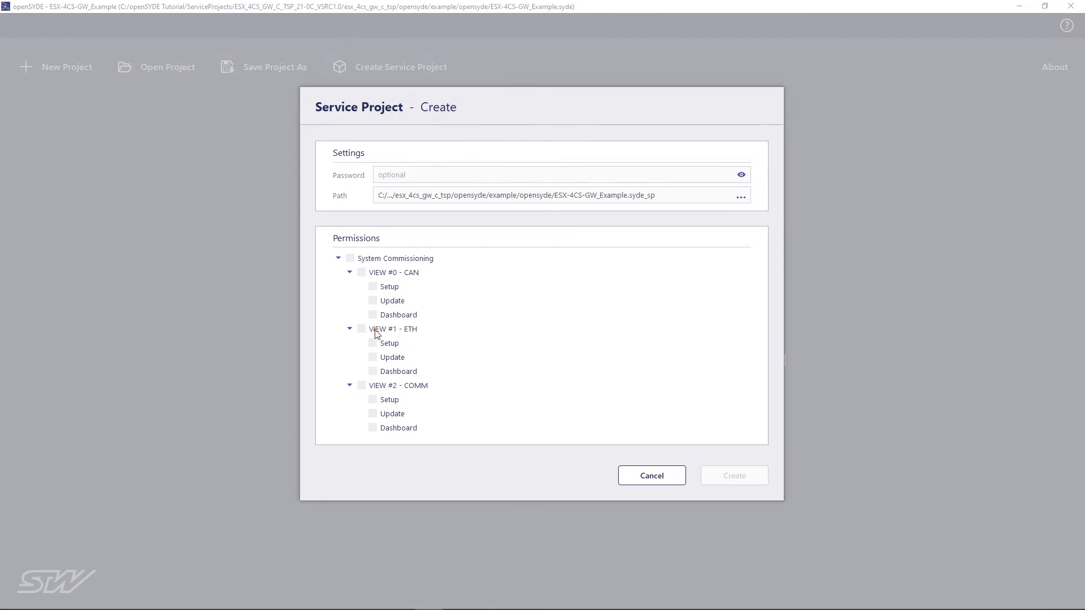
click(361, 329)
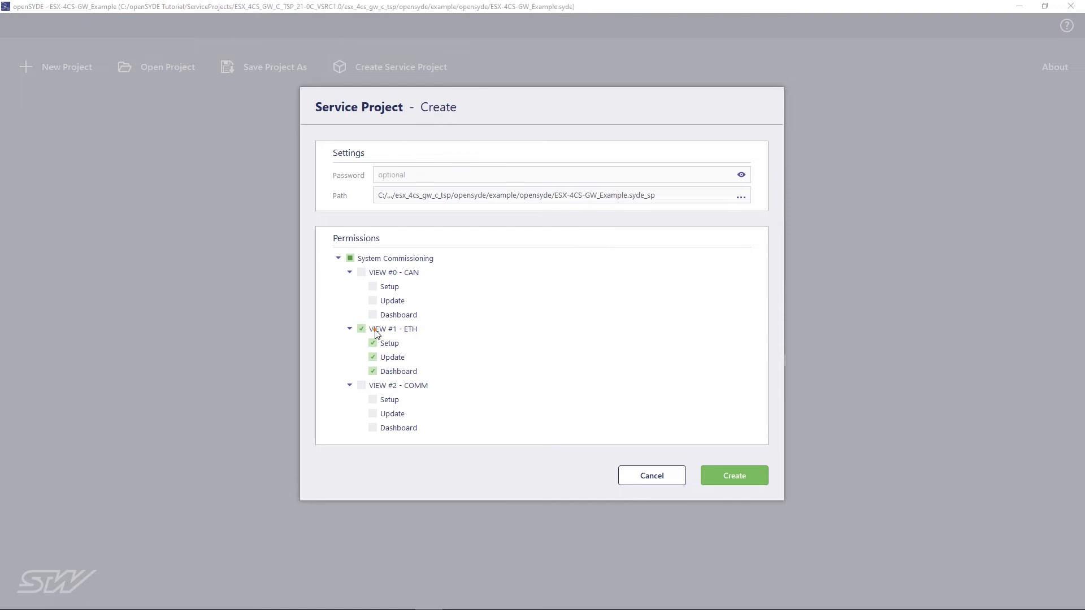
mouse_move(409, 405)
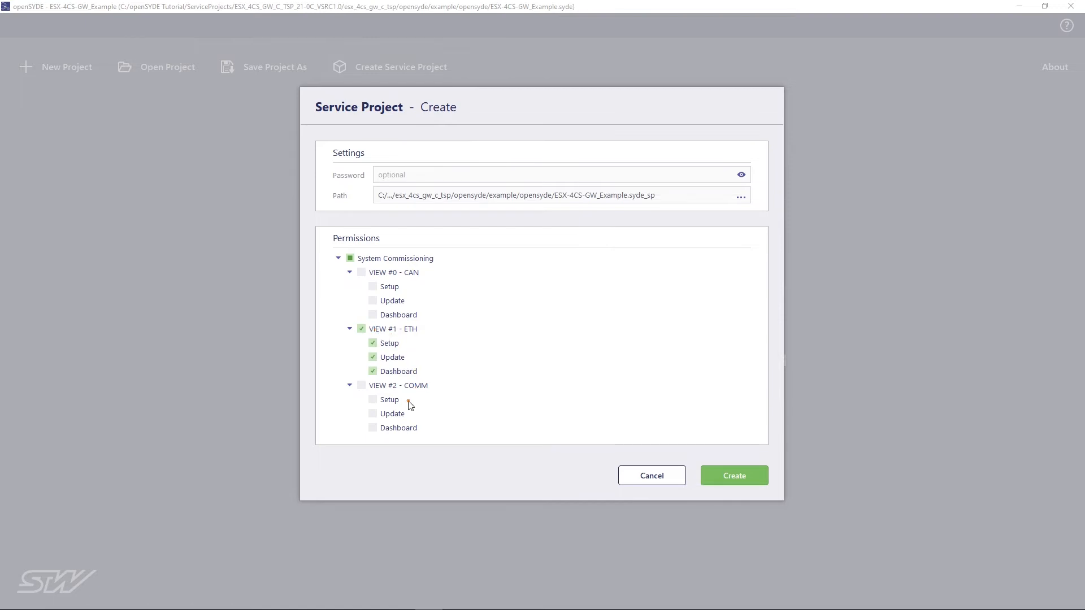
click(372, 427)
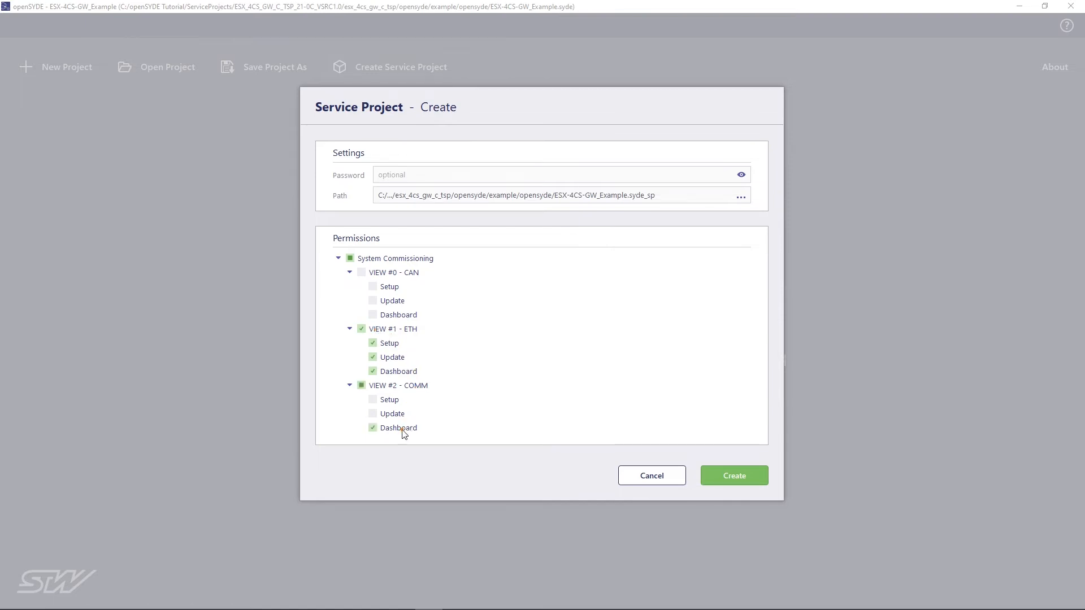
mouse_move(667, 415)
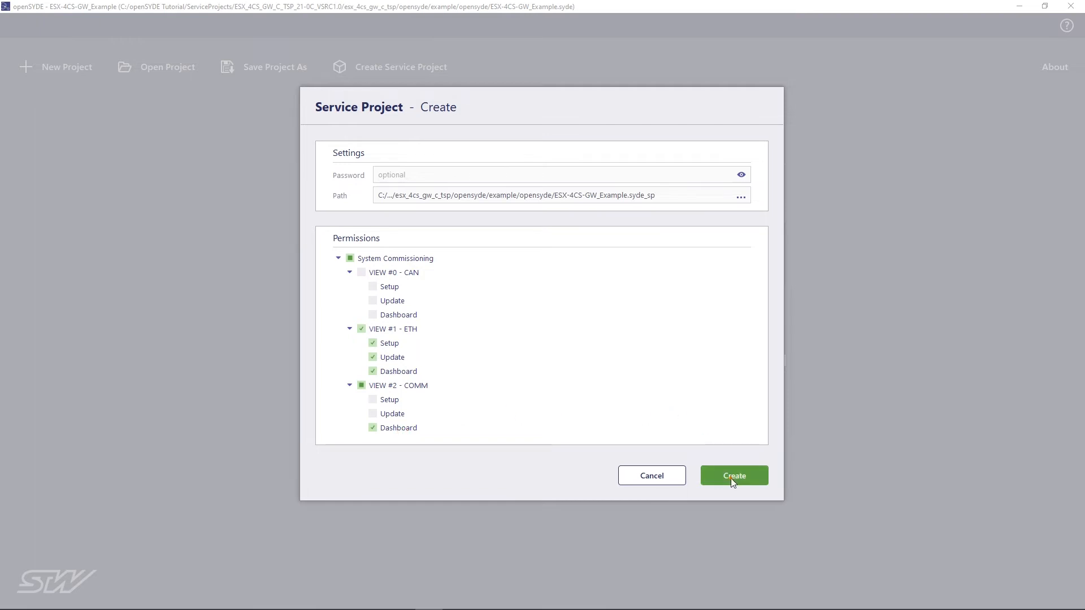
click(733, 476)
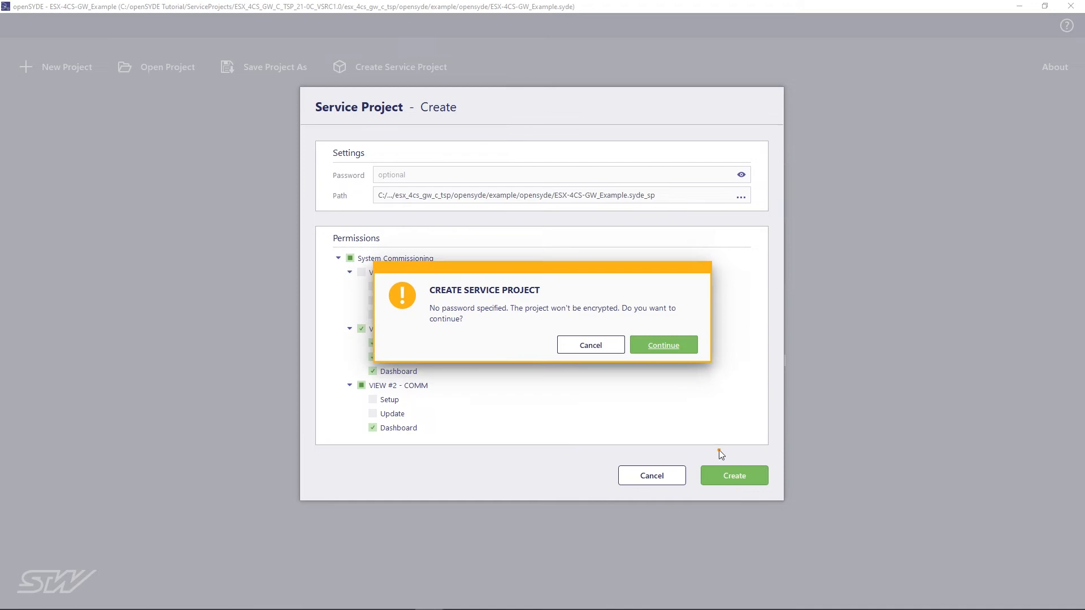
mouse_move(628, 380)
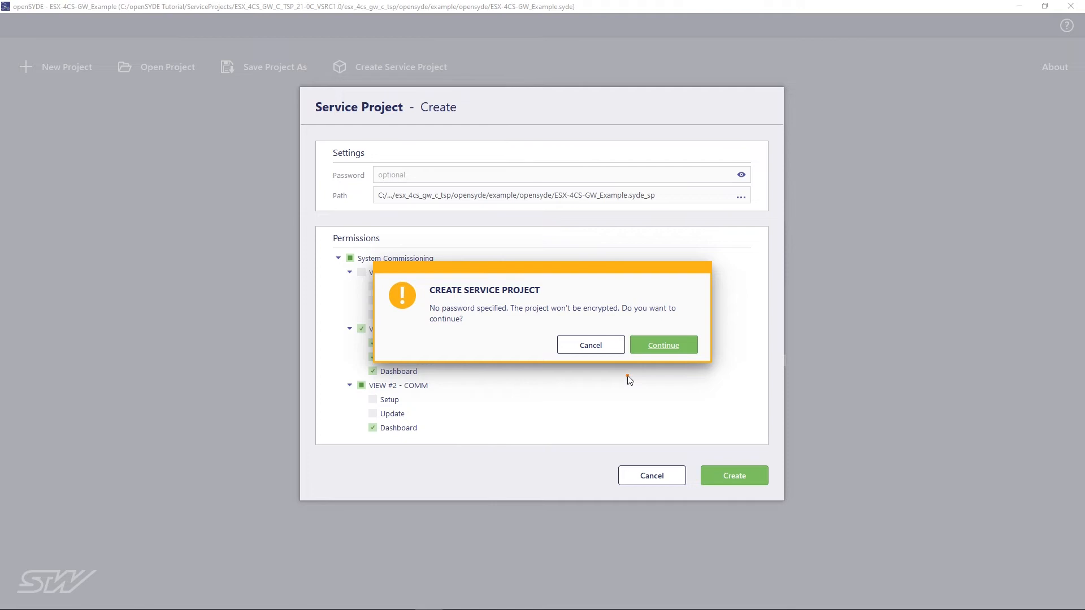
mouse_move(590, 345)
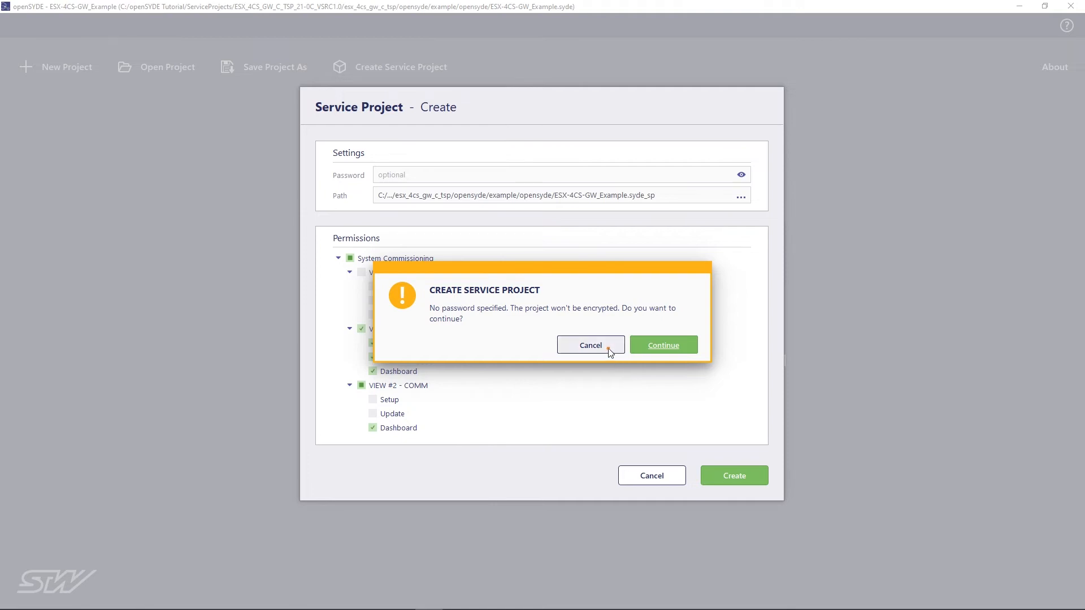
Create the service project with a password and follow the DETAILS link to its saved folder.
click(591, 345)
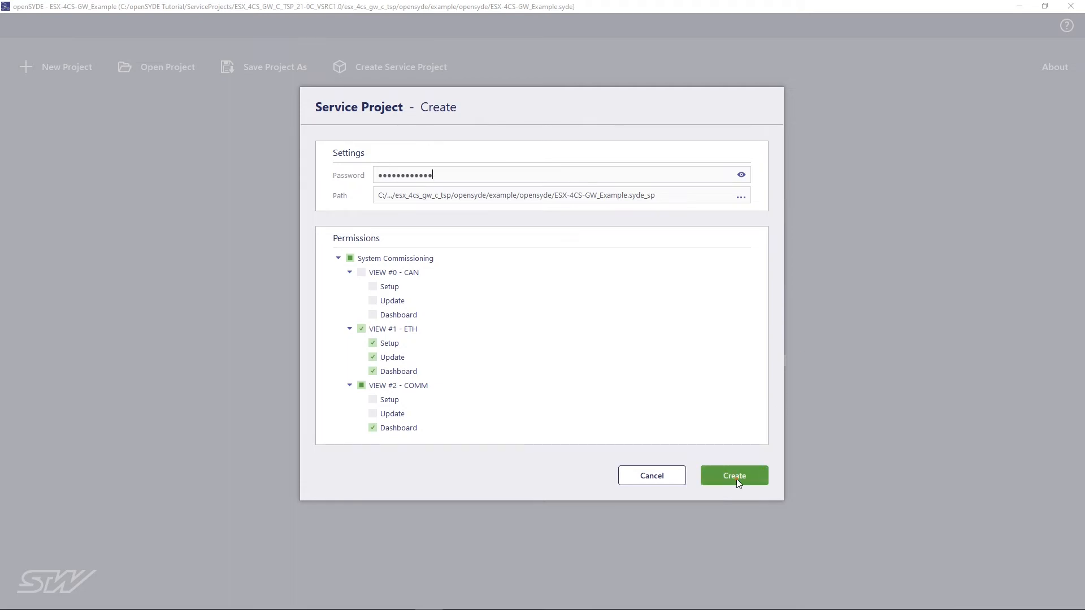
click(734, 476)
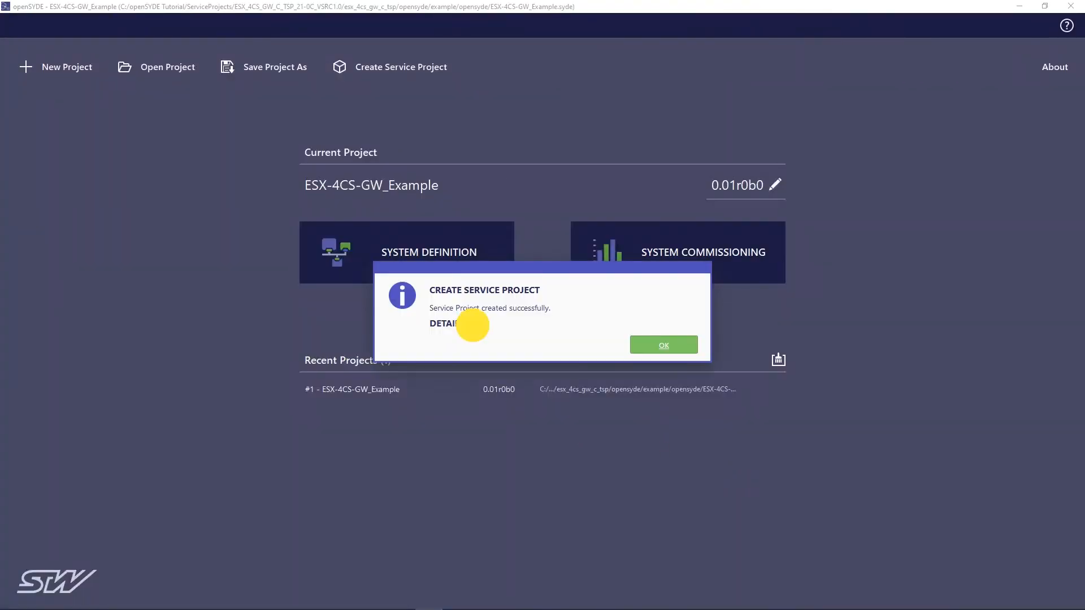
click(447, 324)
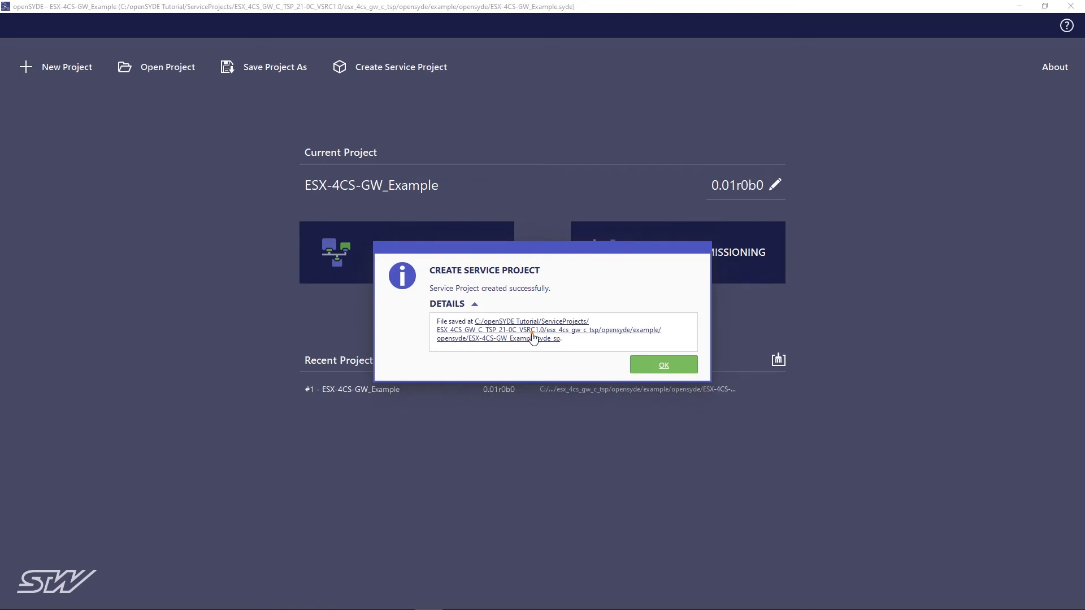
click(661, 365)
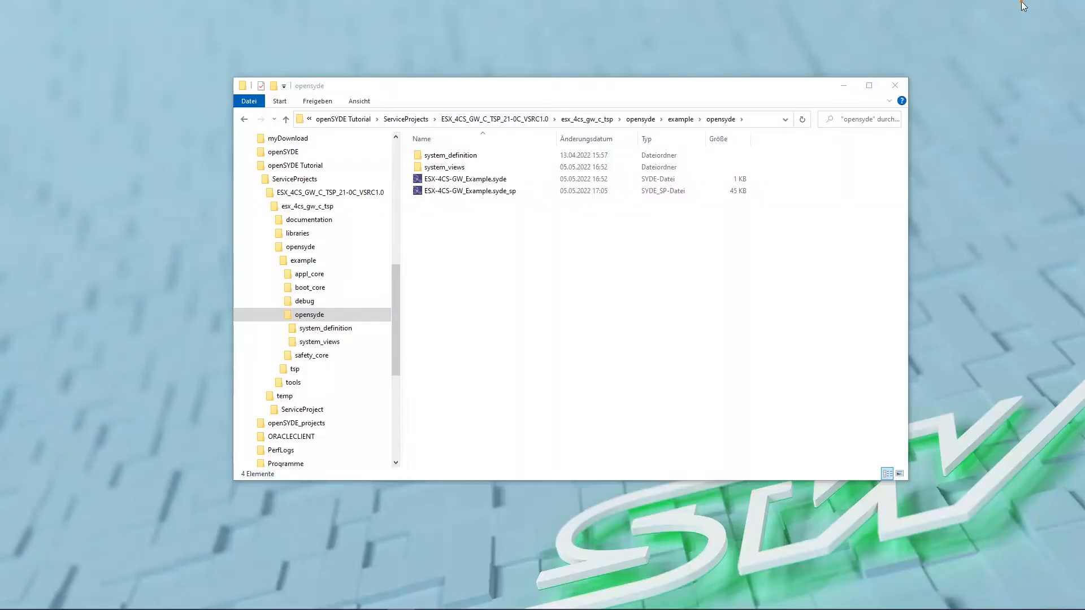
mouse_move(440, 197)
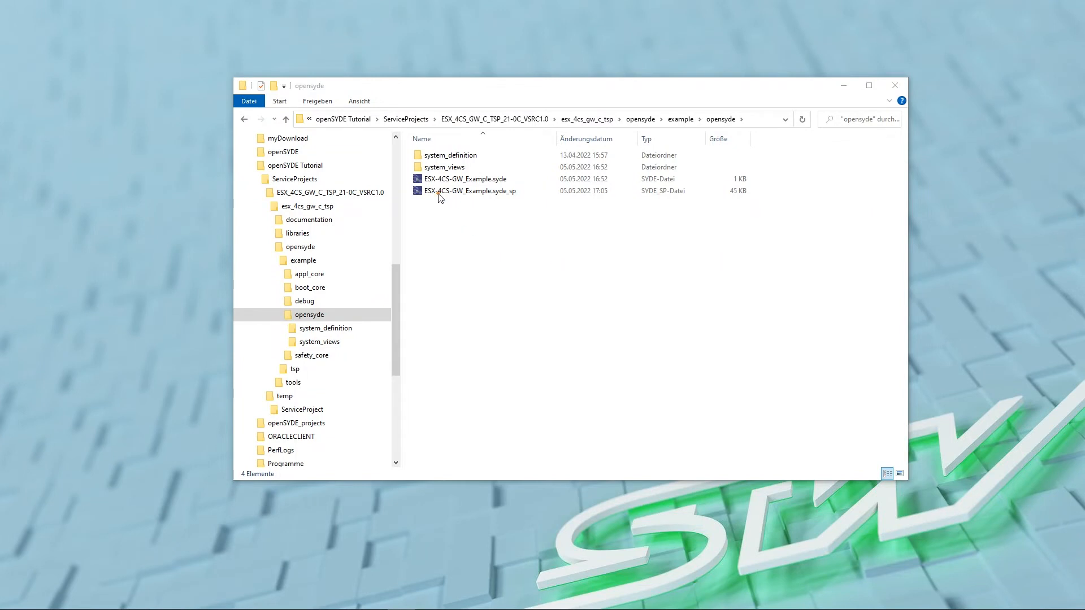
Select ESX-4CS-GW_Example.syde_sp in its new temp > ServiceProject location.
click(464, 179)
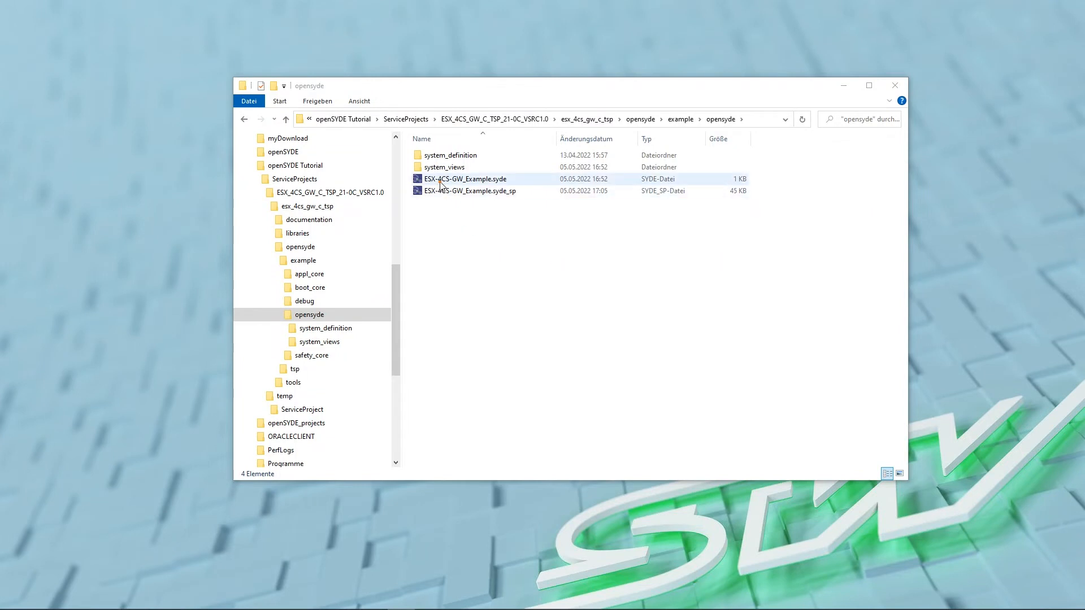
click(470, 190)
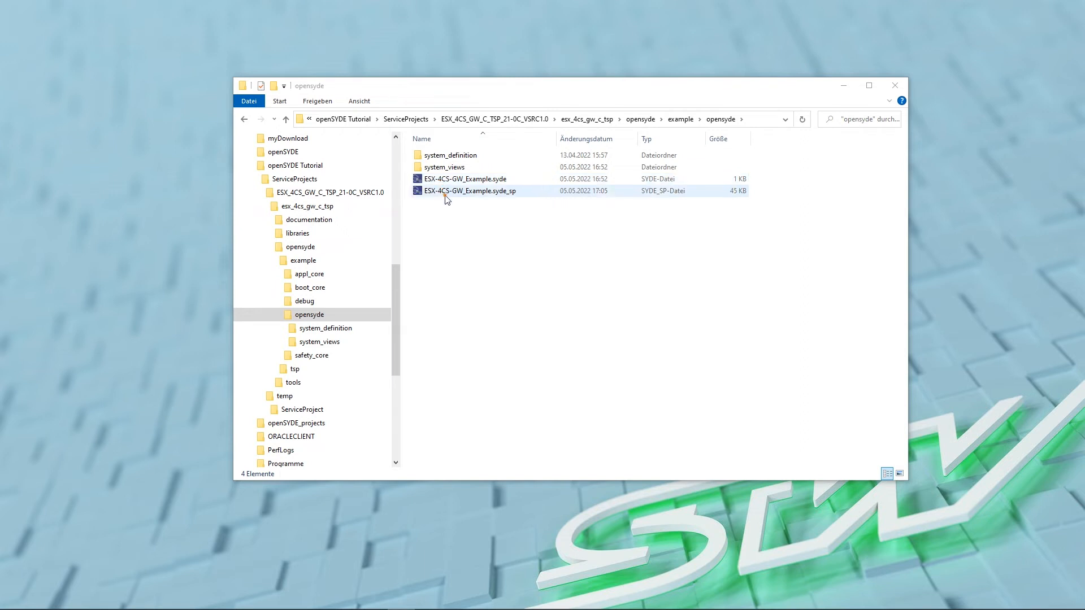
mouse_move(421, 195)
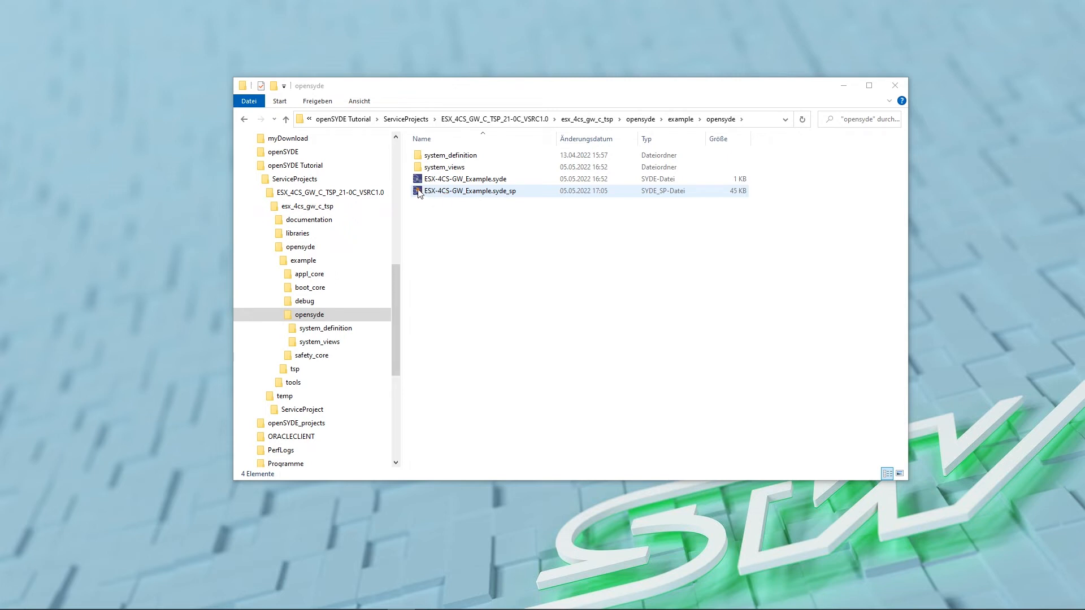
click(471, 190)
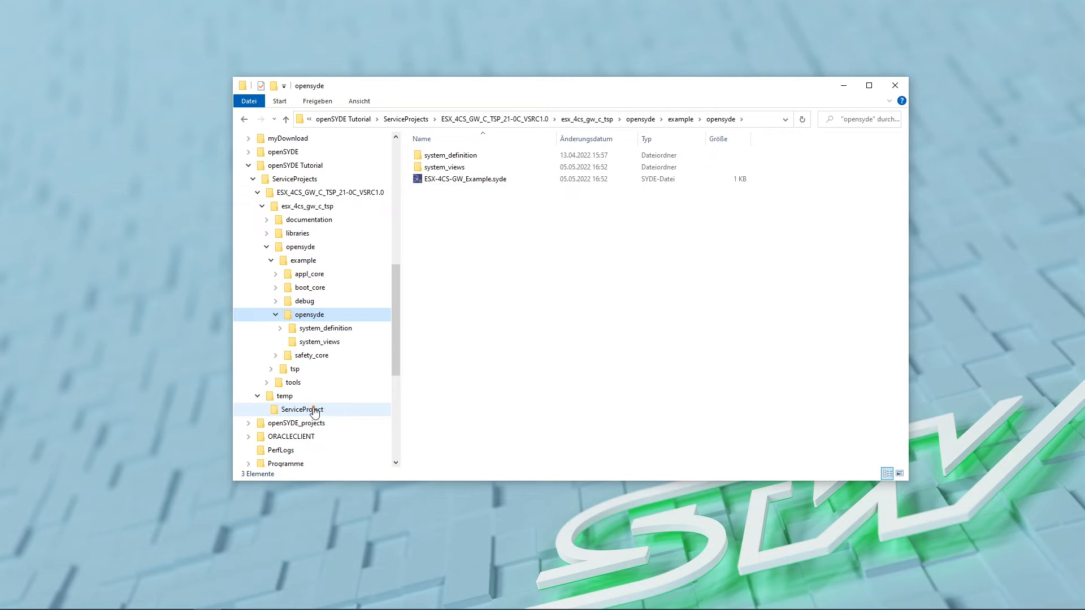
click(300, 409)
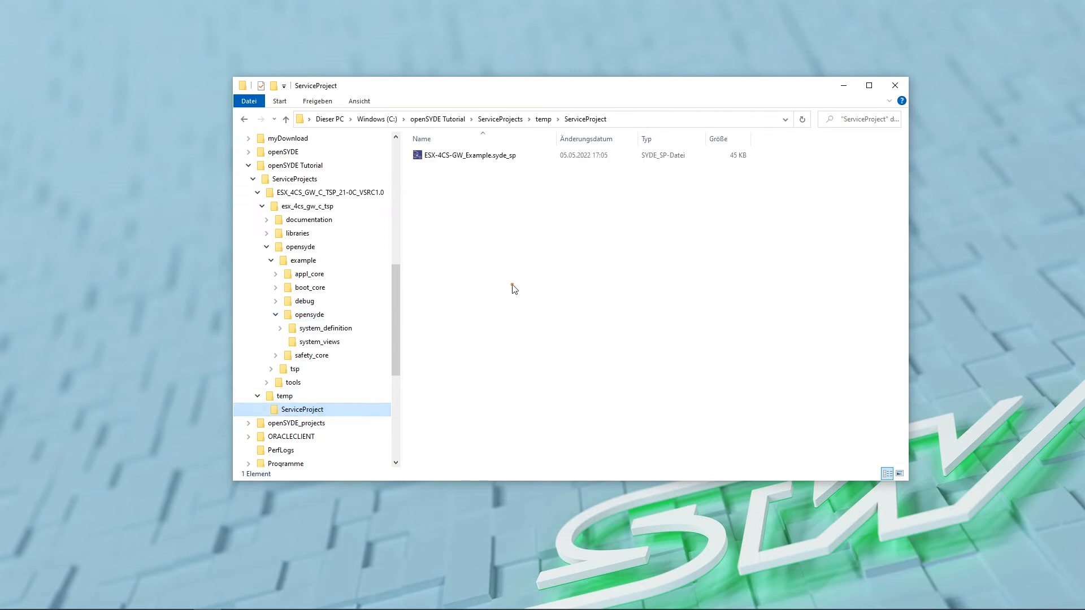
mouse_move(476, 180)
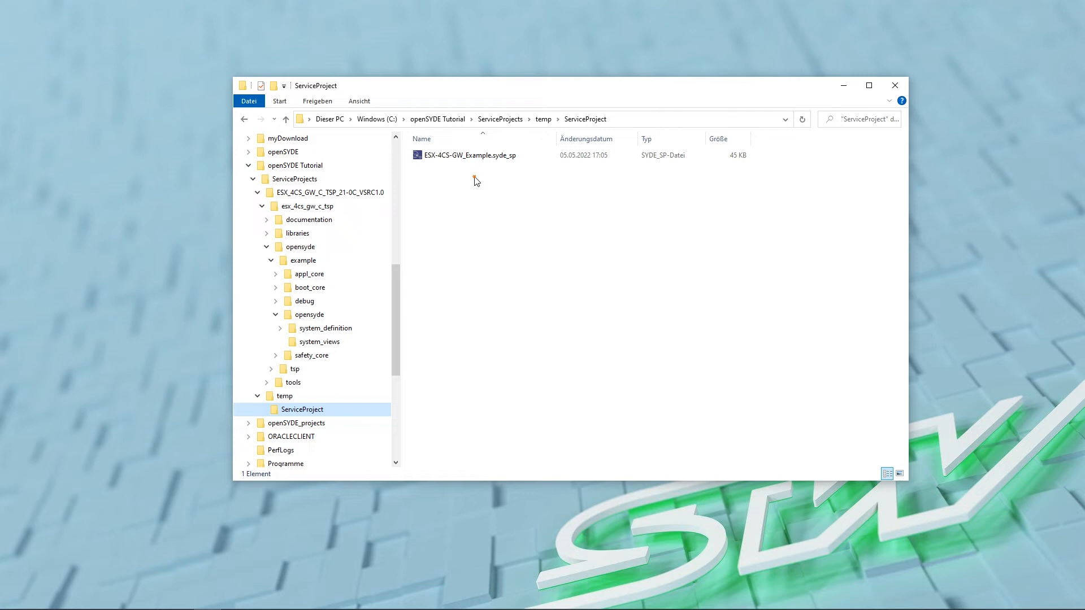
mouse_move(456, 175)
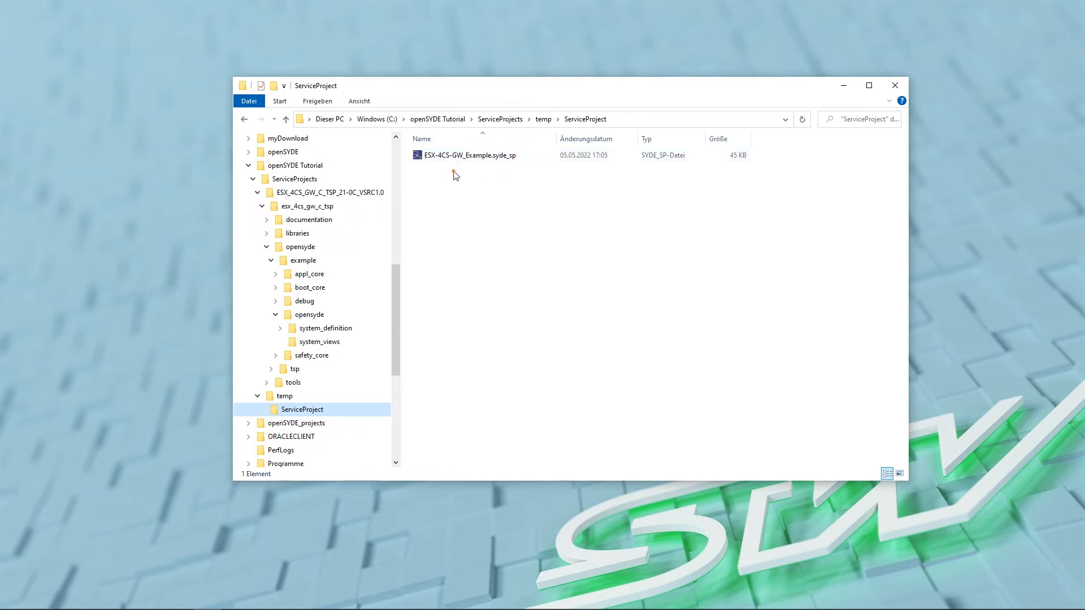
mouse_move(477, 185)
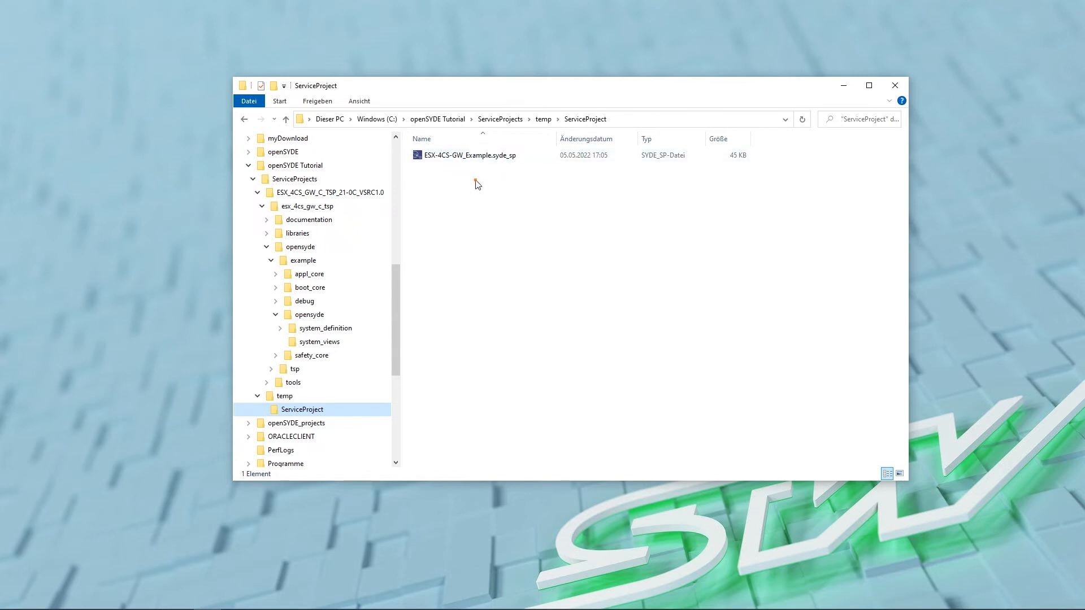
click(467, 155)
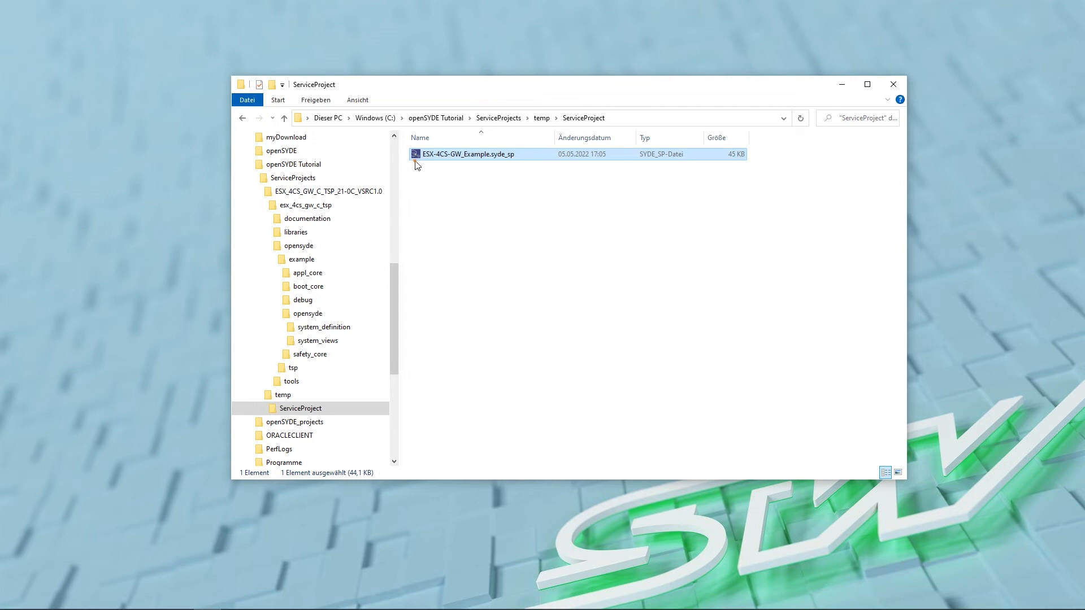
mouse_move(418, 155)
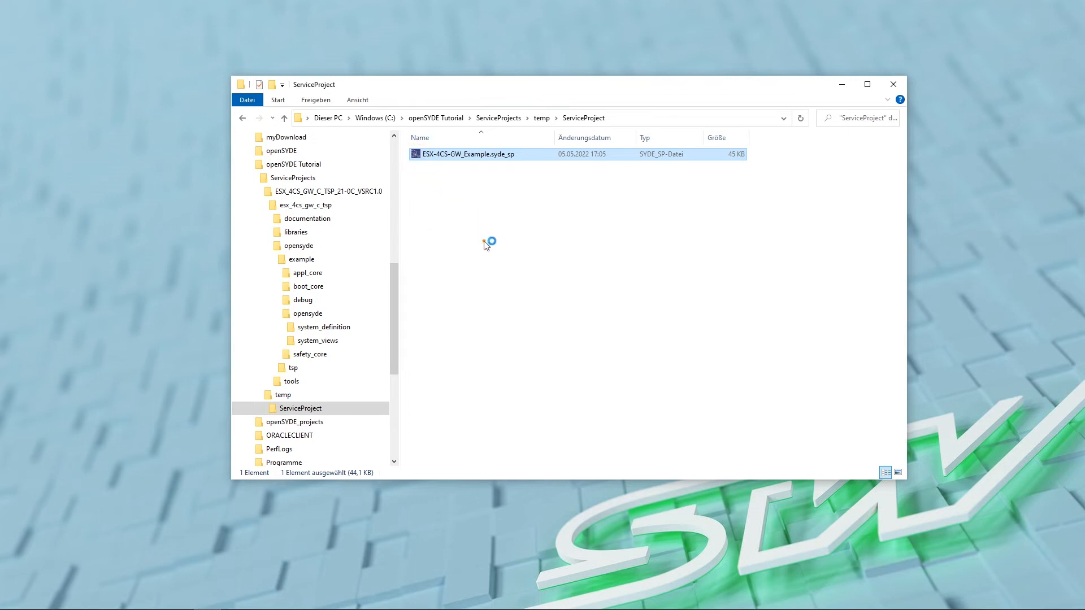
Authenticate with the password to load ESX-4CS-GW_Example.syde_sp with limited access.
double_click(468, 154)
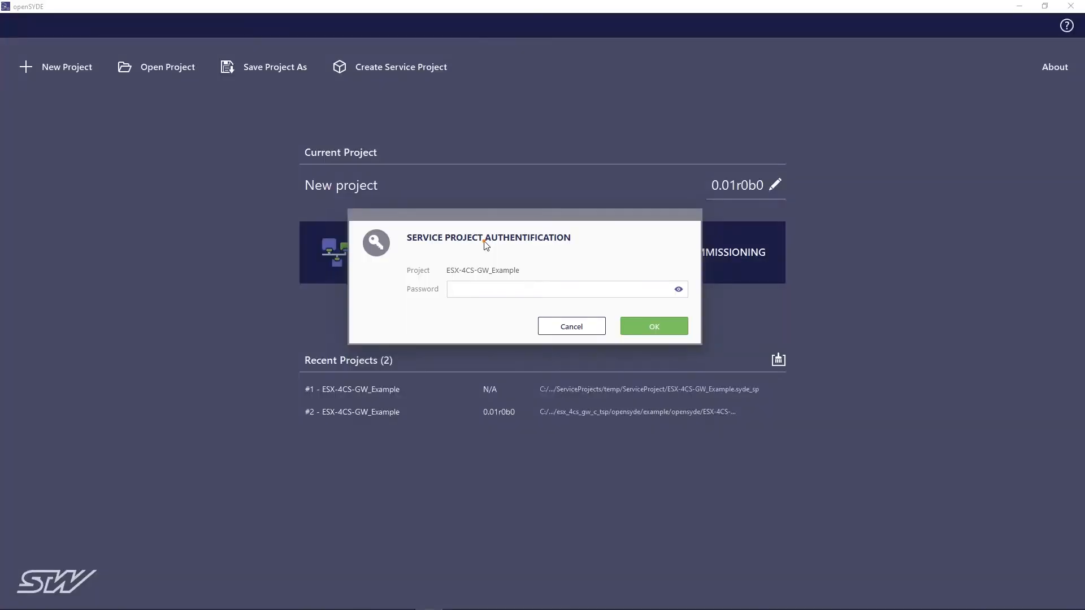
text(password)
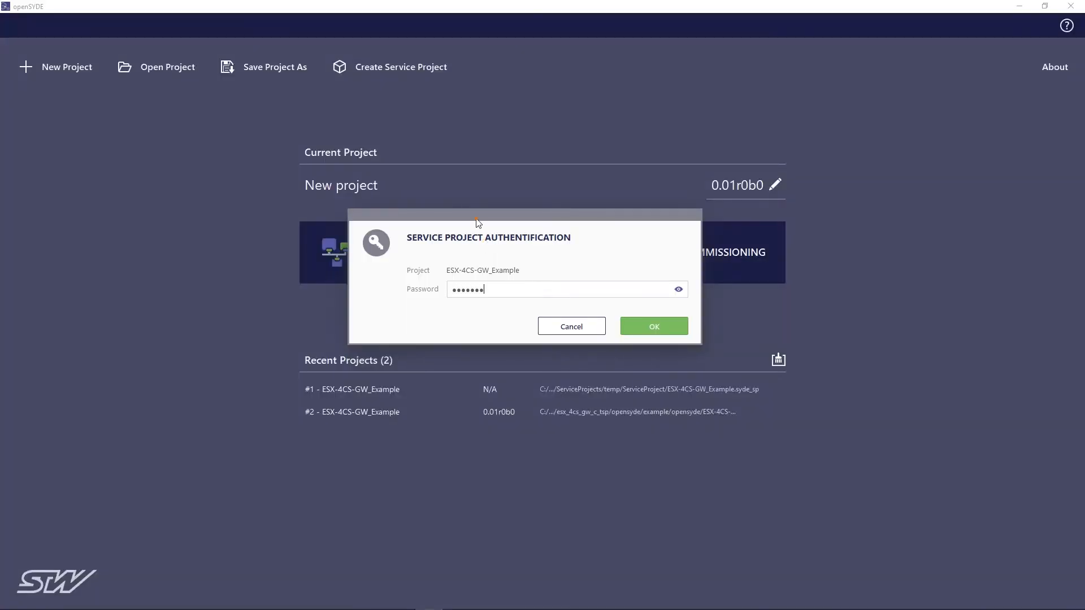
click(652, 326)
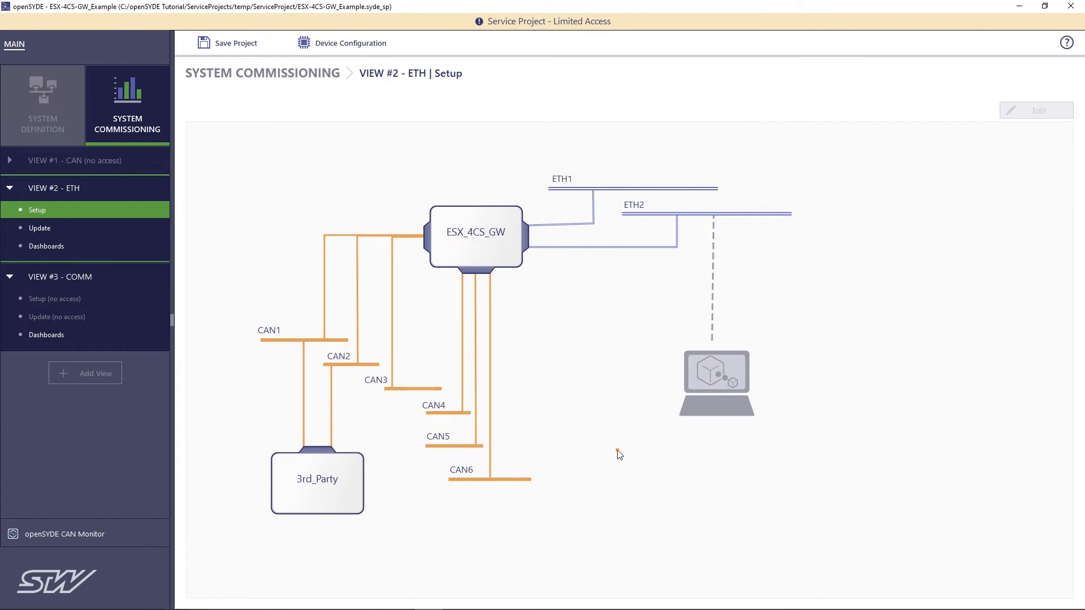
mouse_move(572, 27)
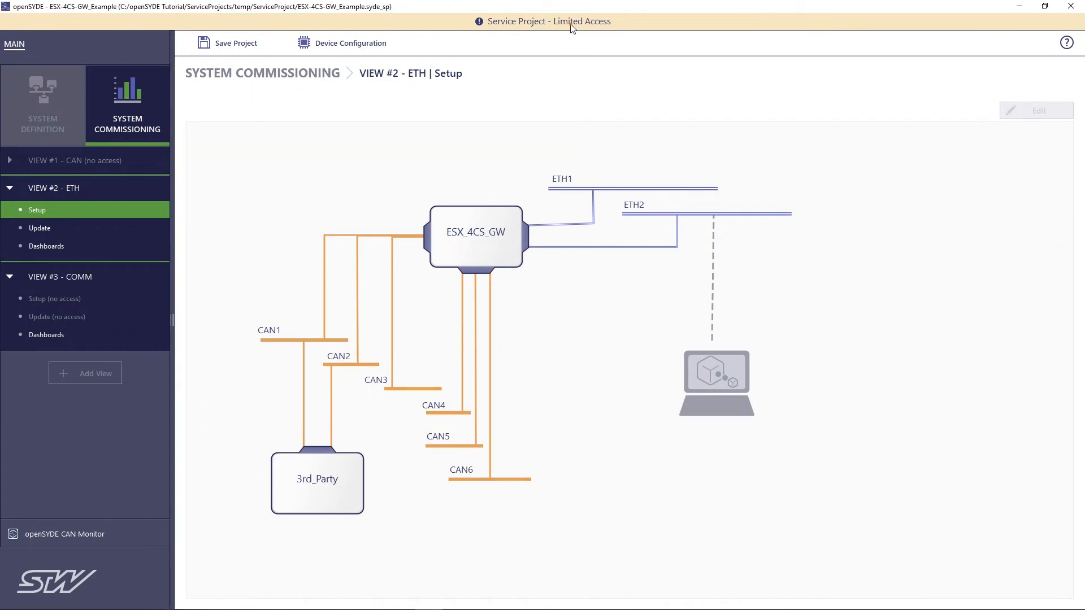
mouse_move(549, 20)
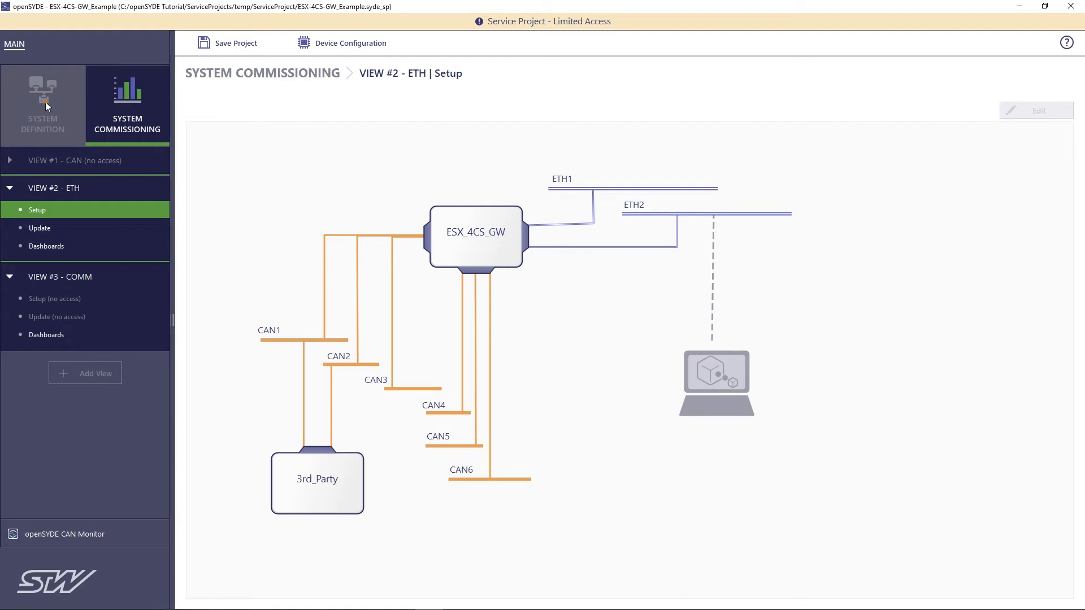
mouse_move(238, 125)
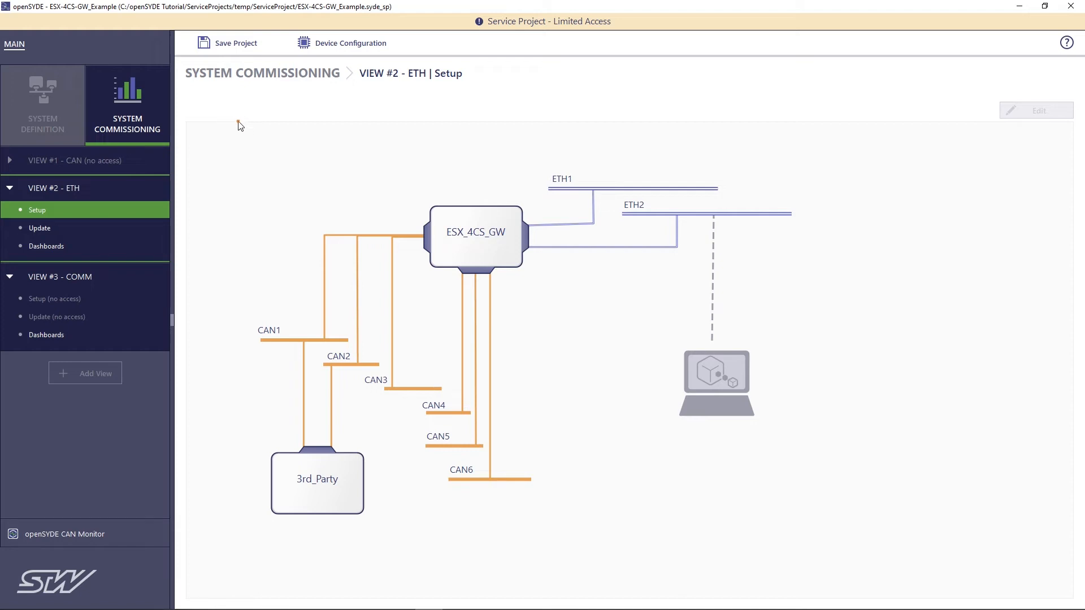
mouse_move(81, 161)
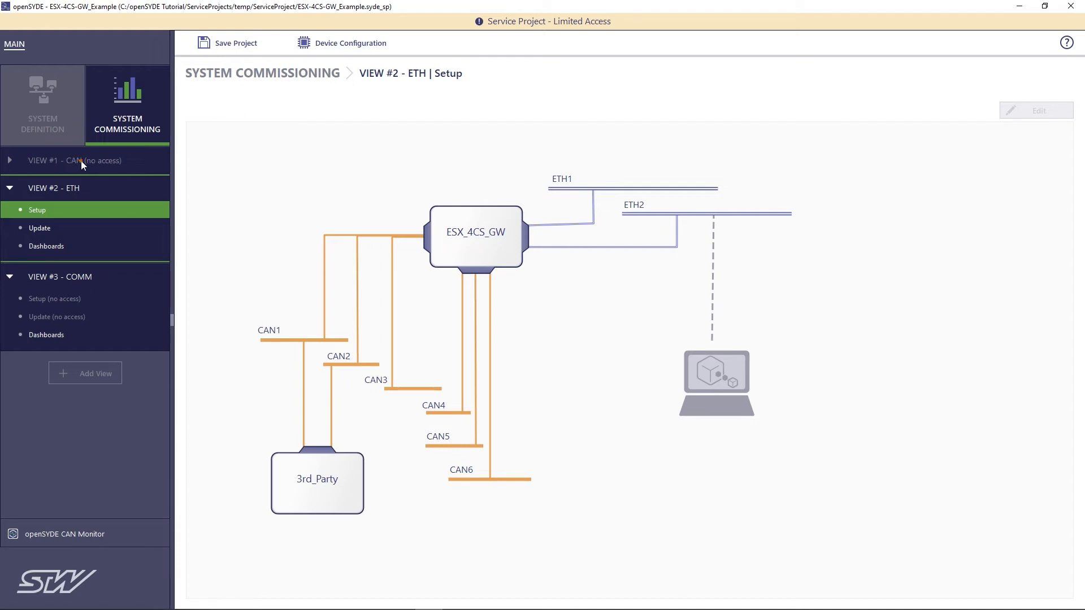
mouse_move(126, 162)
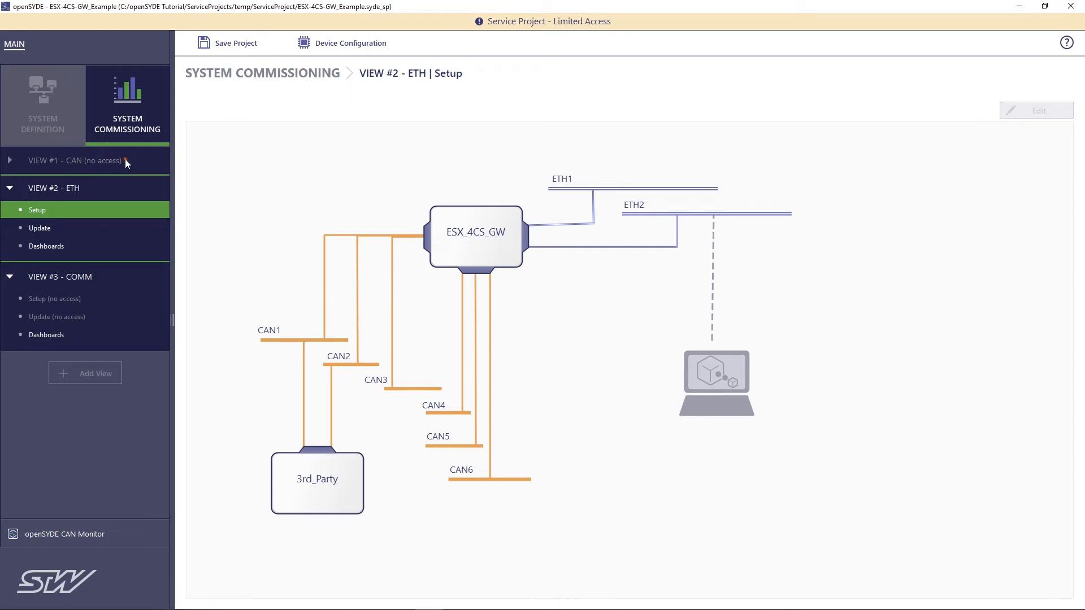
mouse_move(123, 163)
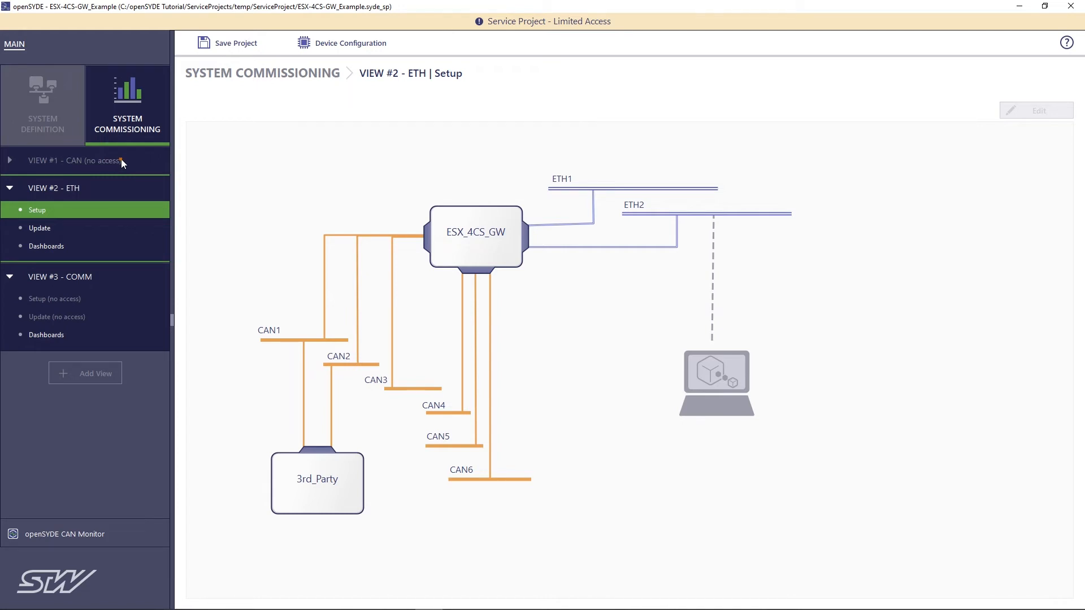
mouse_move(130, 212)
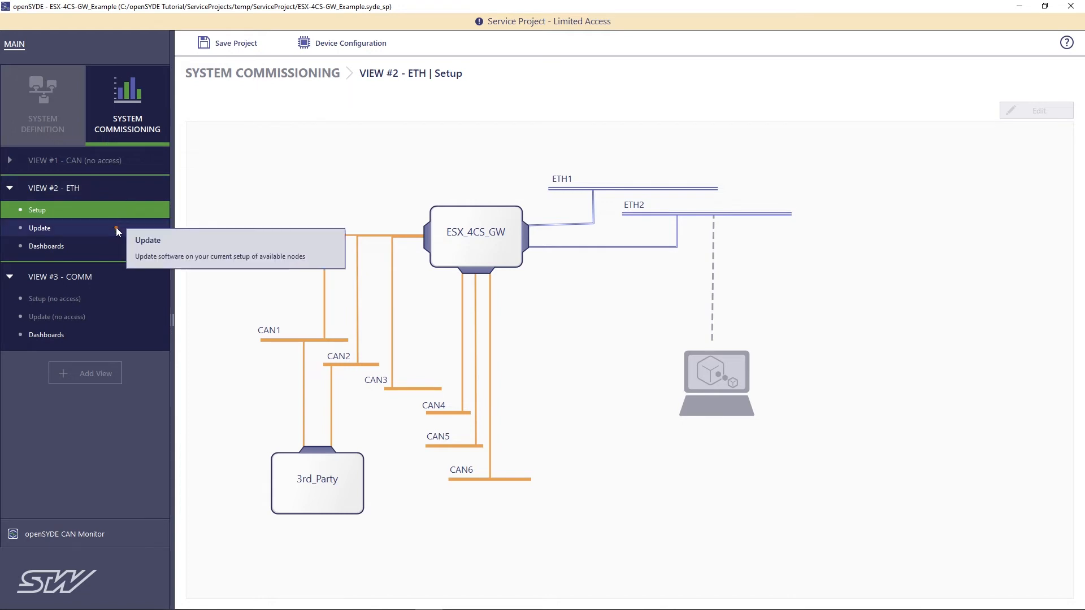
mouse_move(110, 251)
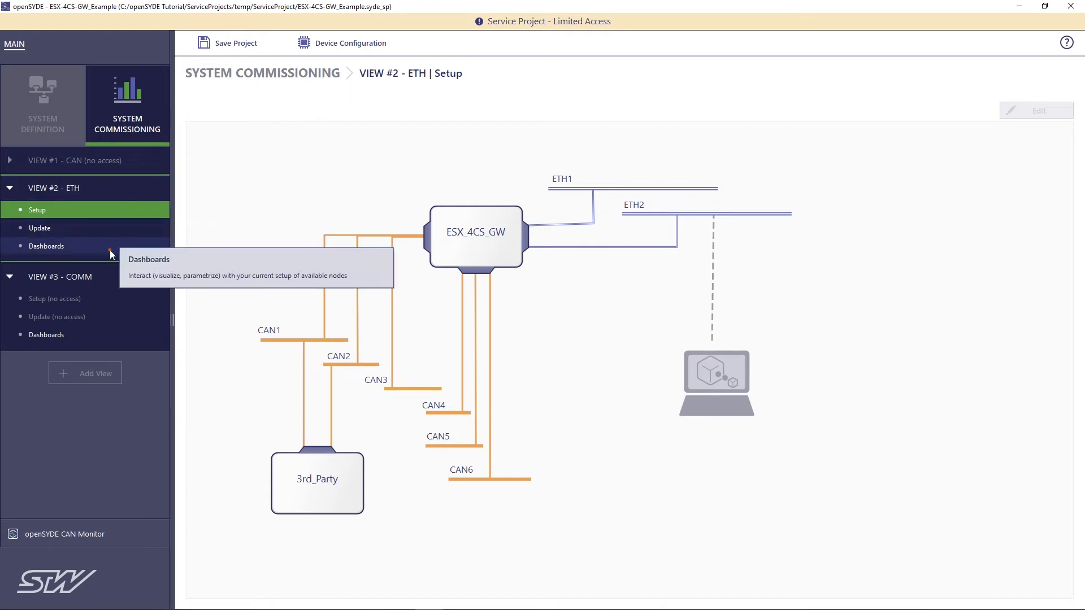
mouse_move(312, 116)
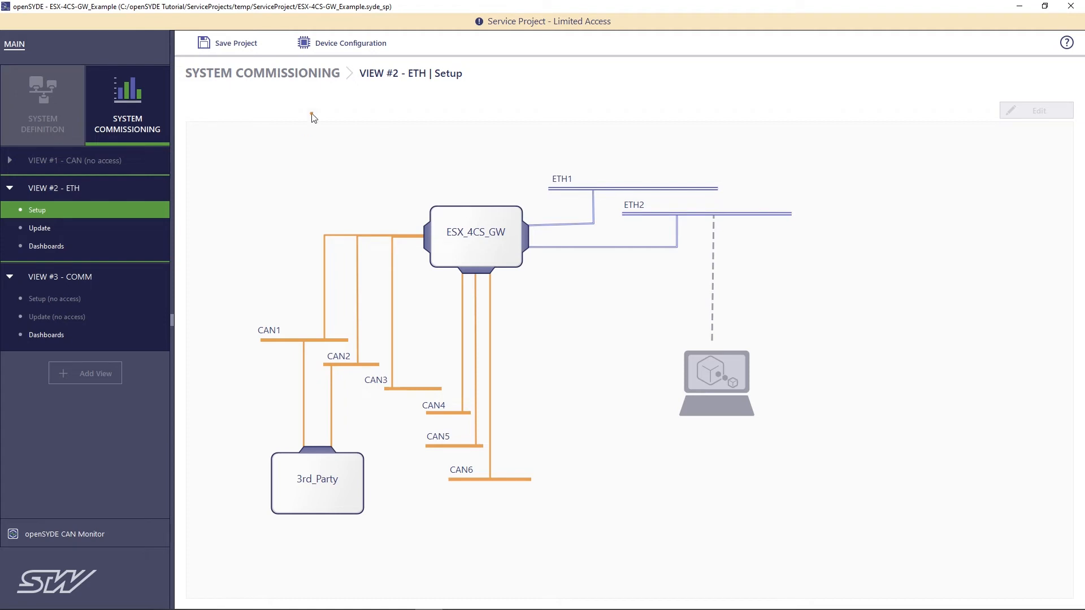
mouse_move(350, 43)
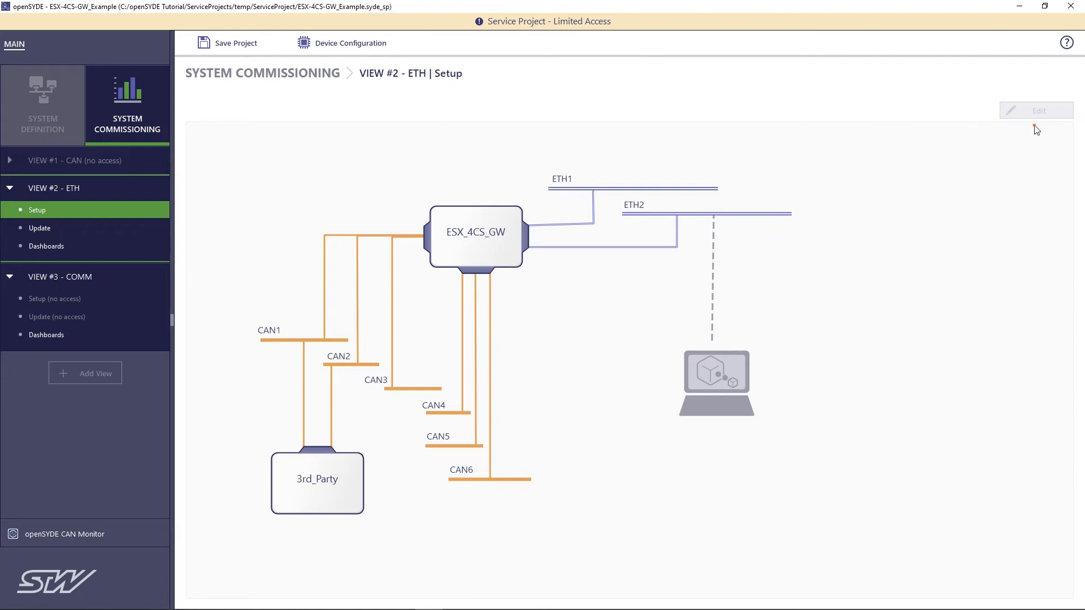
mouse_move(1038, 115)
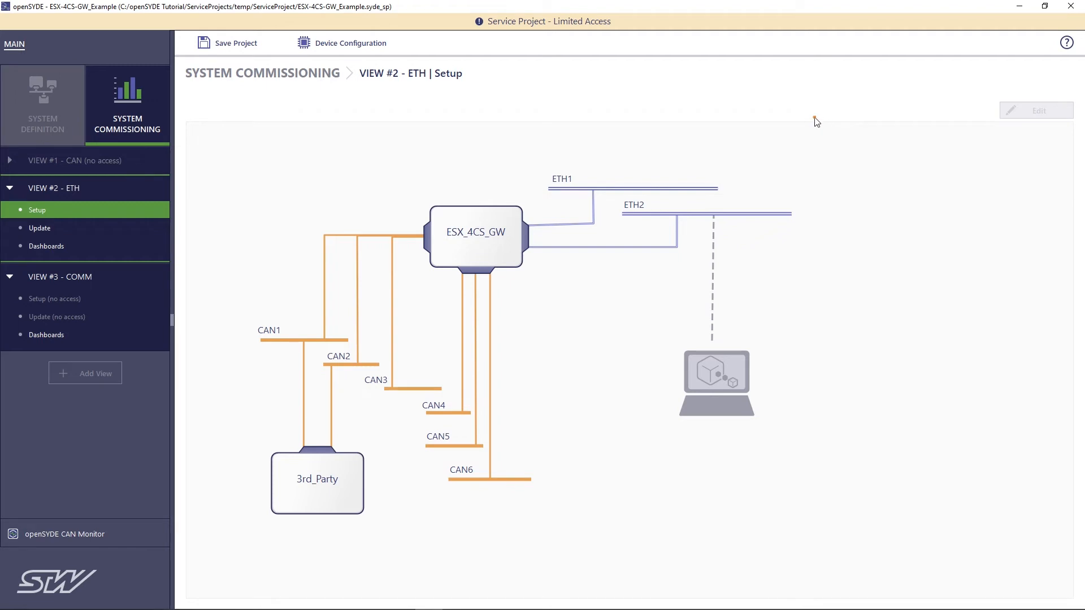
mouse_move(809, 119)
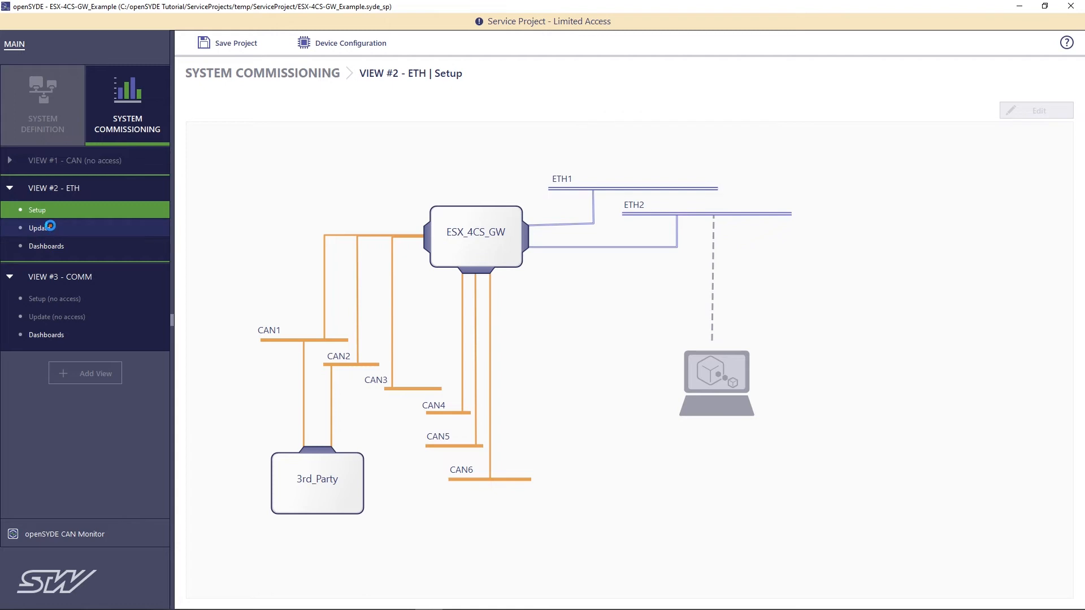
Show the VIEW #2 - ETH update package reporting three missing ESX_4CS_GW files.
click(39, 227)
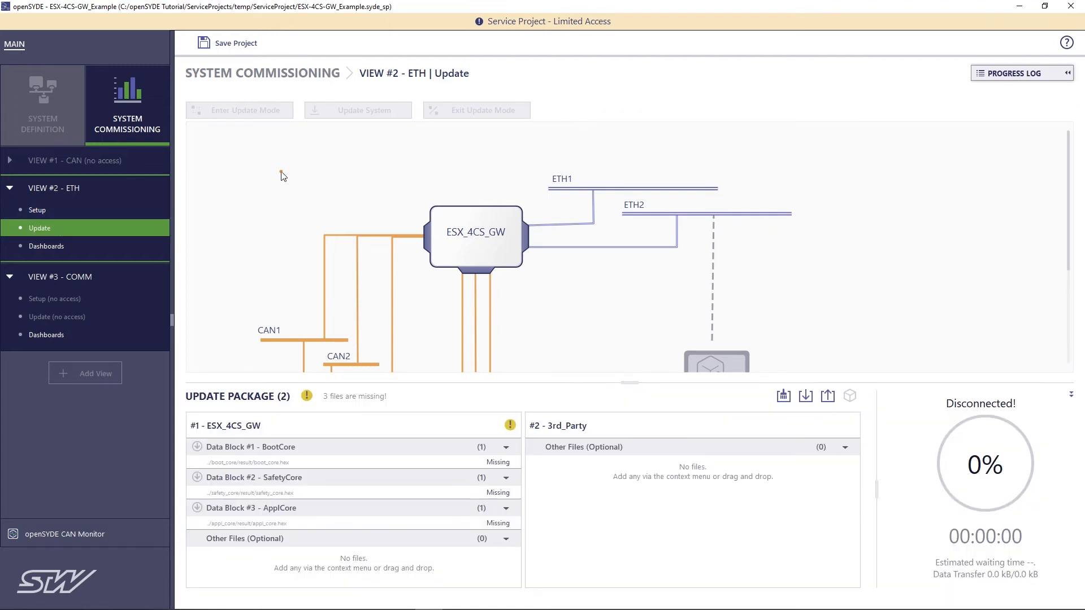
mouse_move(357, 393)
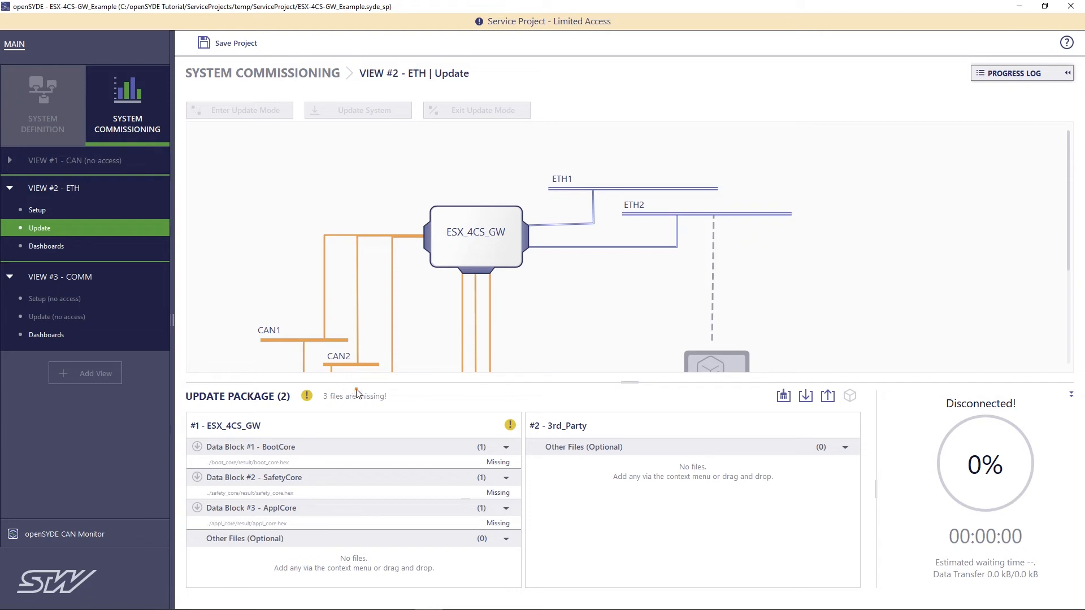
mouse_move(511, 425)
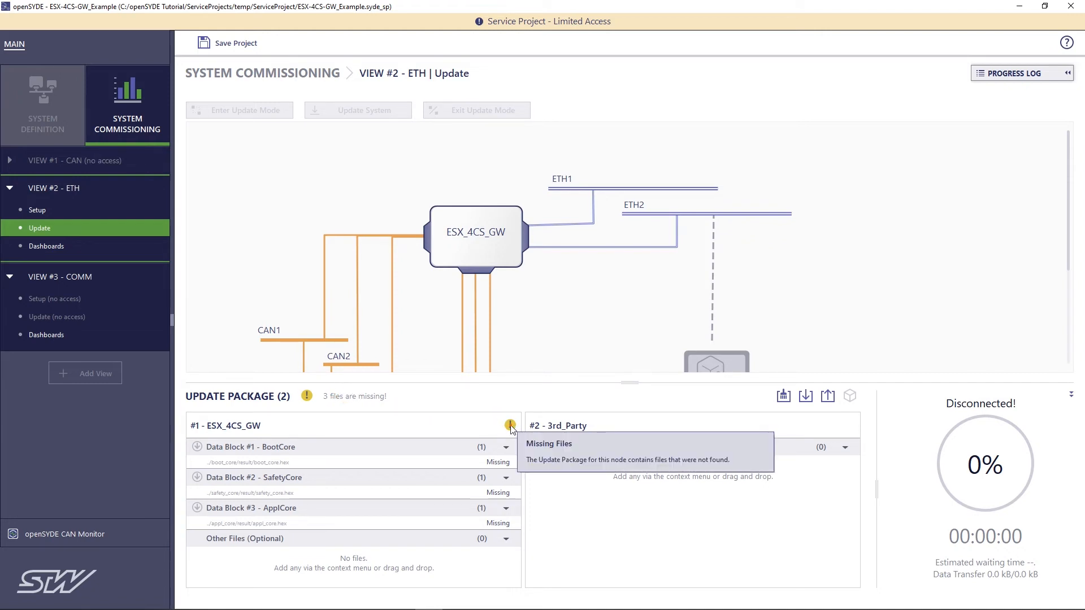
mouse_move(559, 337)
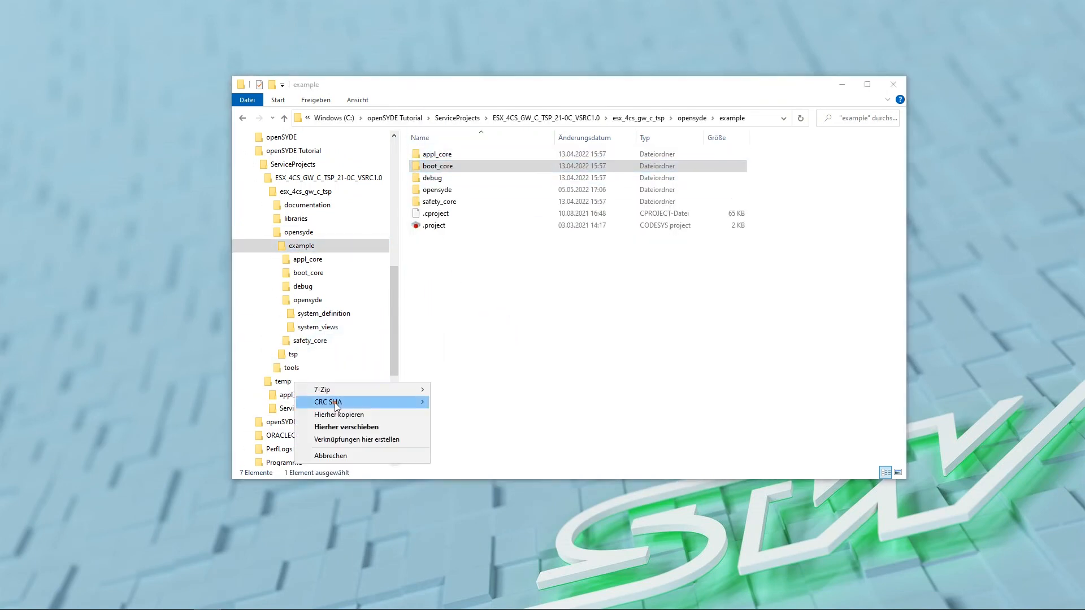
mouse_move(353, 411)
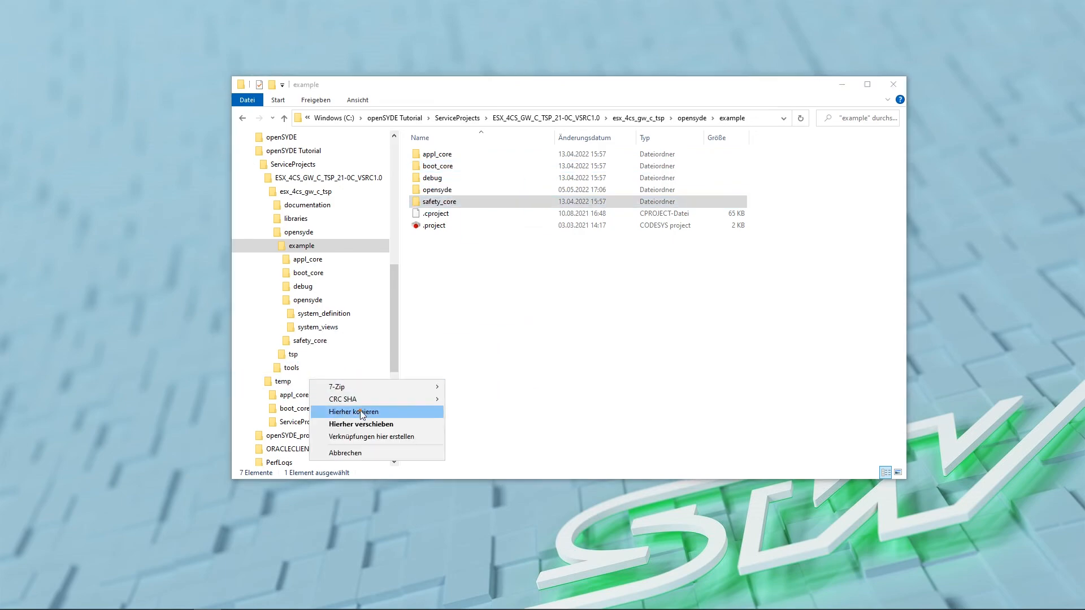
Copy the safety_core folder into temp via Hierher kopieren.
click(353, 411)
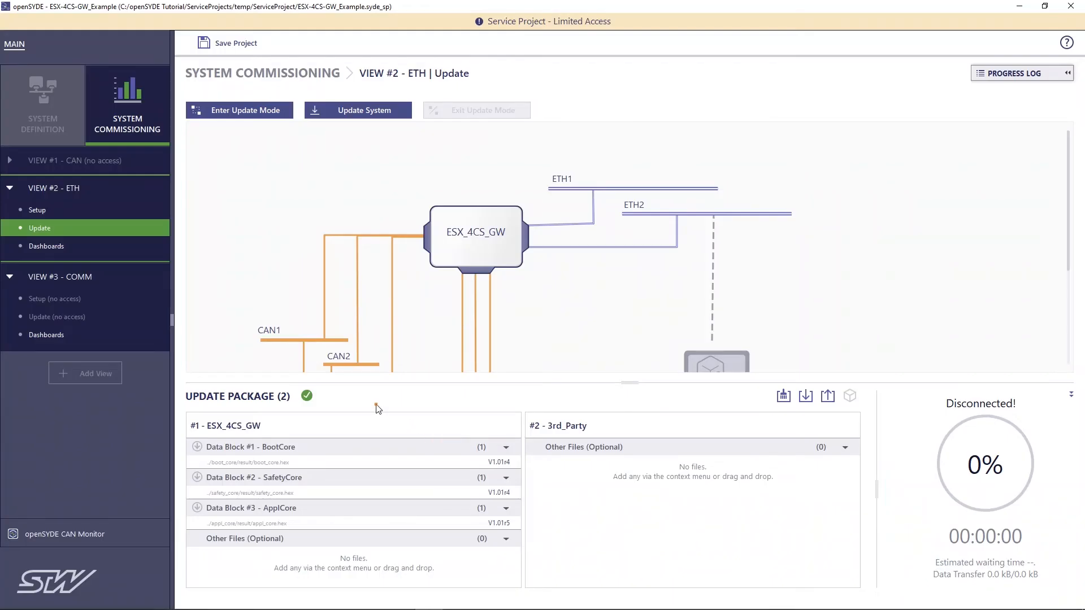
mouse_move(374, 408)
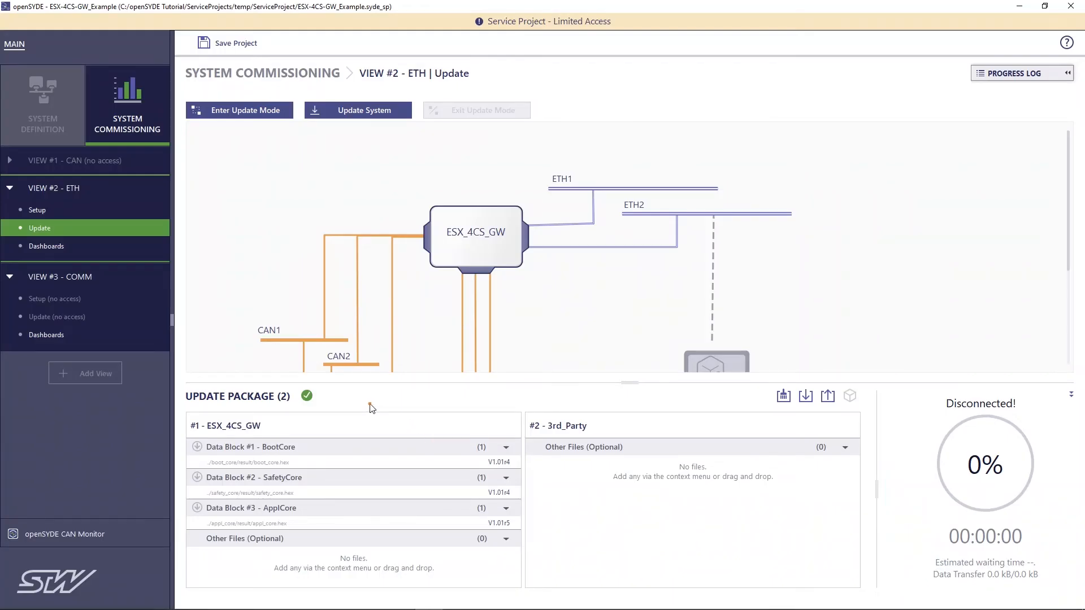
mouse_move(306, 396)
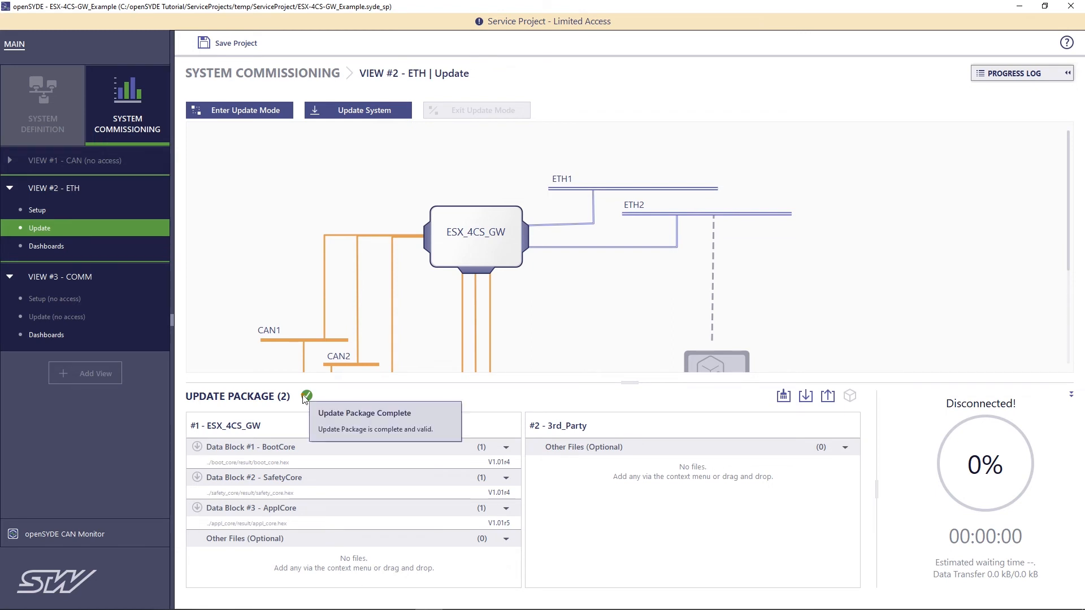
mouse_move(380, 391)
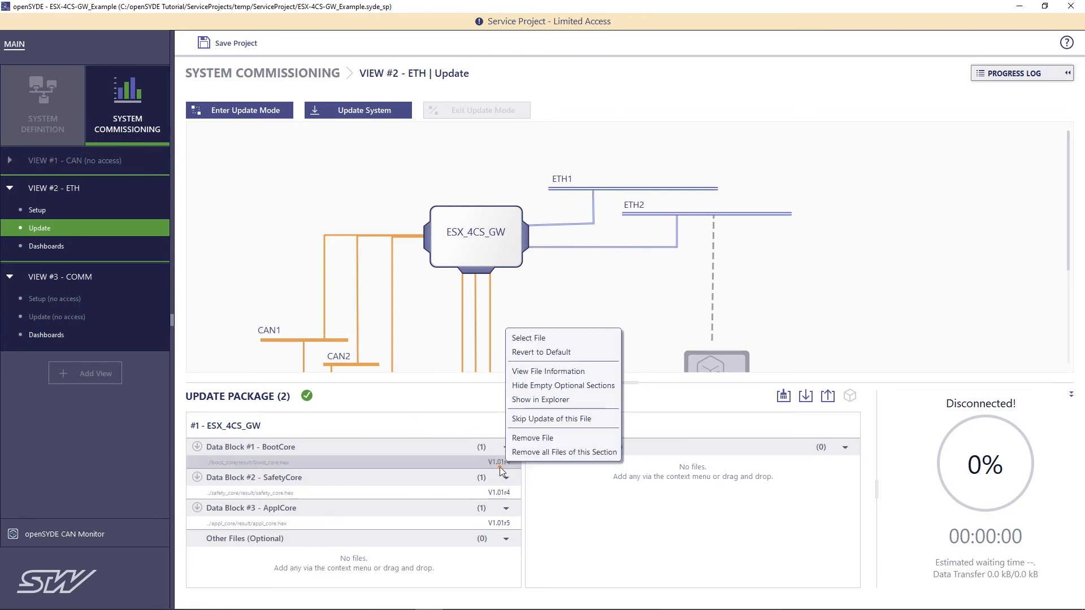
mouse_move(528, 338)
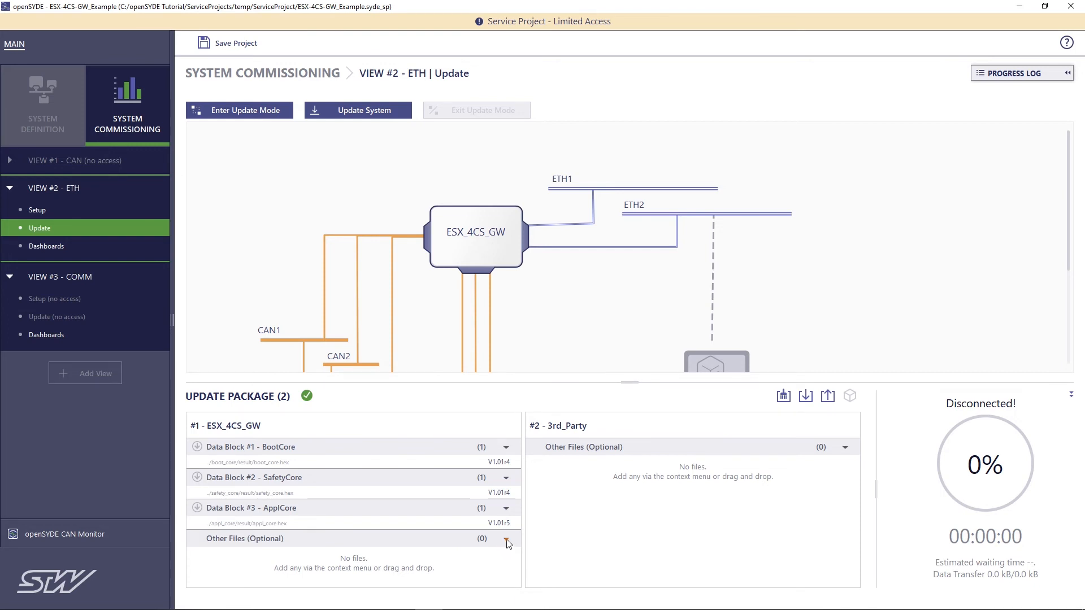
Show the context menu options for the Other Files (Optional) section.
click(507, 540)
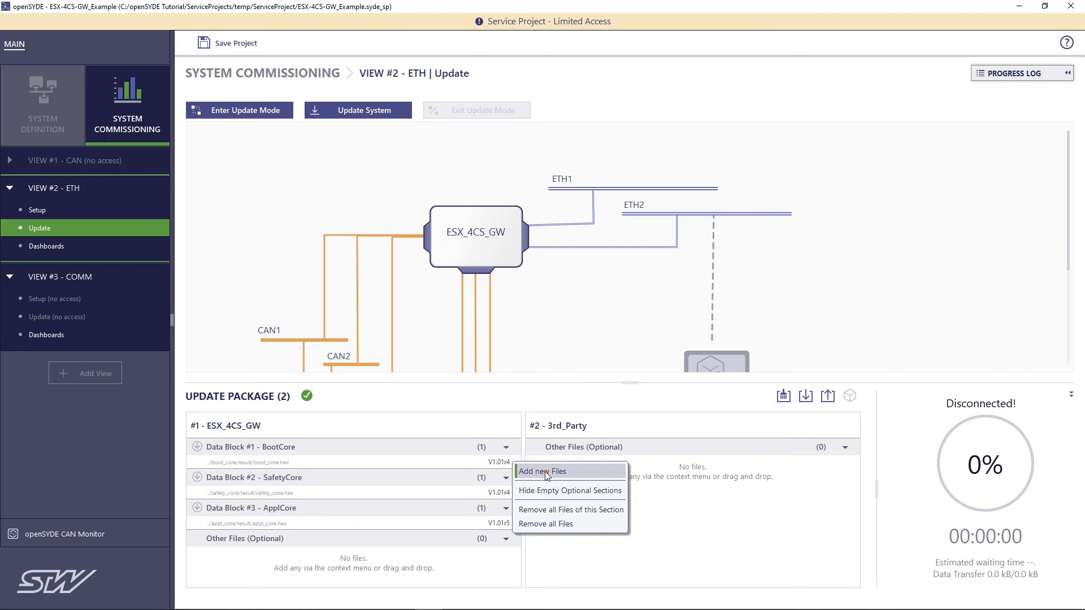
mouse_move(516, 575)
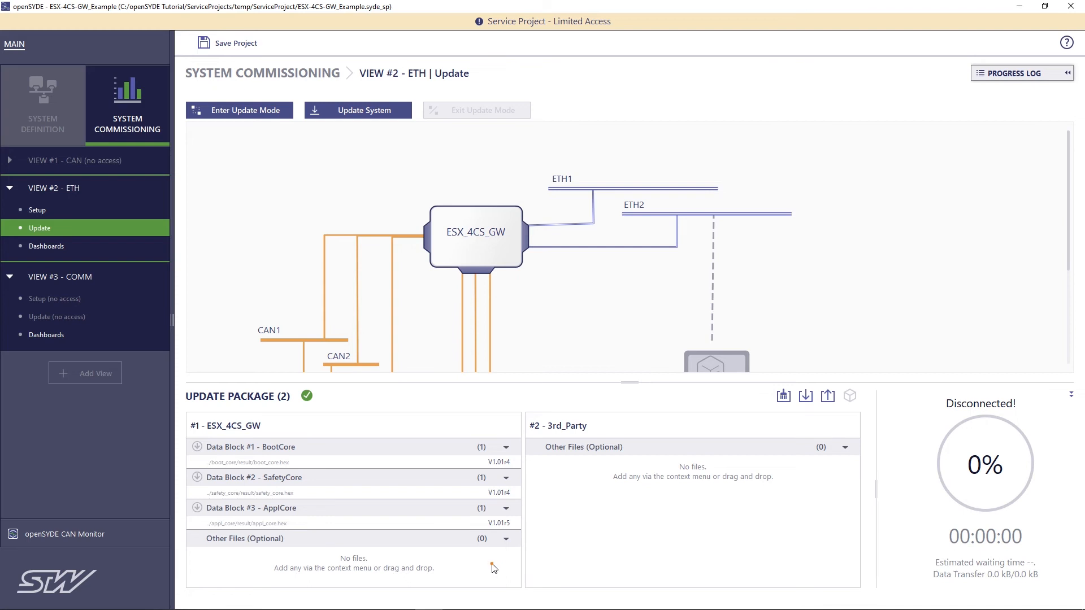
Enter update mode, flash the package to the ESX_4CS_GW gateway, then exit update mode.
click(248, 109)
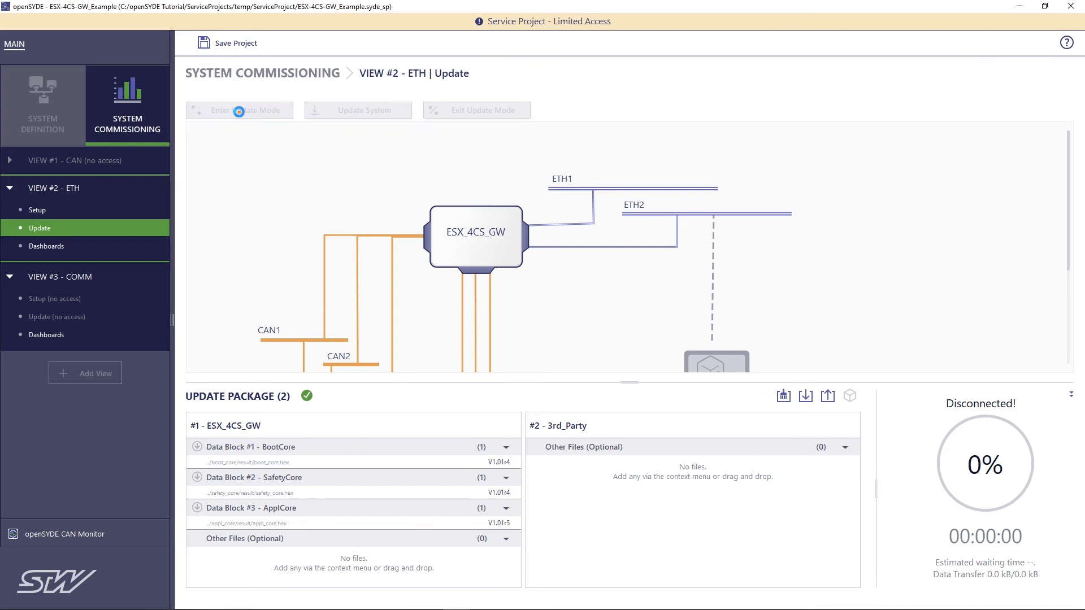
click(239, 109)
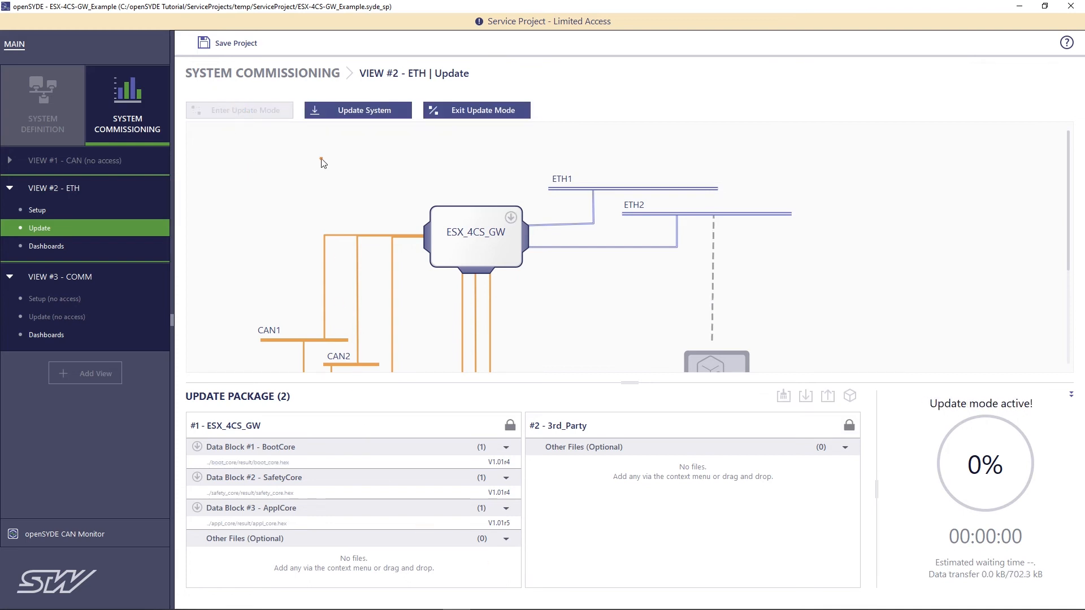
mouse_move(486, 153)
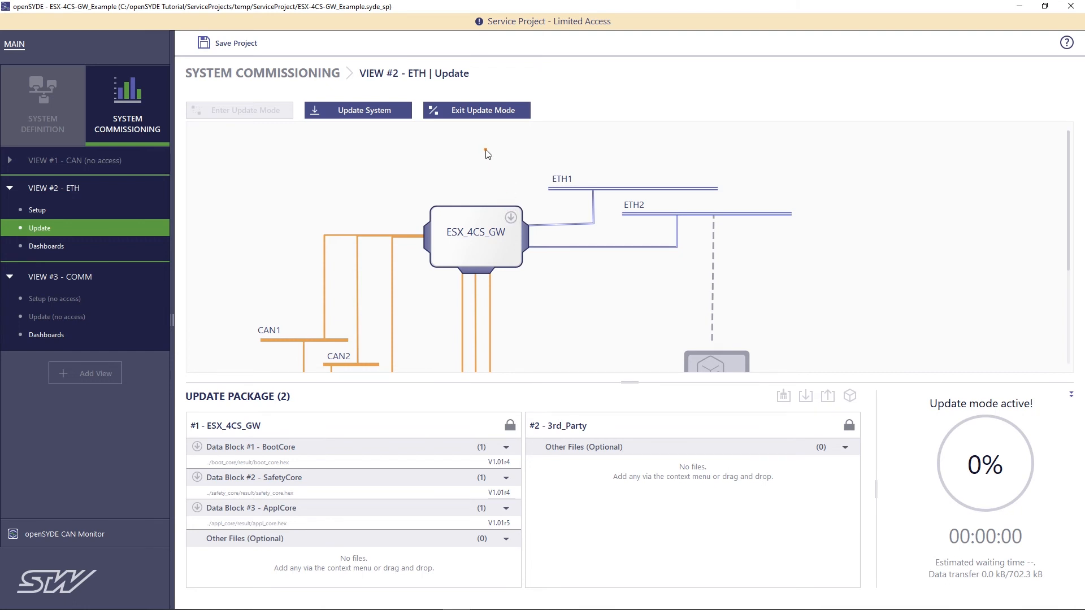
click(358, 110)
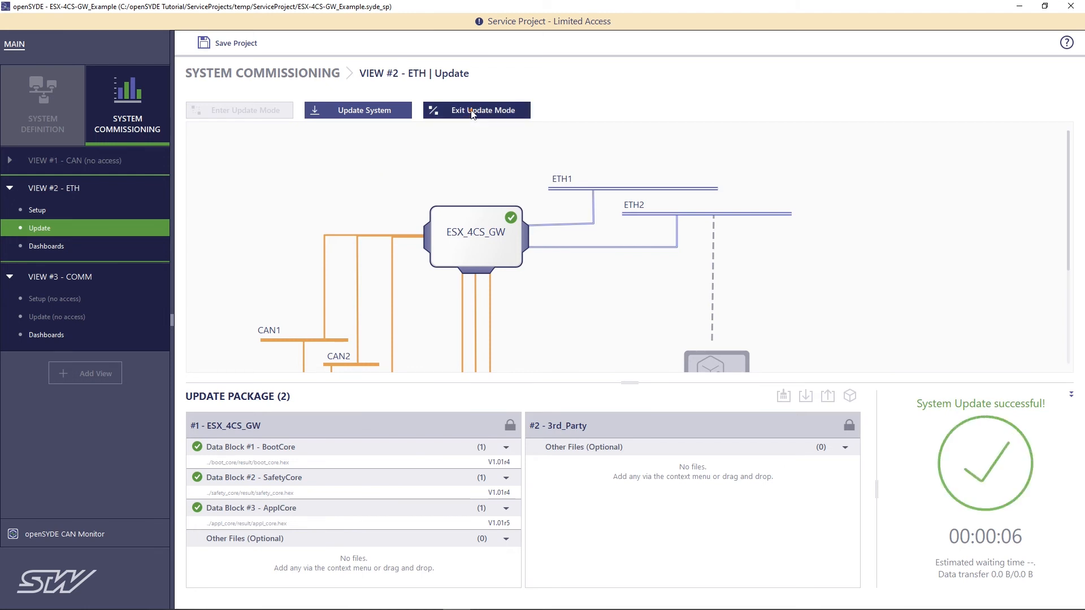
click(476, 110)
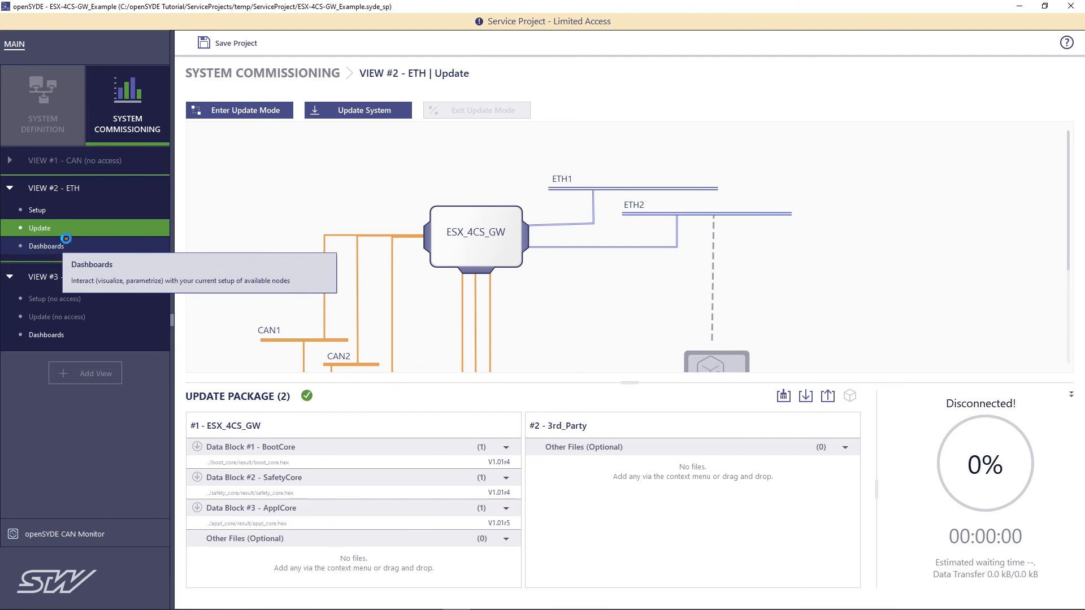
Take the ETH view's dashboard online and adjust the Control 1 duty-cycle slider for OPH4A_01.
click(47, 245)
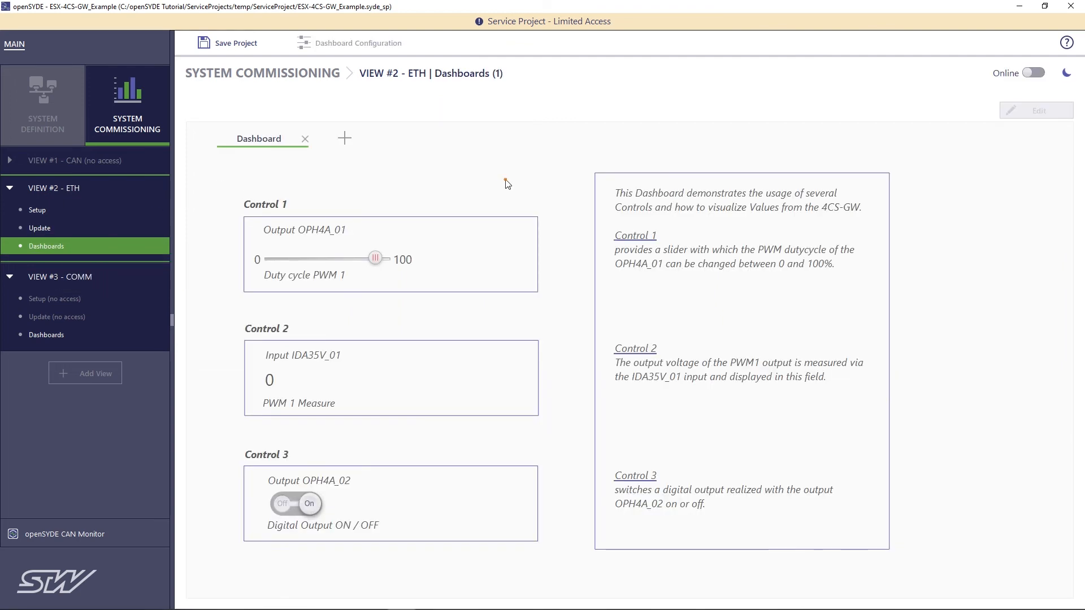
mouse_move(892, 115)
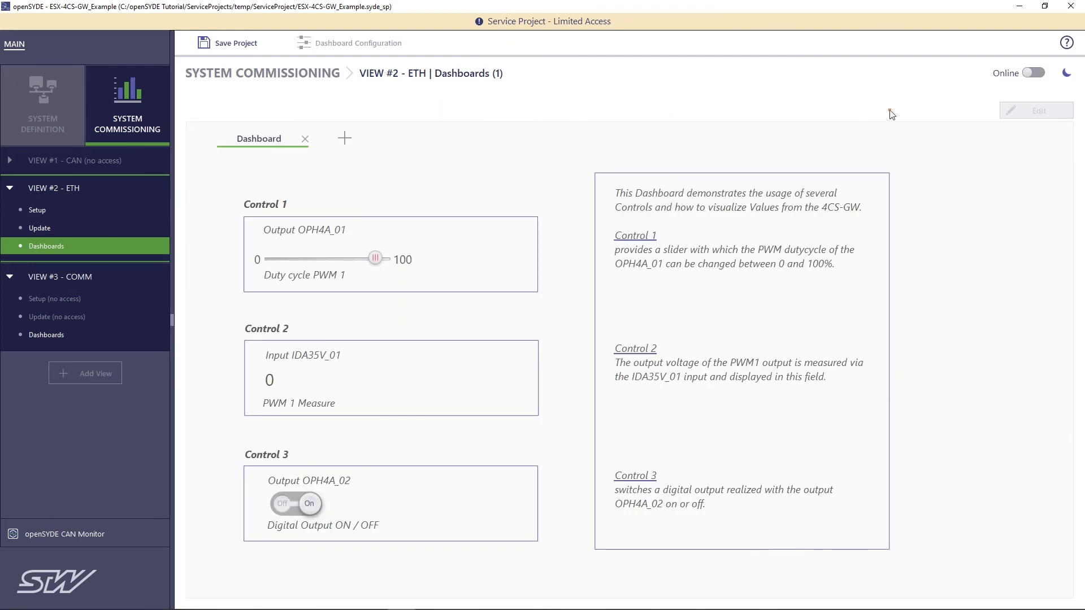
click(1029, 73)
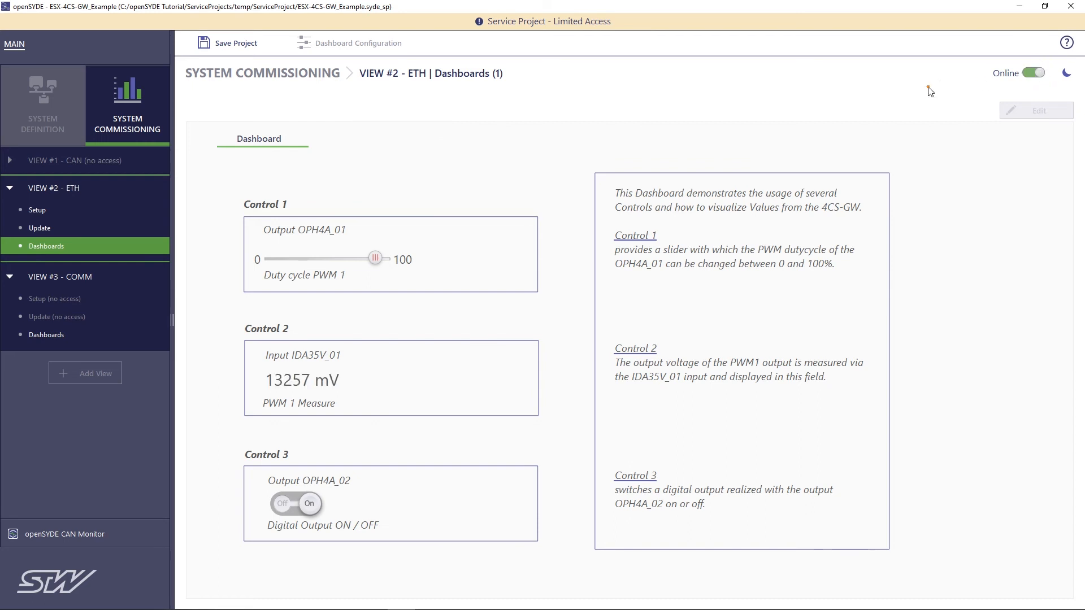
mouse_move(414, 214)
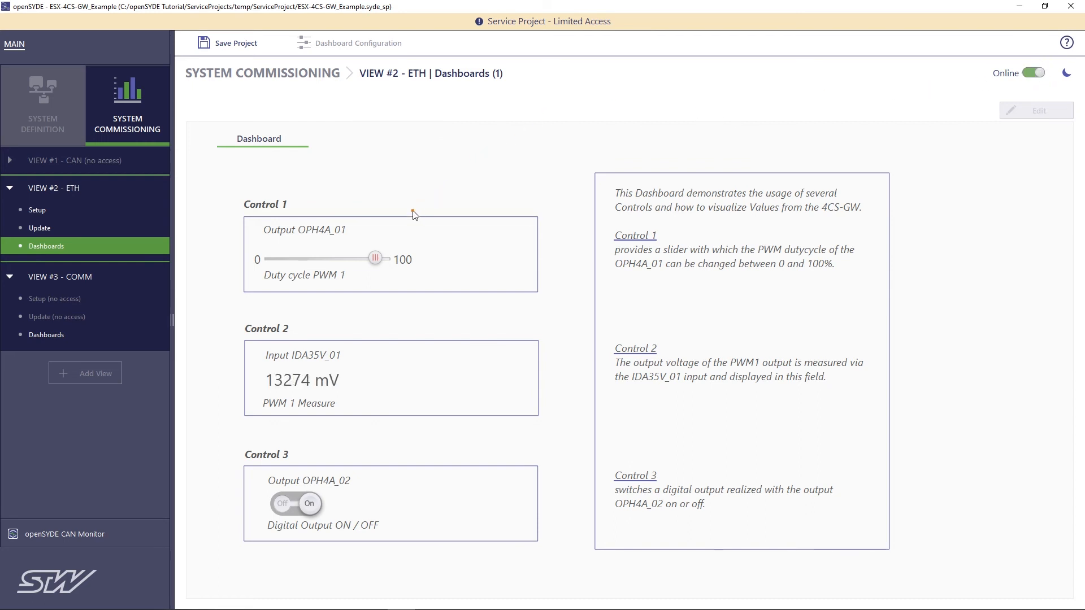
drag(374, 258, 322, 259)
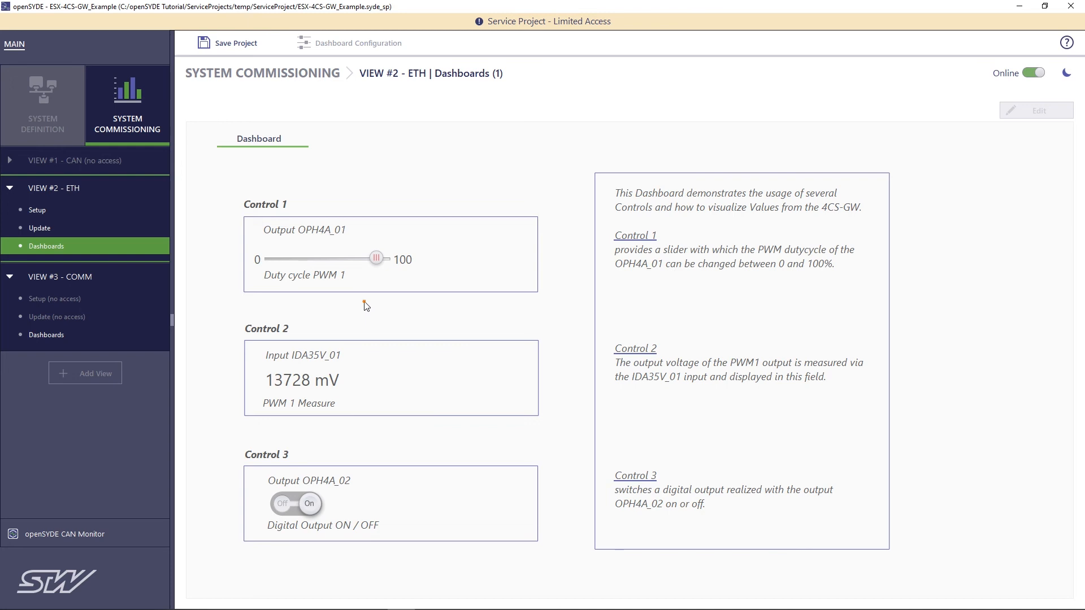
mouse_move(55, 298)
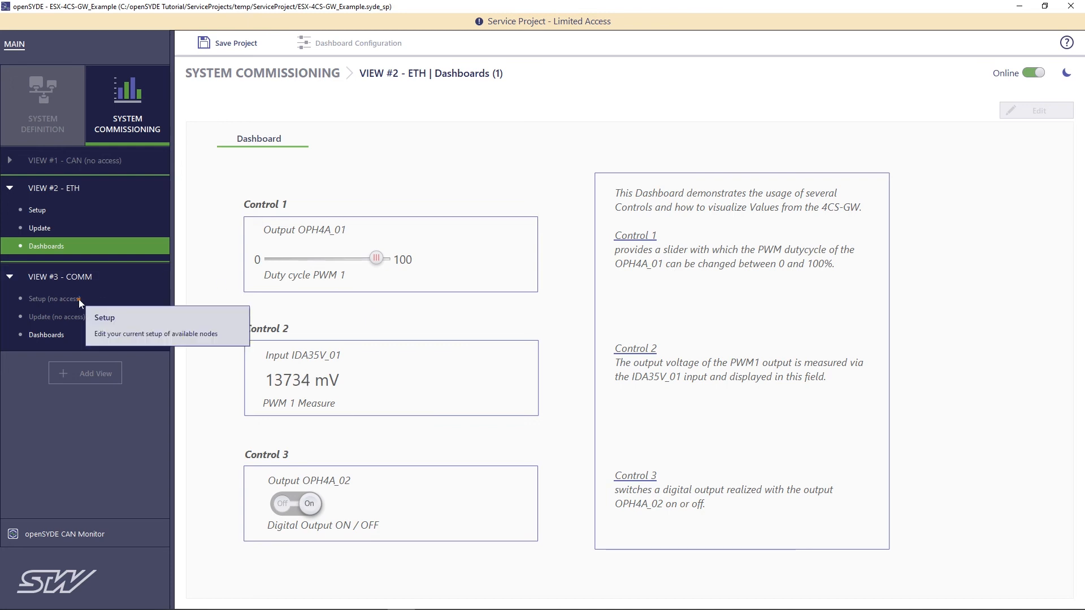
mouse_move(83, 317)
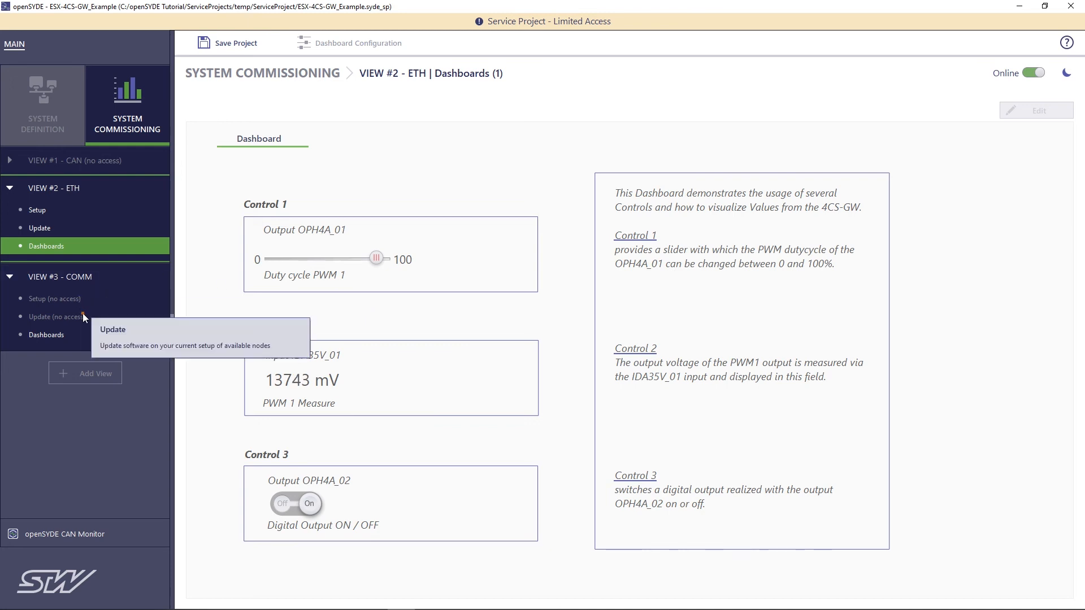
mouse_move(56, 359)
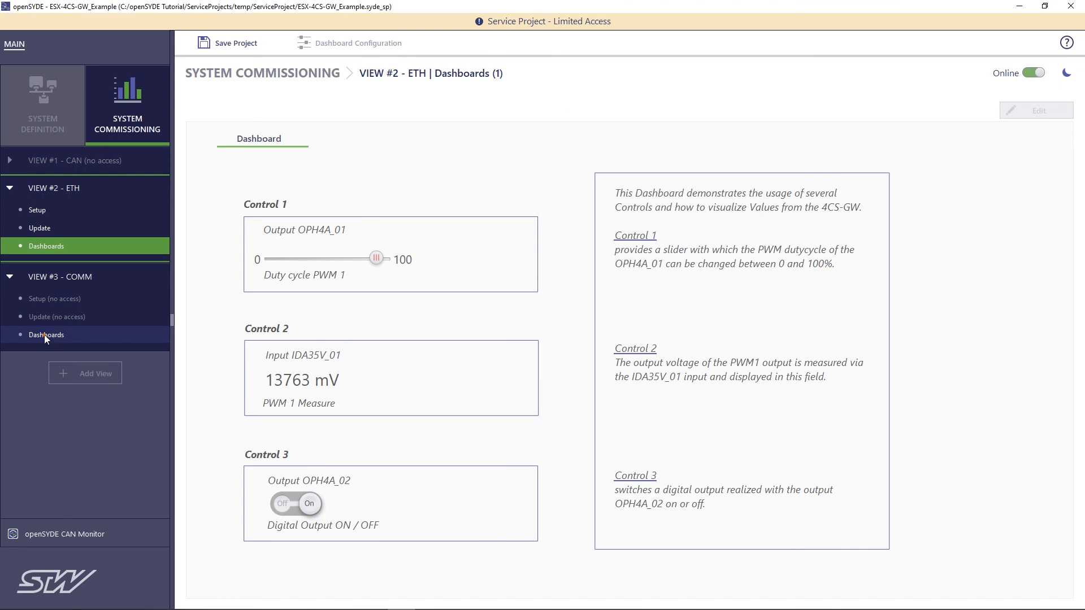
Take the COMM view's dashboard online so message counters and signals update live.
click(45, 335)
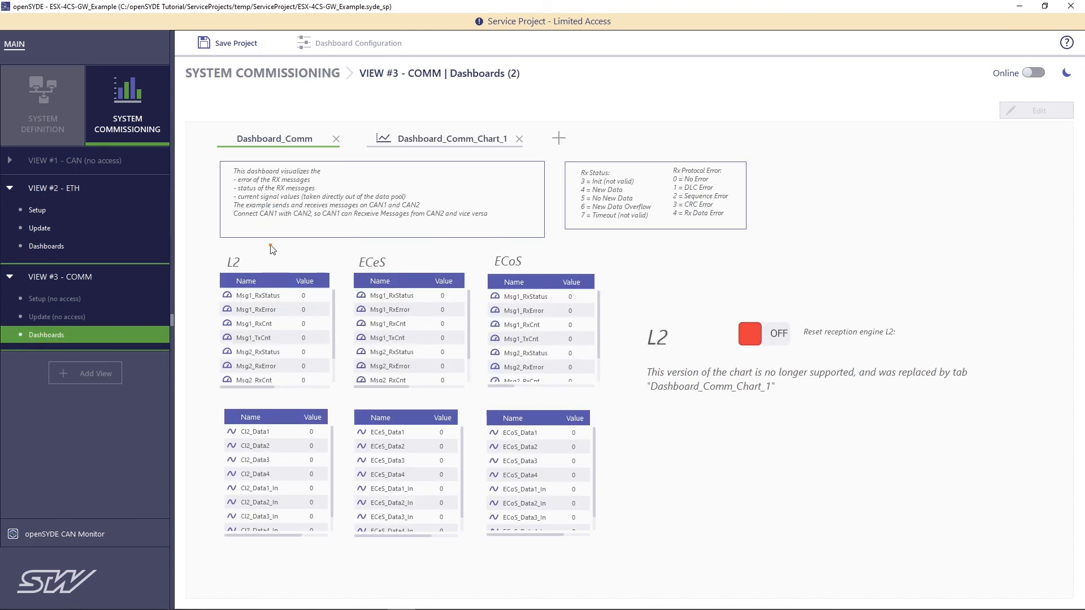
mouse_move(1038, 75)
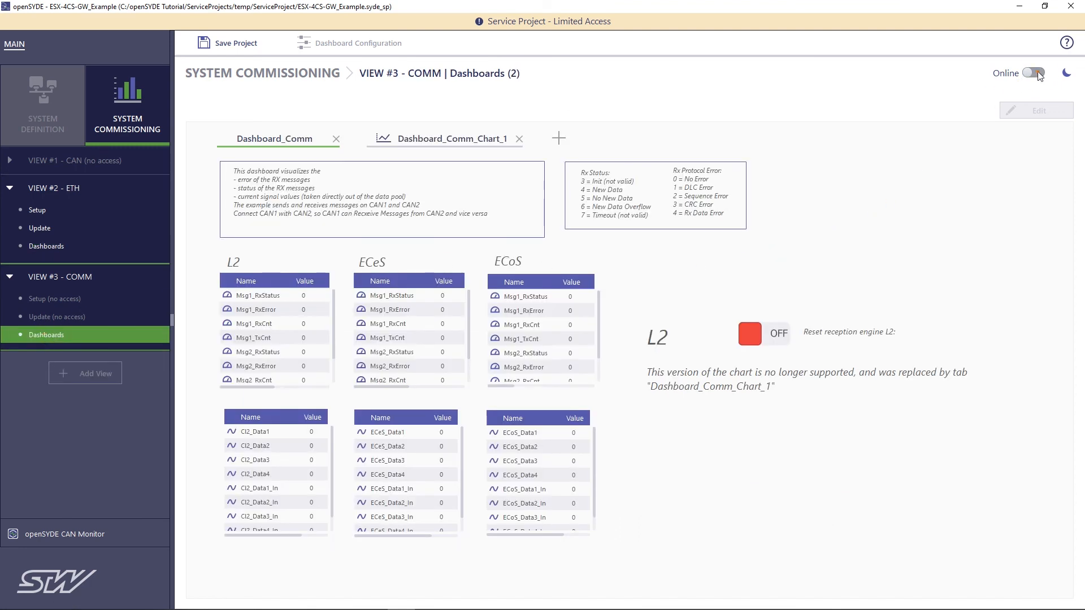
click(1034, 73)
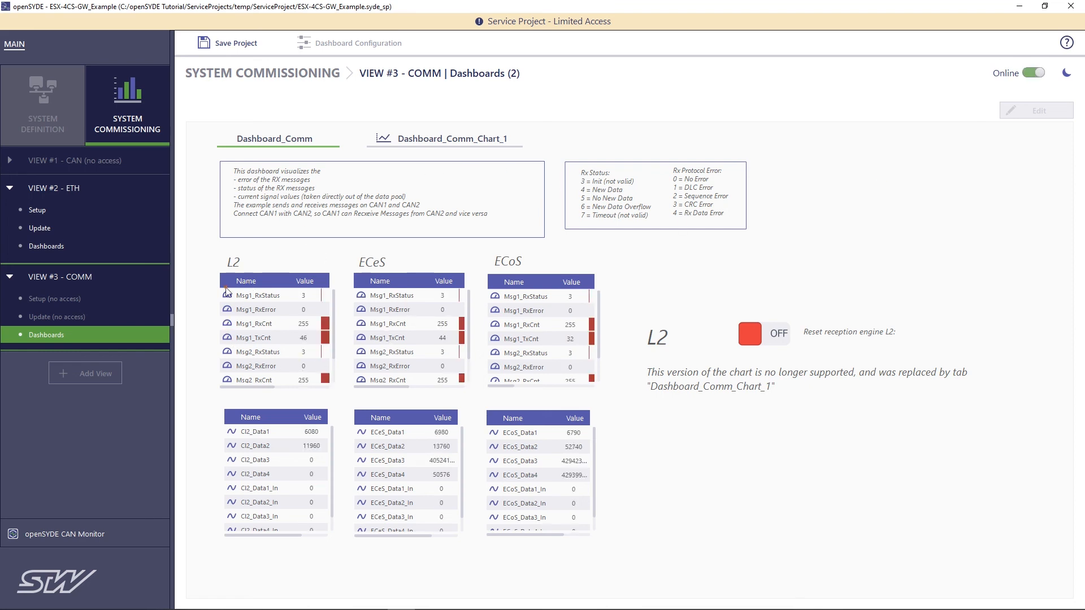
mouse_move(475, 358)
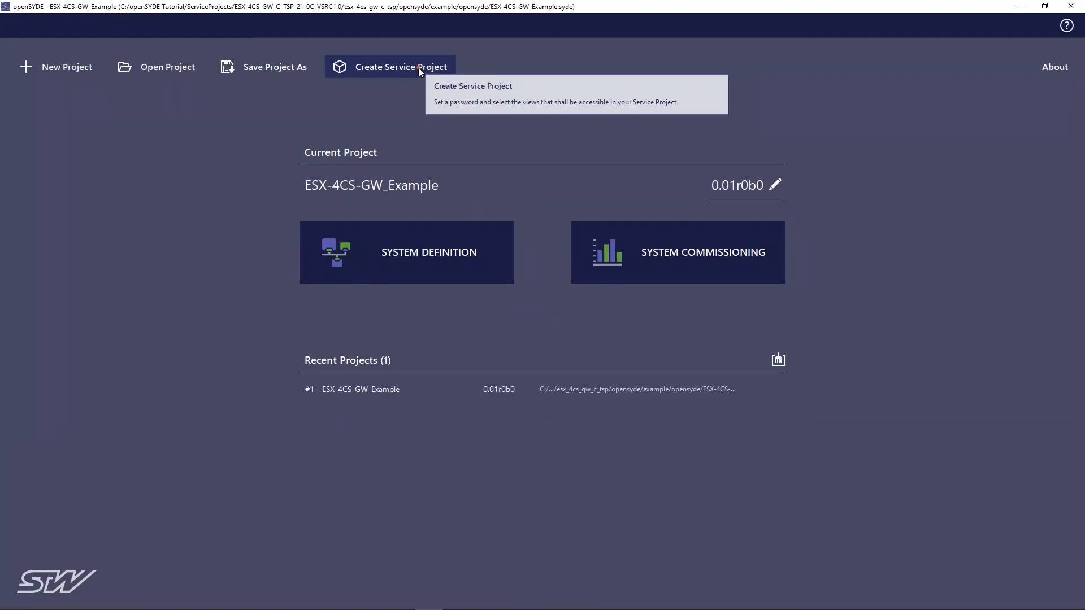
Start Create Service Project and reopen the .syde_sp service project file.
click(400, 67)
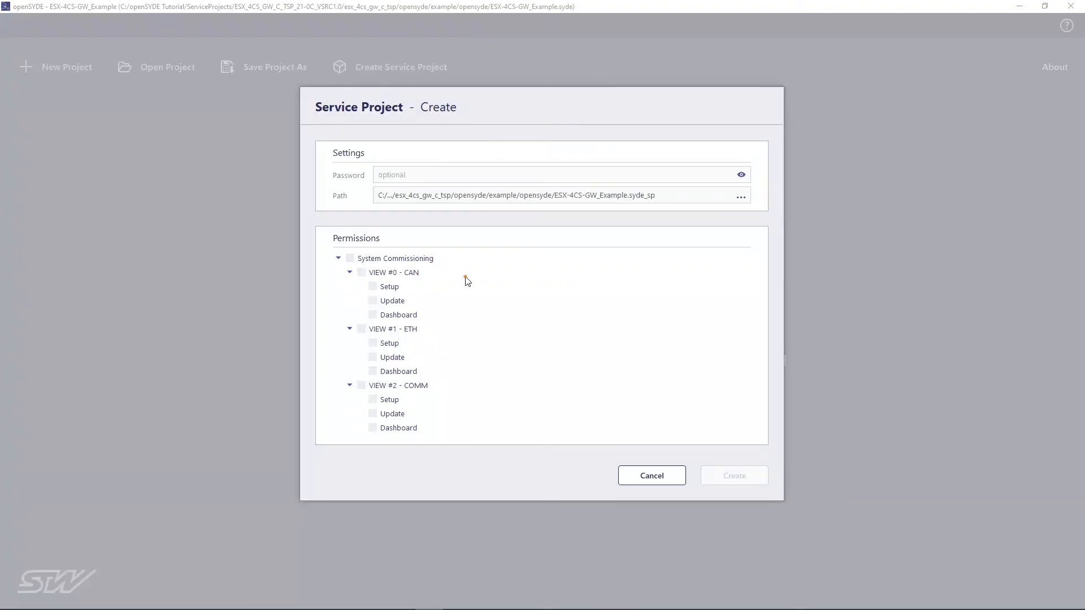
click(733, 476)
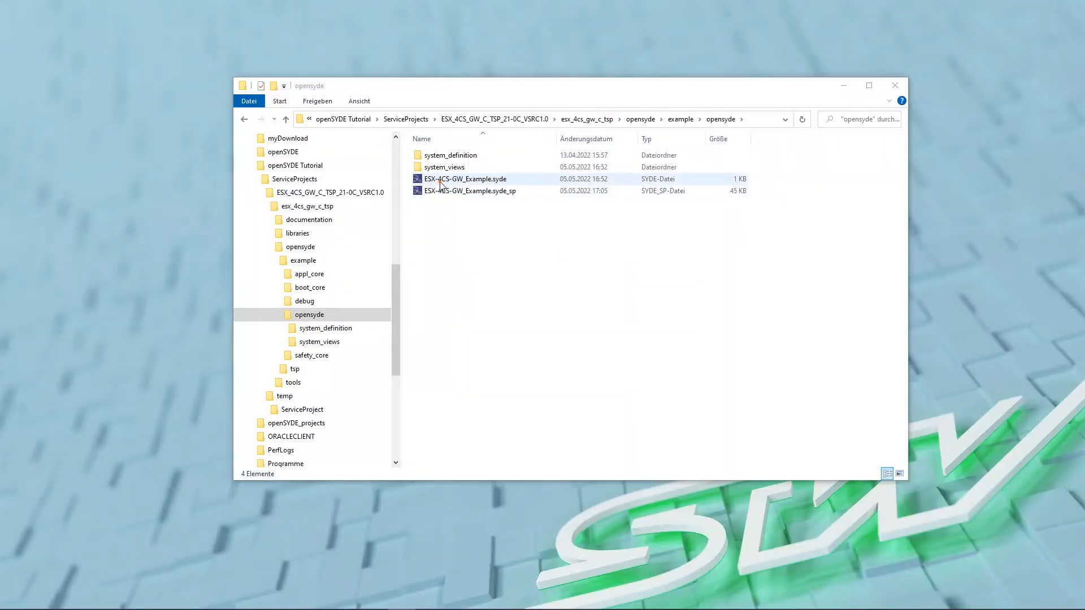
double_click(474, 191)
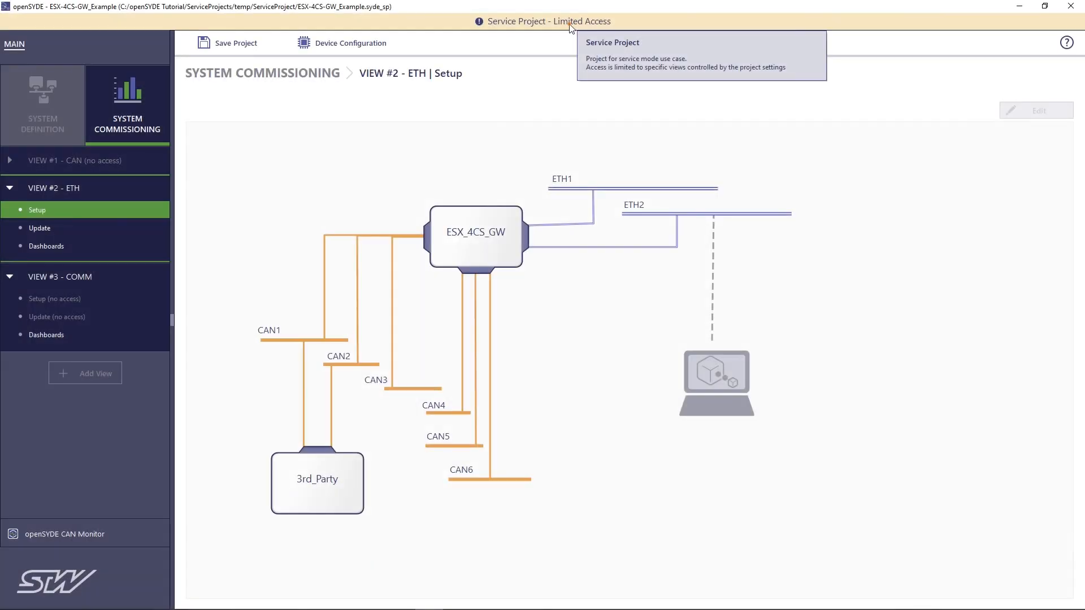
mouse_move(251, 143)
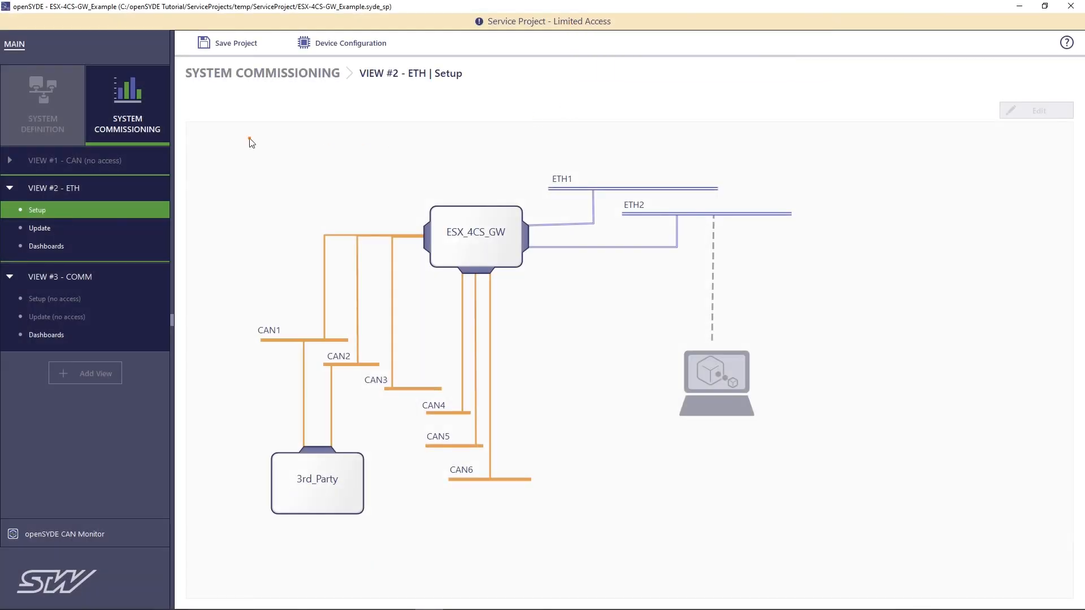
mouse_move(57, 107)
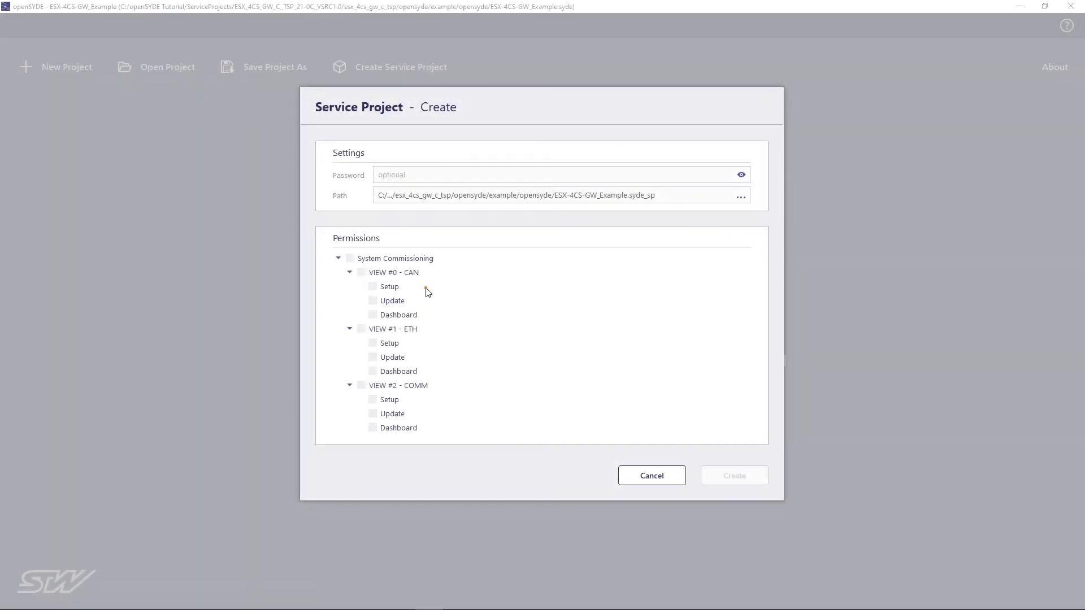
Confirm the dialog and return to the ETH view's dashboards running online.
click(732, 476)
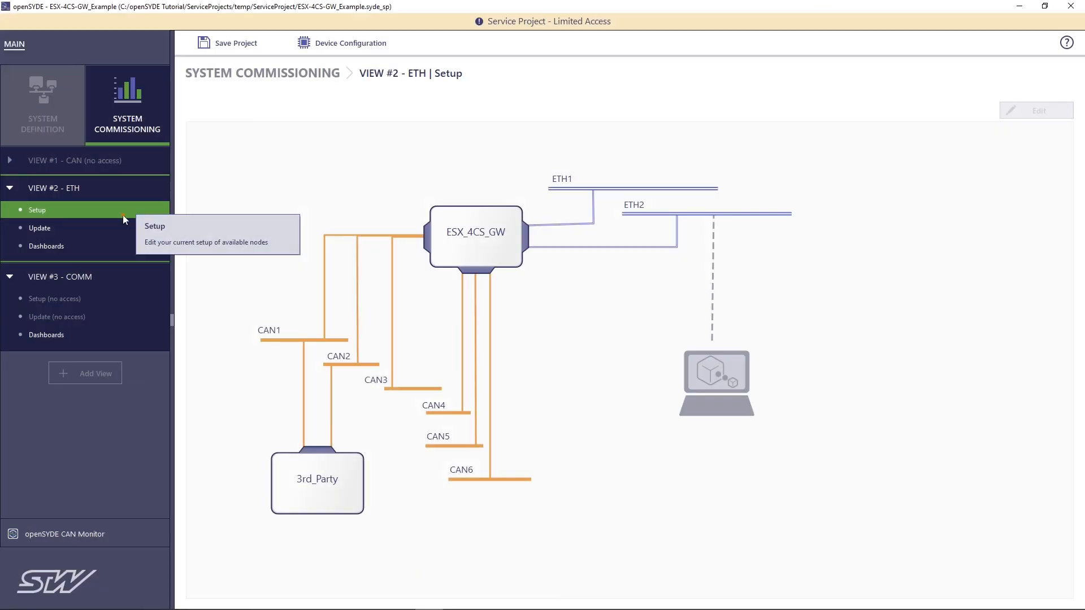
click(46, 247)
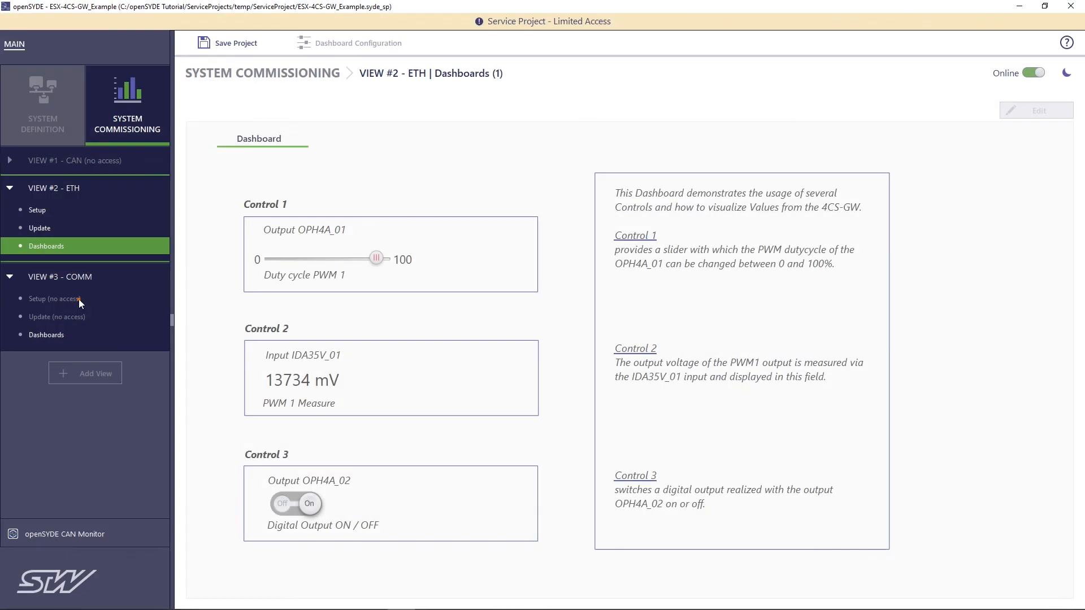
mouse_move(57, 316)
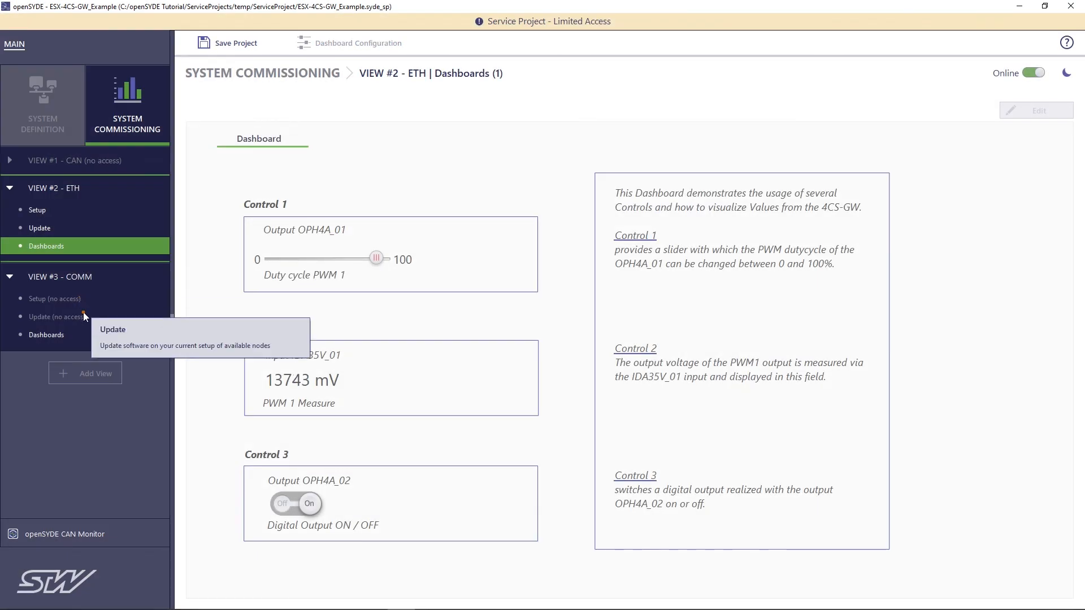
mouse_move(56, 328)
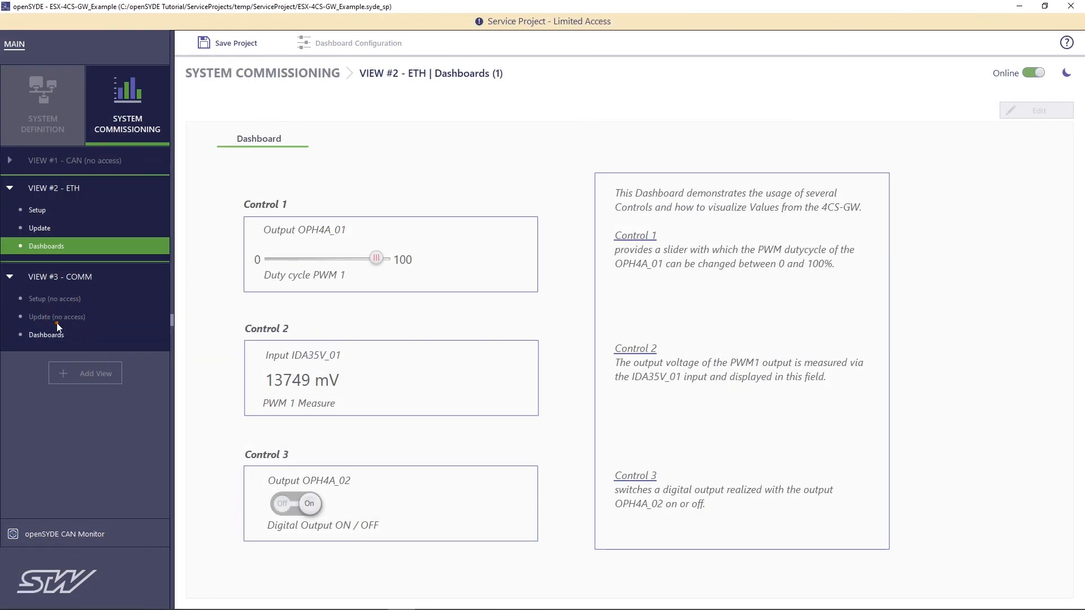